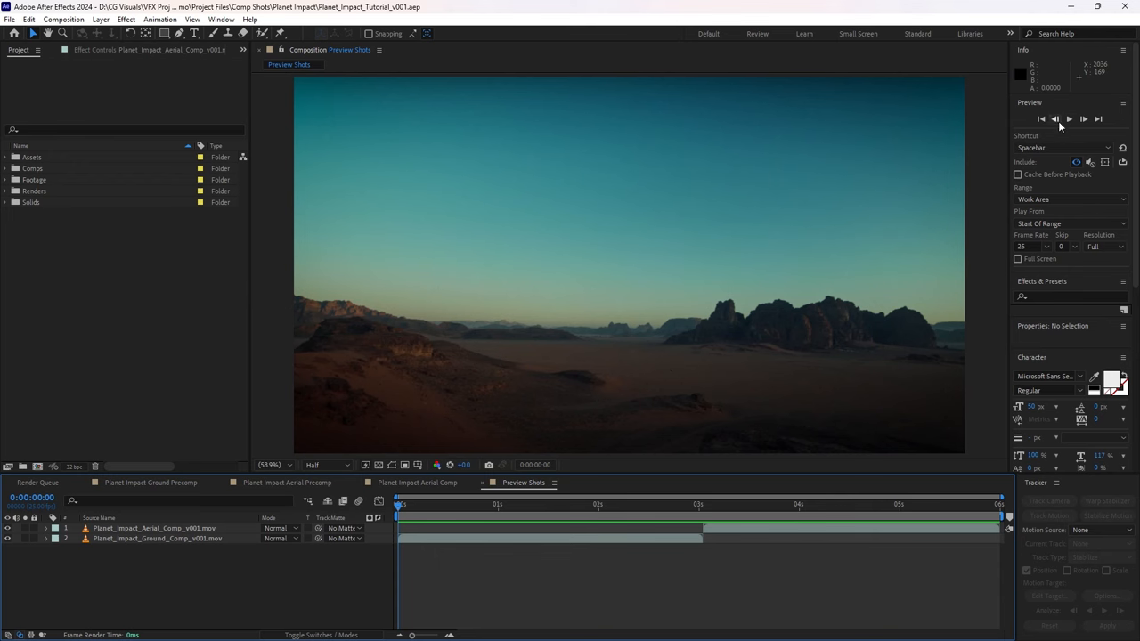
Step: Open the Planet Impact Ground Precomp and expand the Assets folder
left_click(1068, 119)
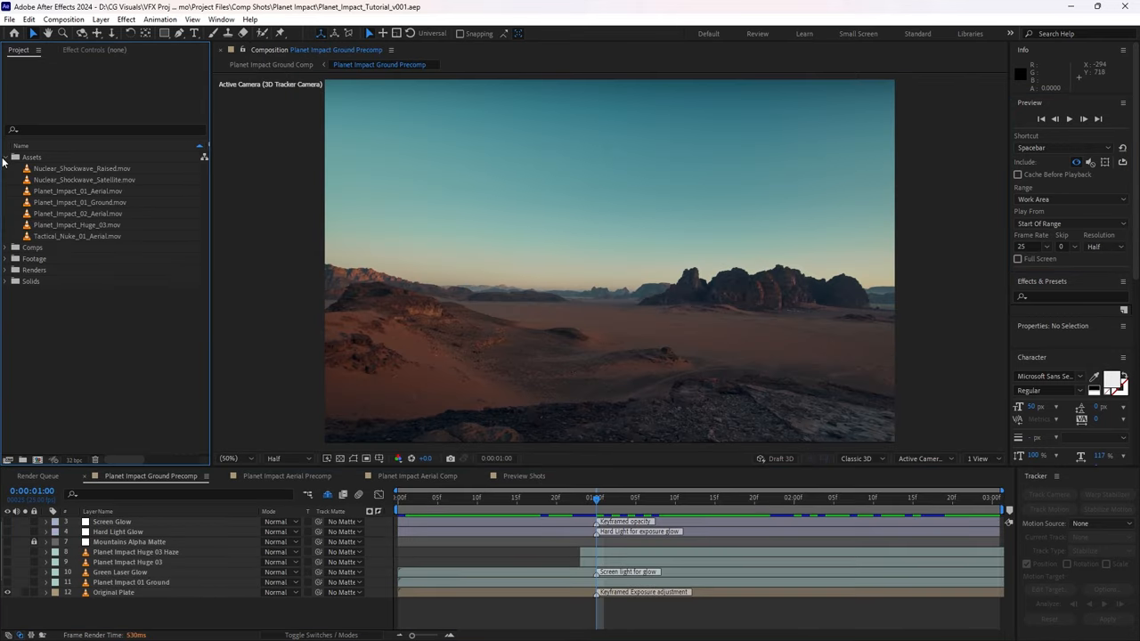
mouse_move(87, 225)
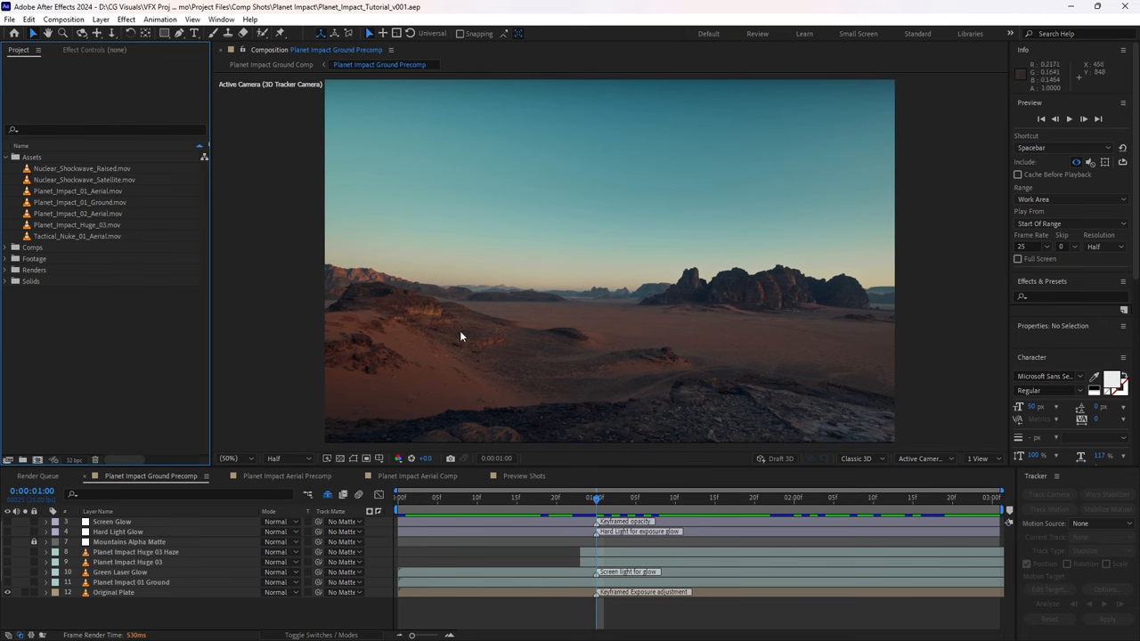
mouse_move(476, 487)
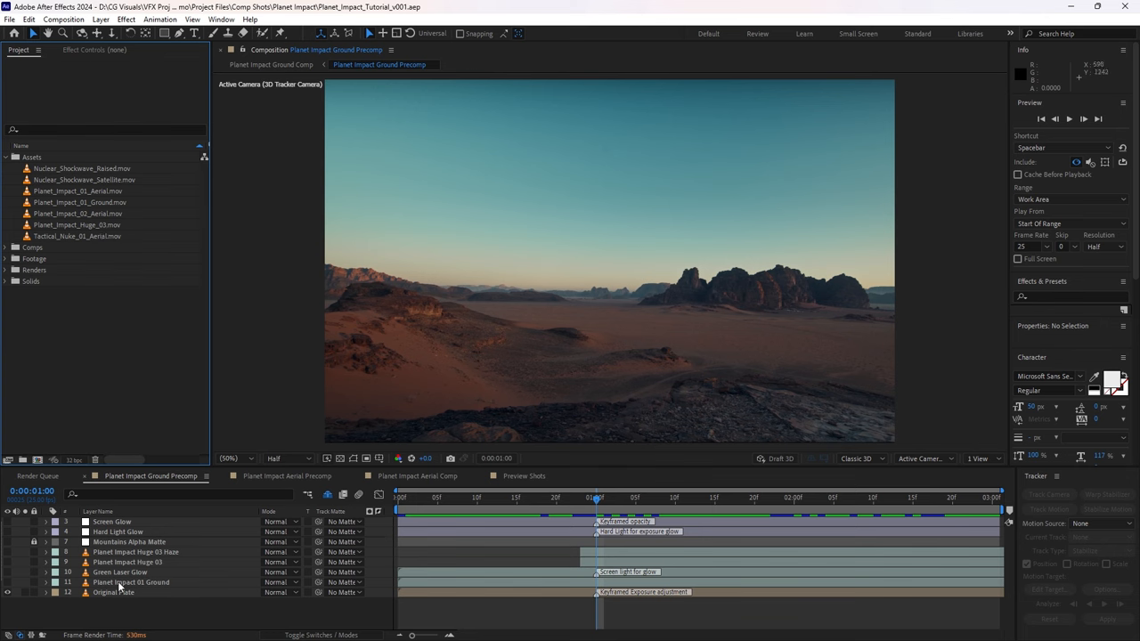
Step: Enable Planet Impact 01 Ground and scrub to 1:19 for the fully grown fireball
left_click(131, 582)
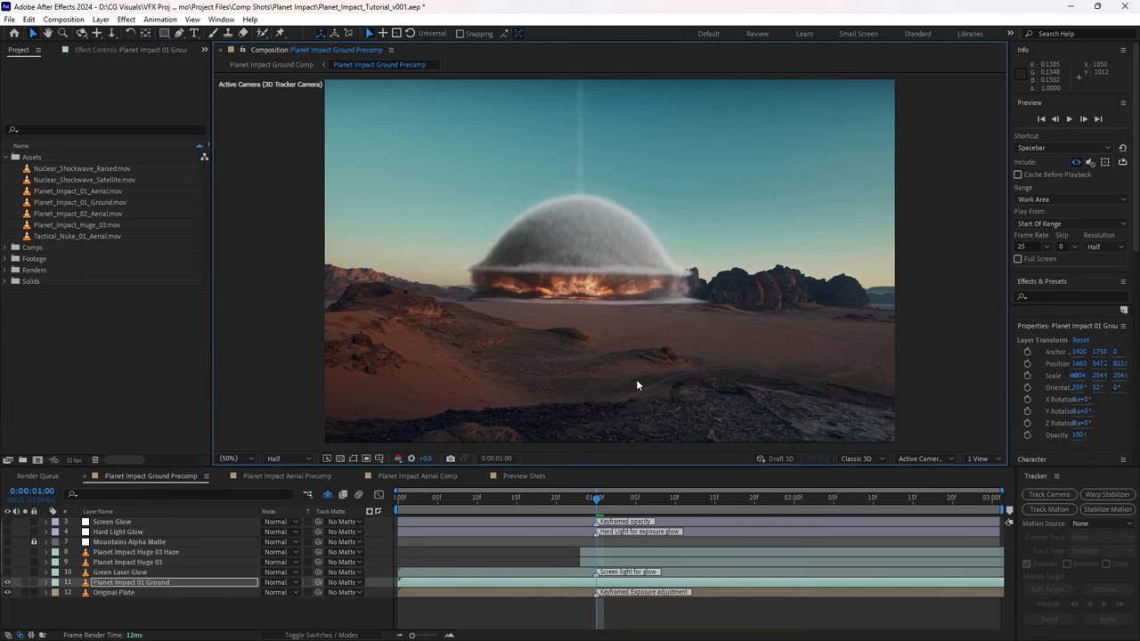
left_click_drag(595, 498, 738, 498)
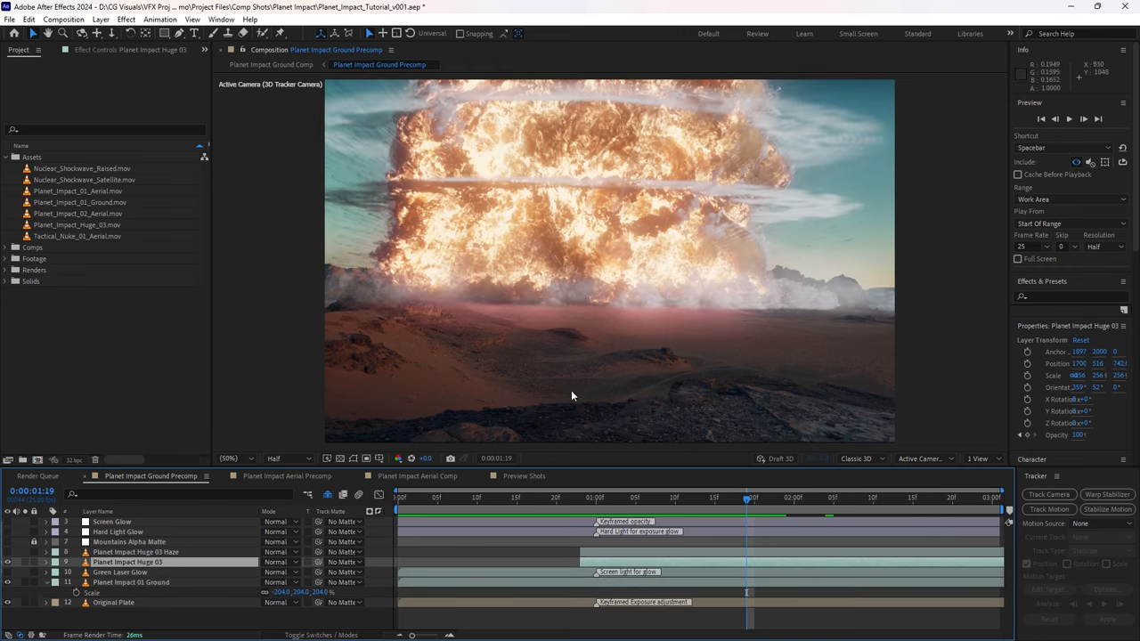
Step: Review the beam at 13f and impact at 23f, then select both explosion layers
left_click(501, 498)
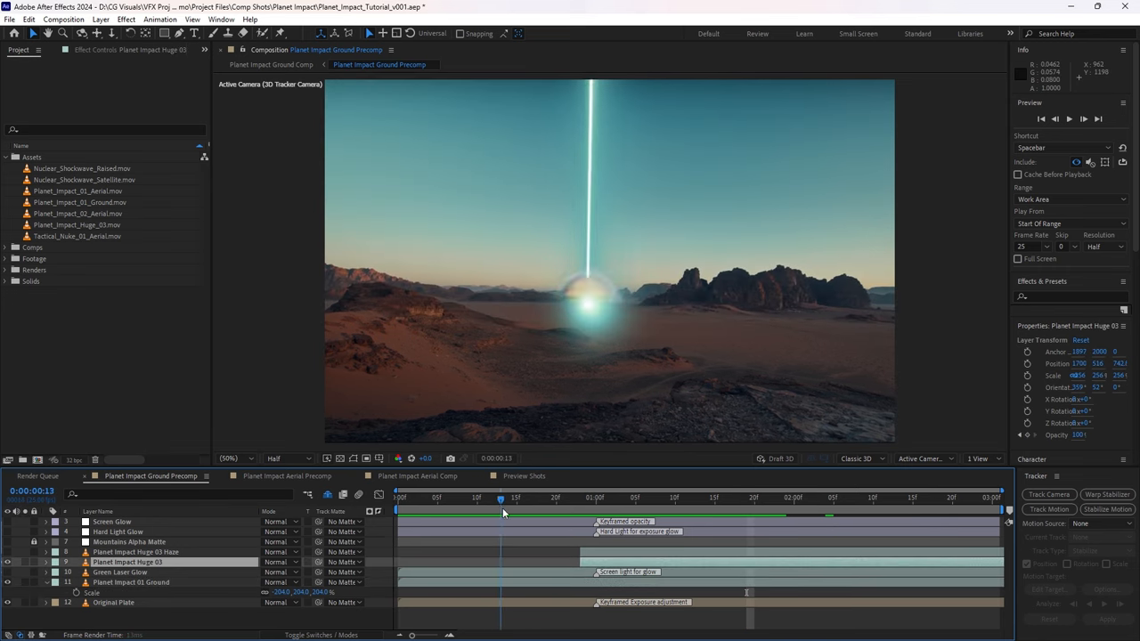
left_click(579, 497)
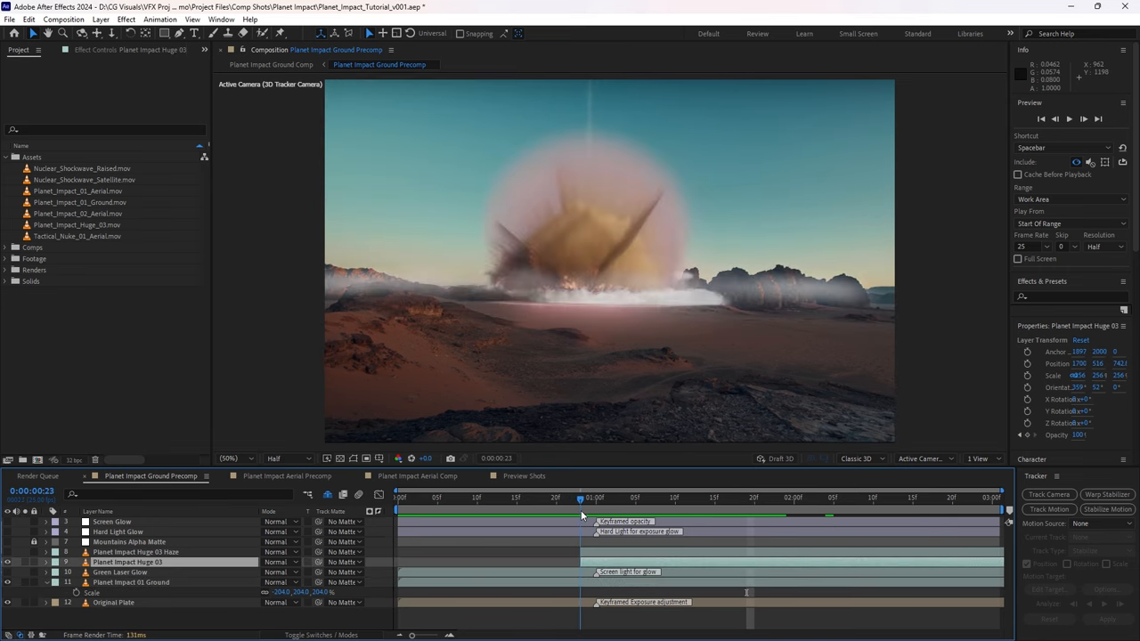
left_click(574, 497)
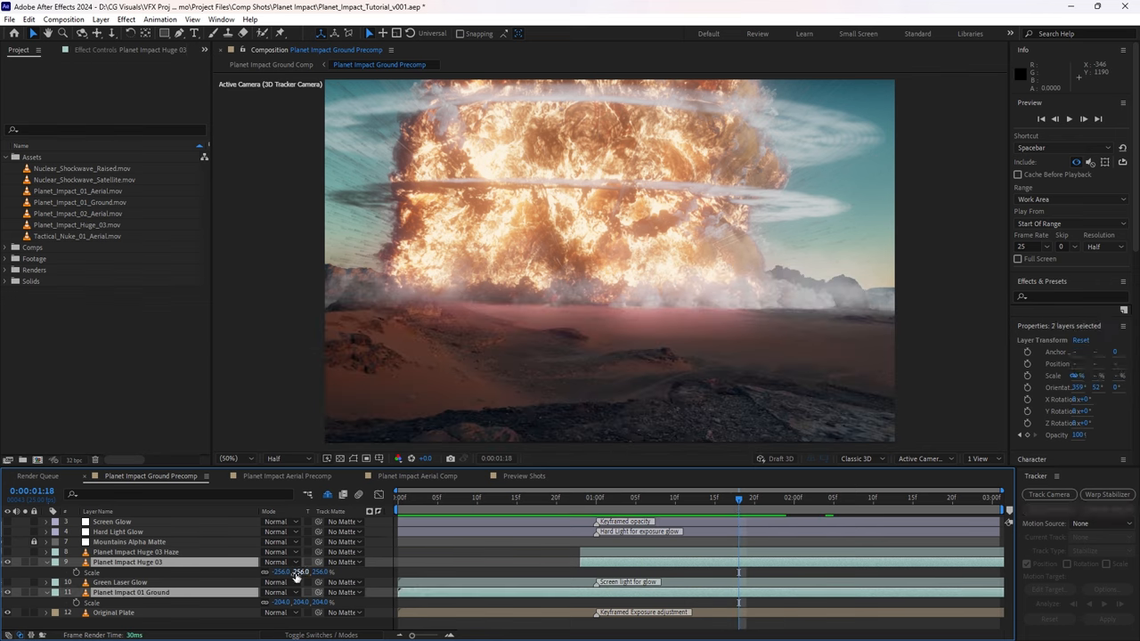
Step: Matte both explosions with 7. Mountains Alpha Matte and enable the Huge 03 Haze layer
left_click(343, 581)
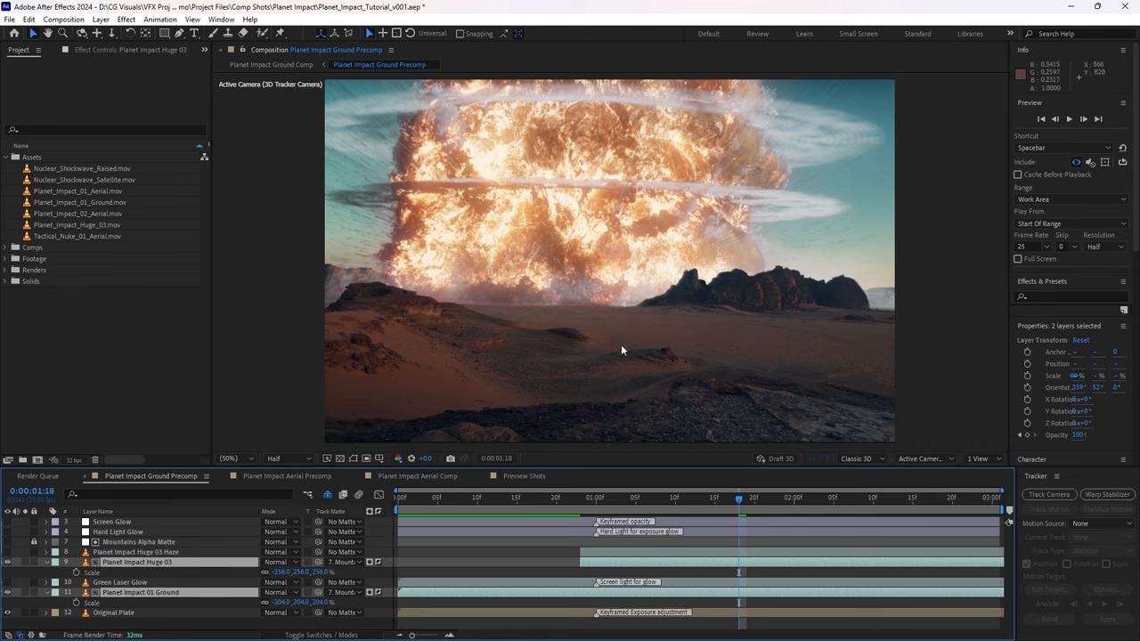
mouse_move(538, 312)
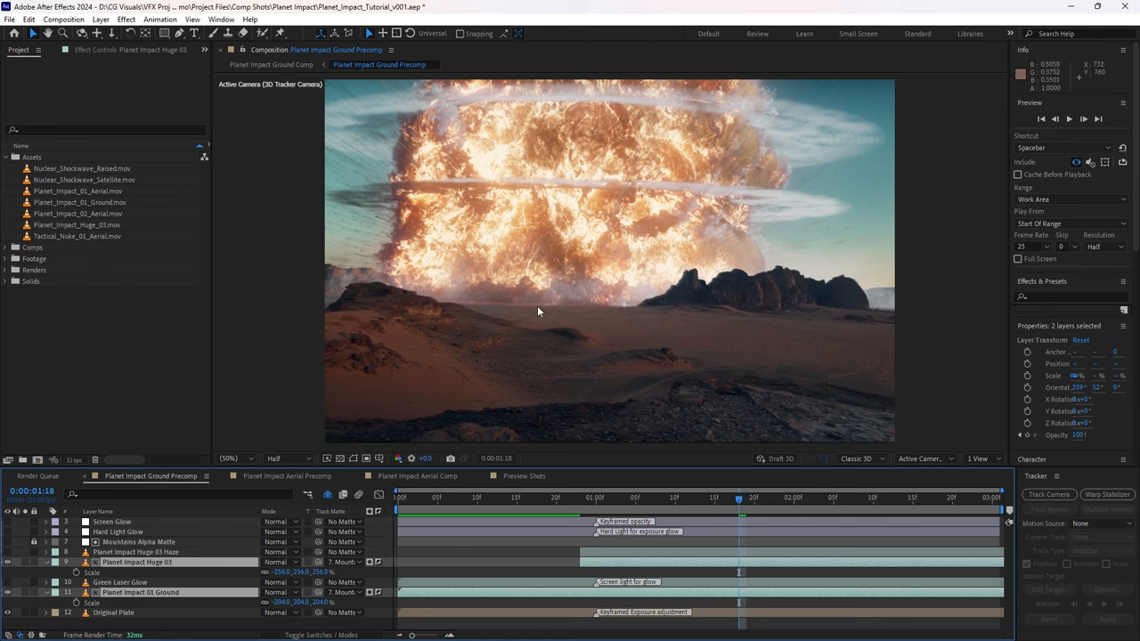
mouse_move(730, 345)
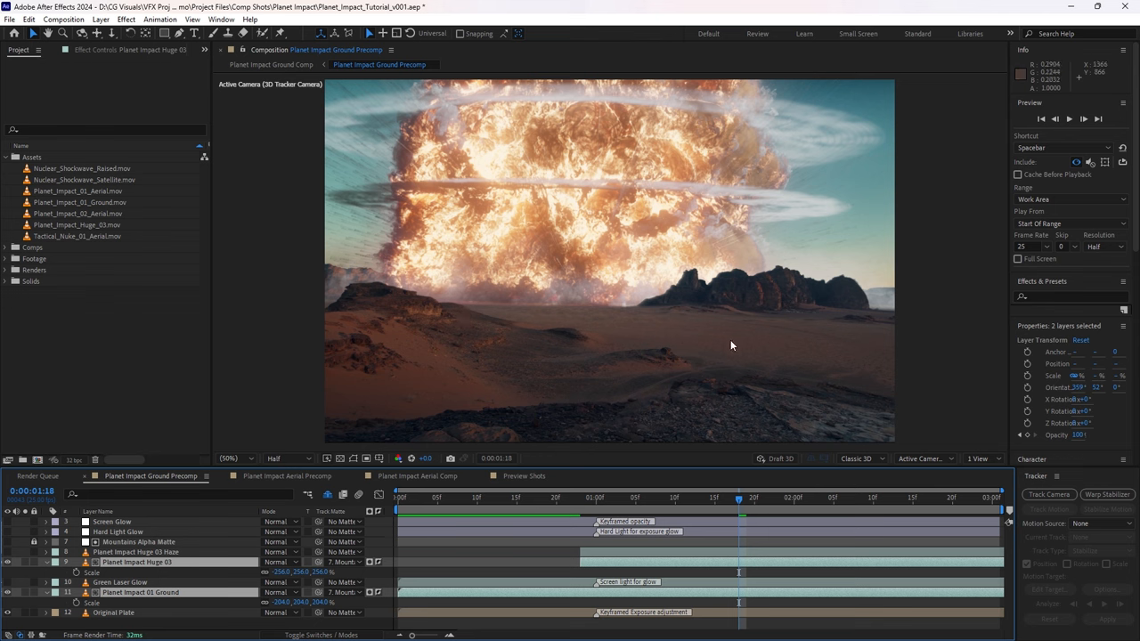
mouse_move(115, 561)
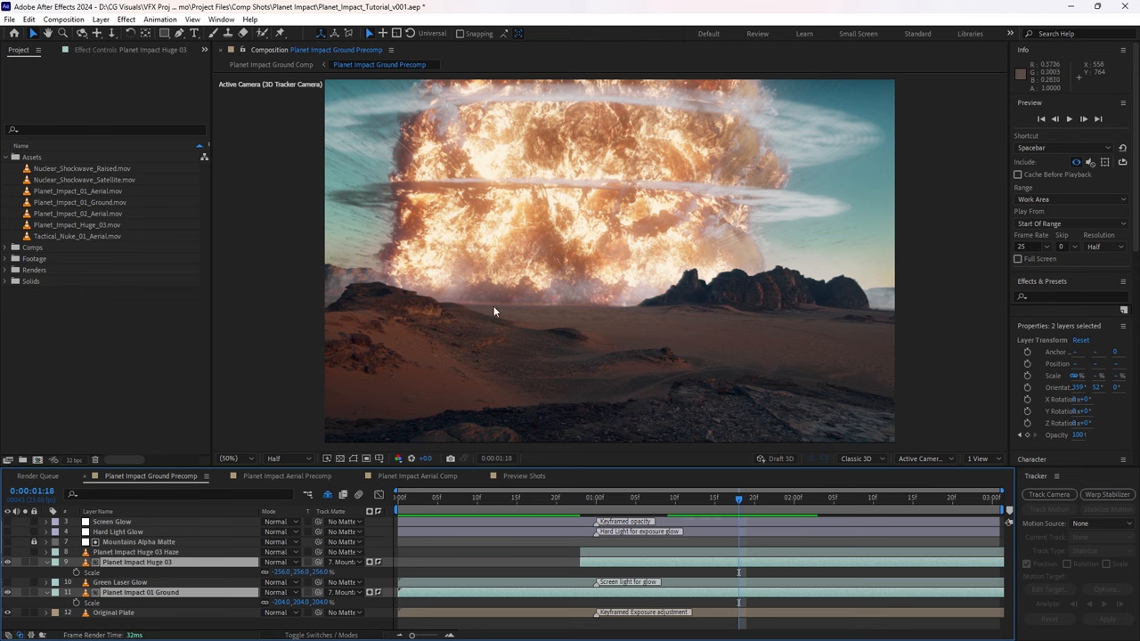
mouse_move(587, 309)
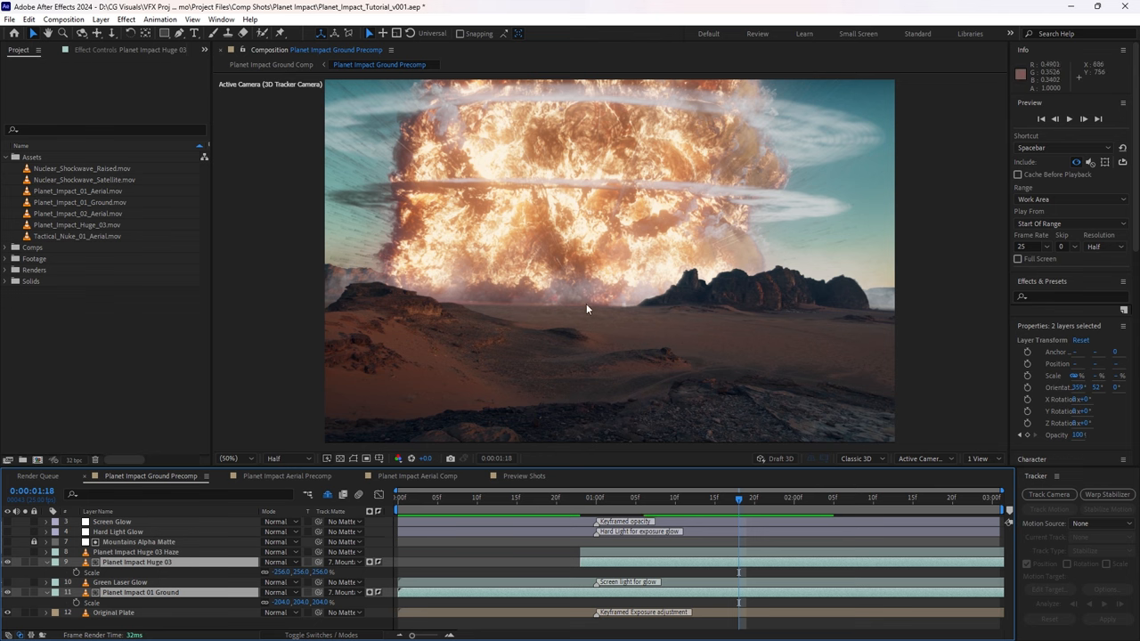
left_click(133, 551)
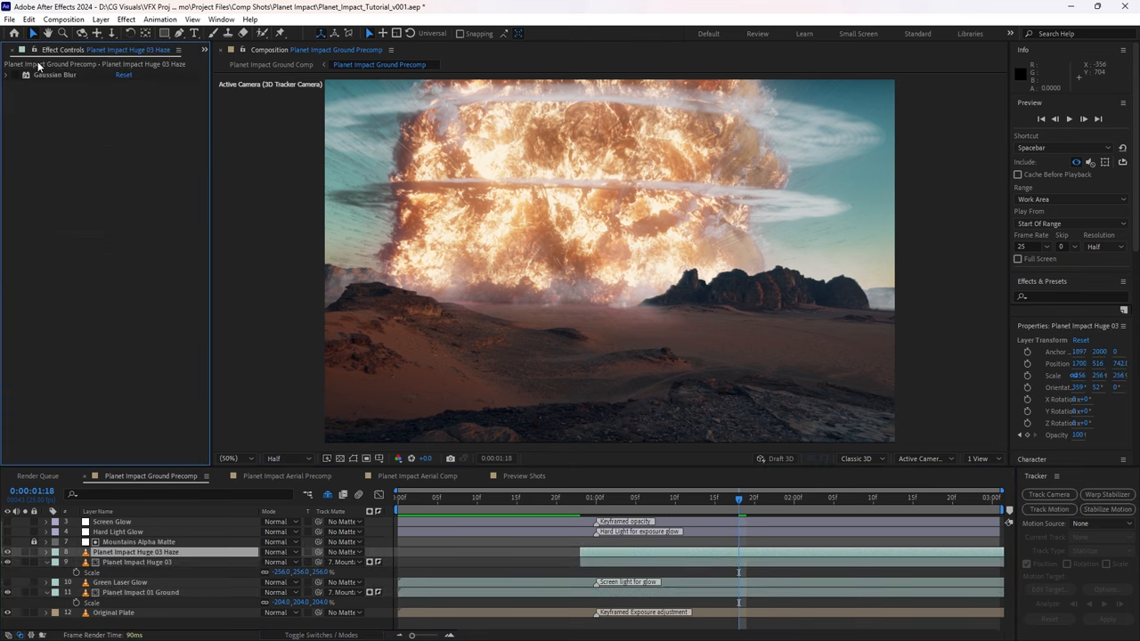
mouse_move(443, 305)
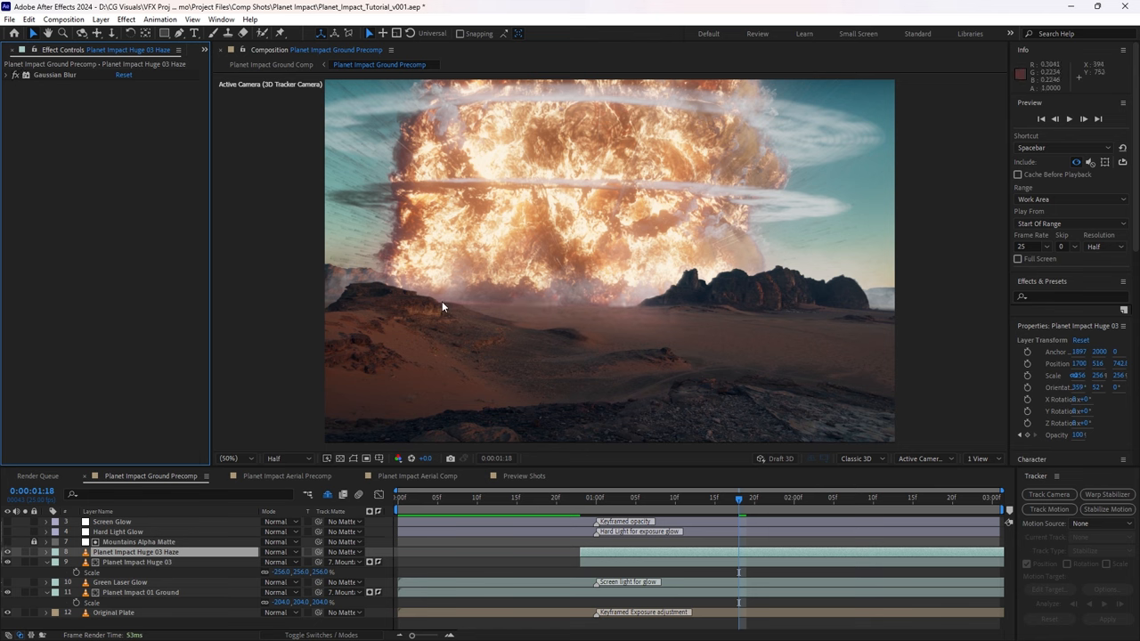
mouse_move(485, 351)
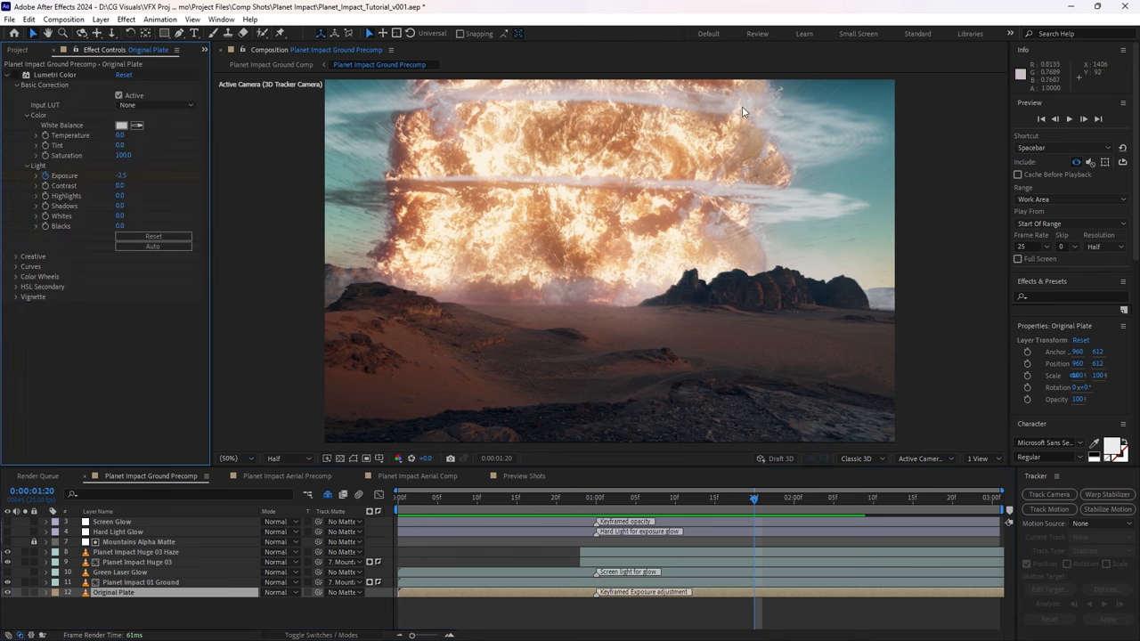
Step: Step through Original Plate's Lumetri Exposure keyframes and scrub to preview the dimming
left_click(55, 75)
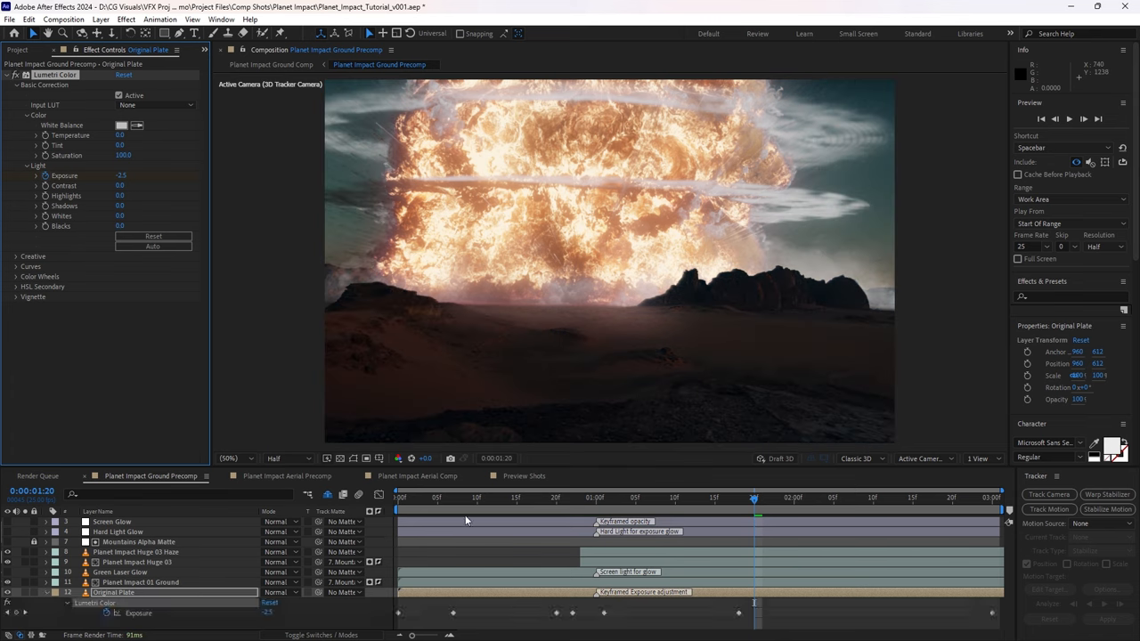
left_click(452, 497)
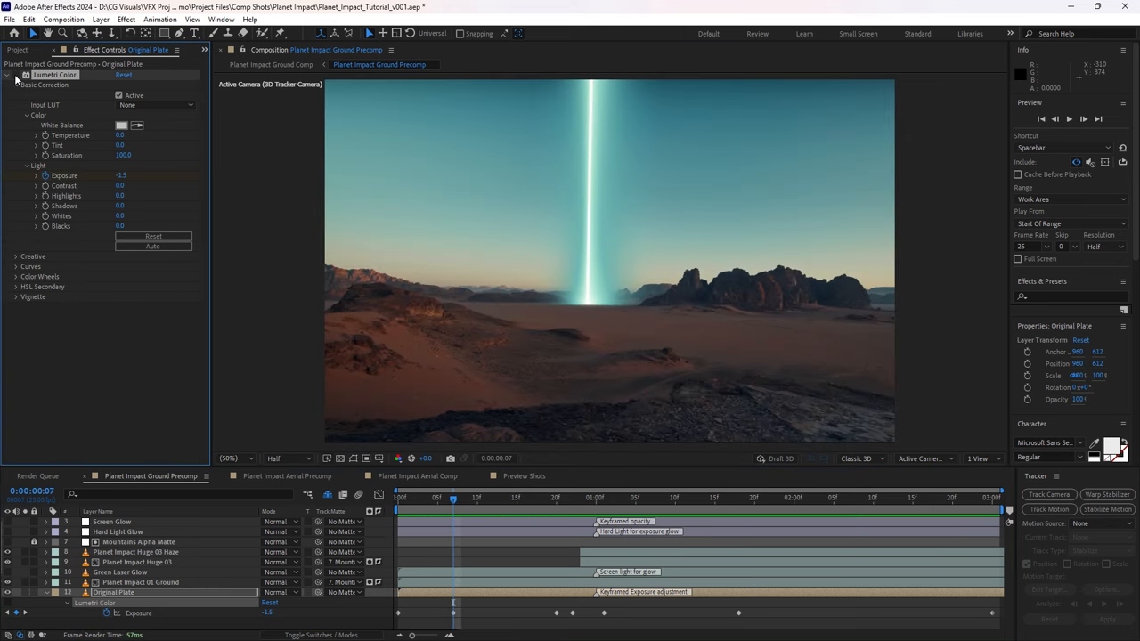
left_click(573, 498)
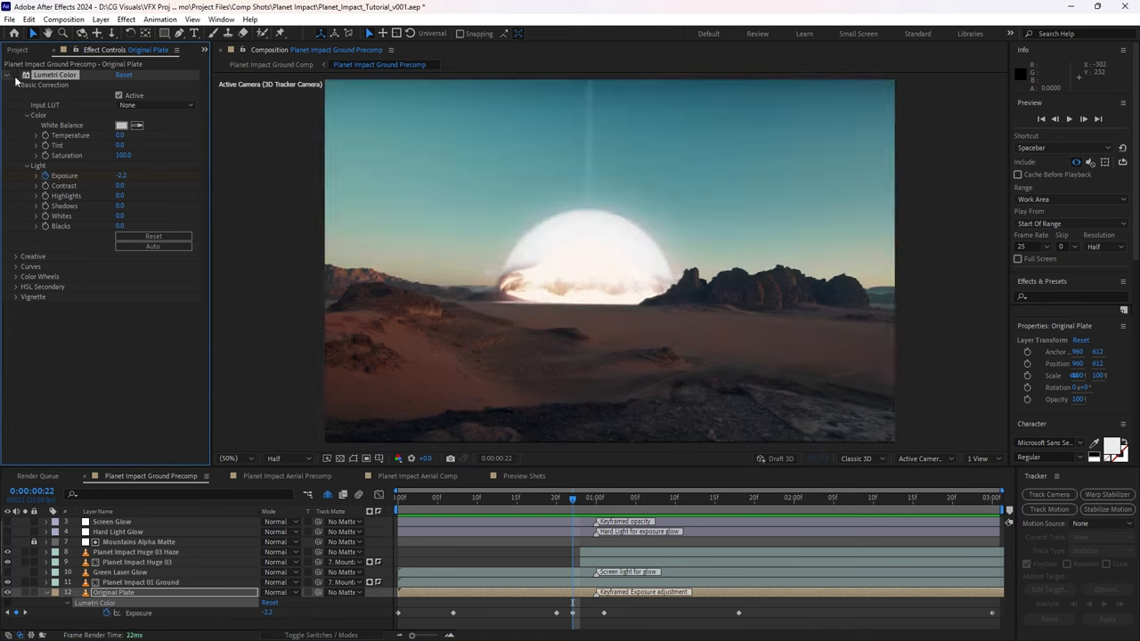
left_click(573, 497)
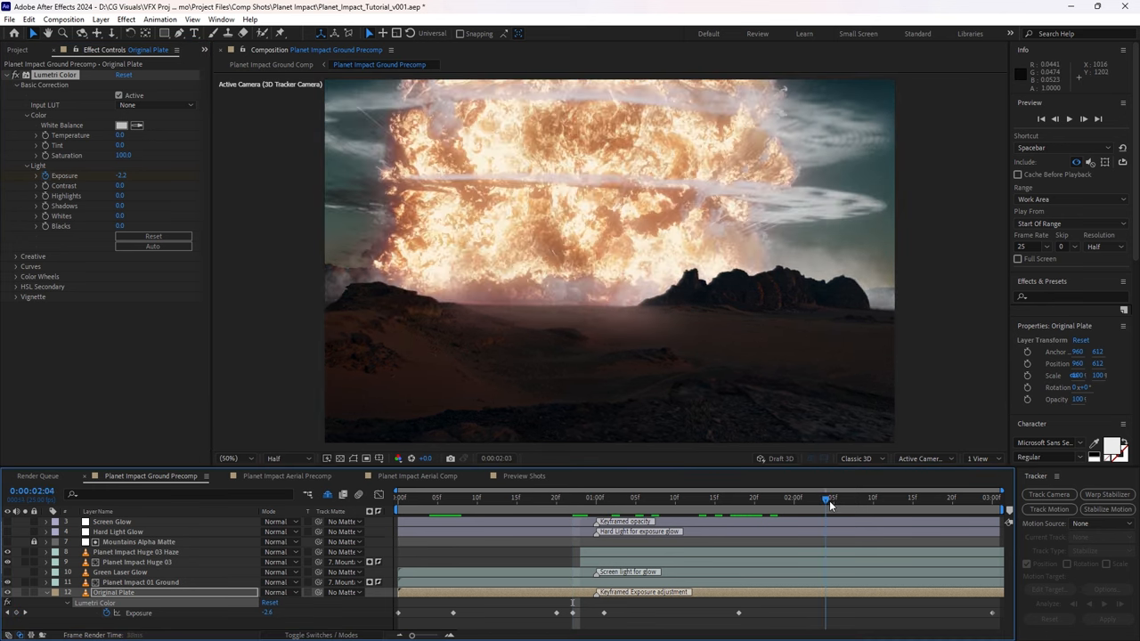
left_click_drag(830, 498, 722, 497)
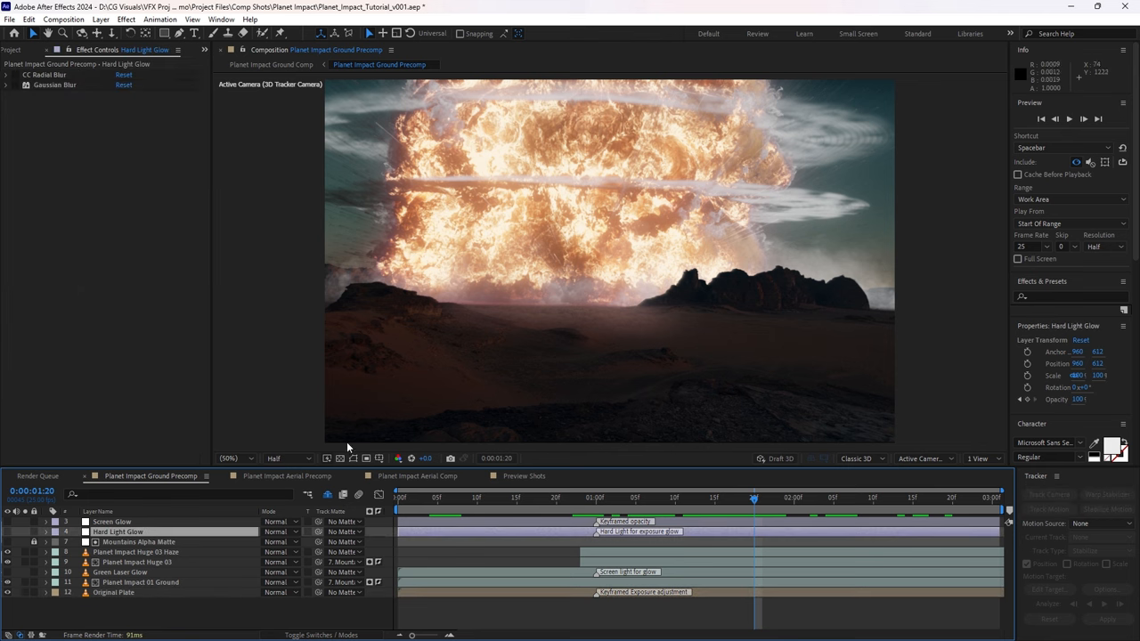
mouse_move(496, 380)
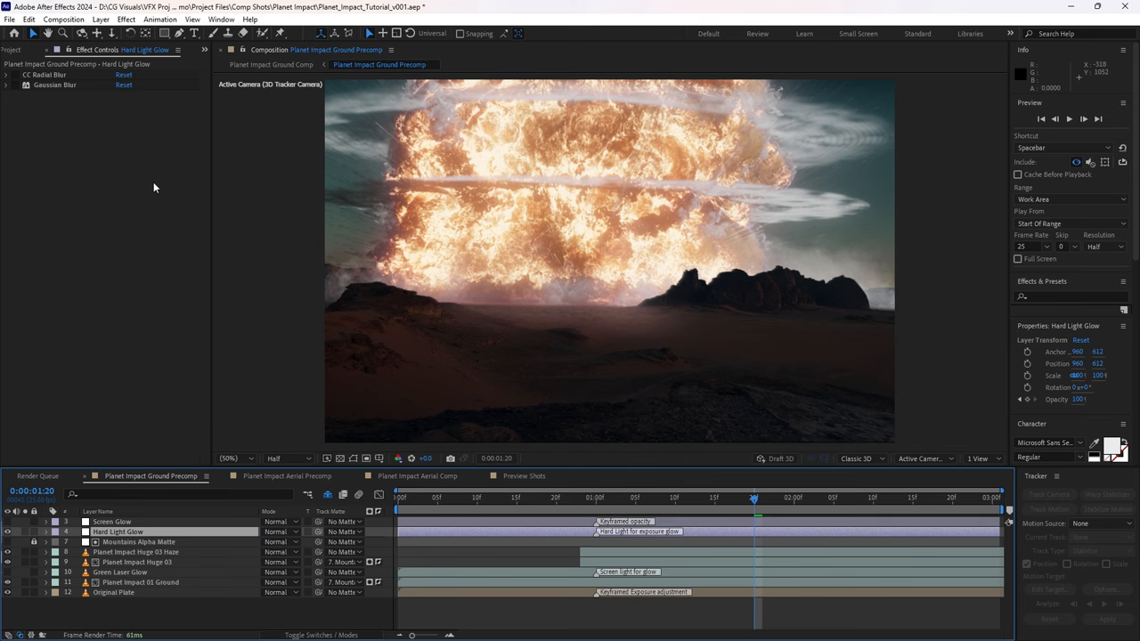
Step: Inspect Hard Light Glow's radial blur, then confirm 32 bpc project colour depth
left_click(8, 75)
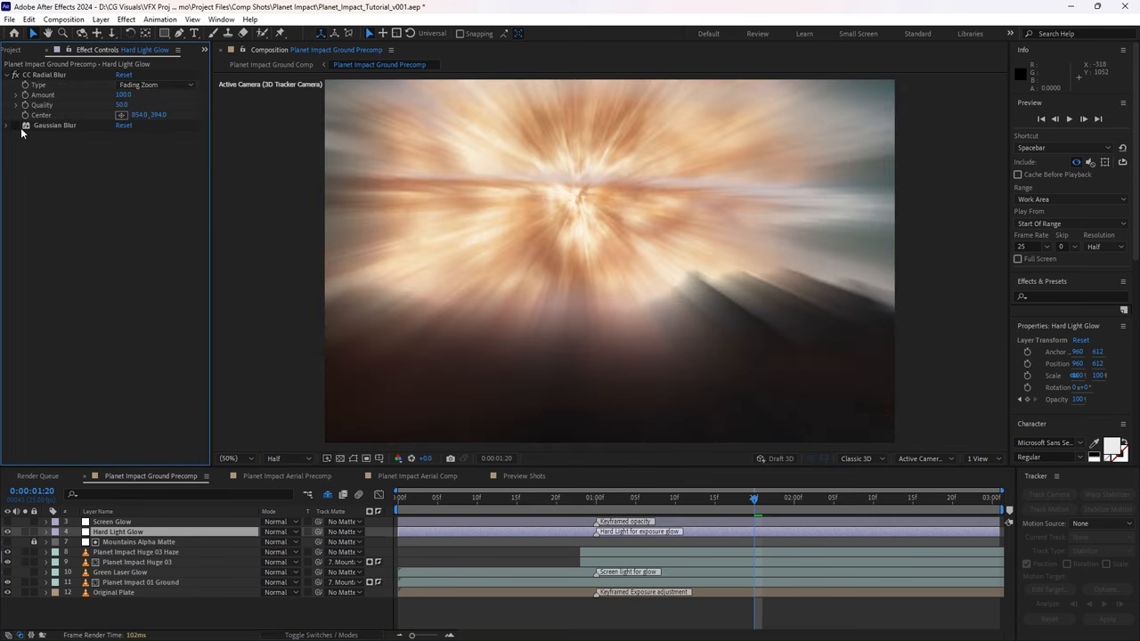
left_click(7, 125)
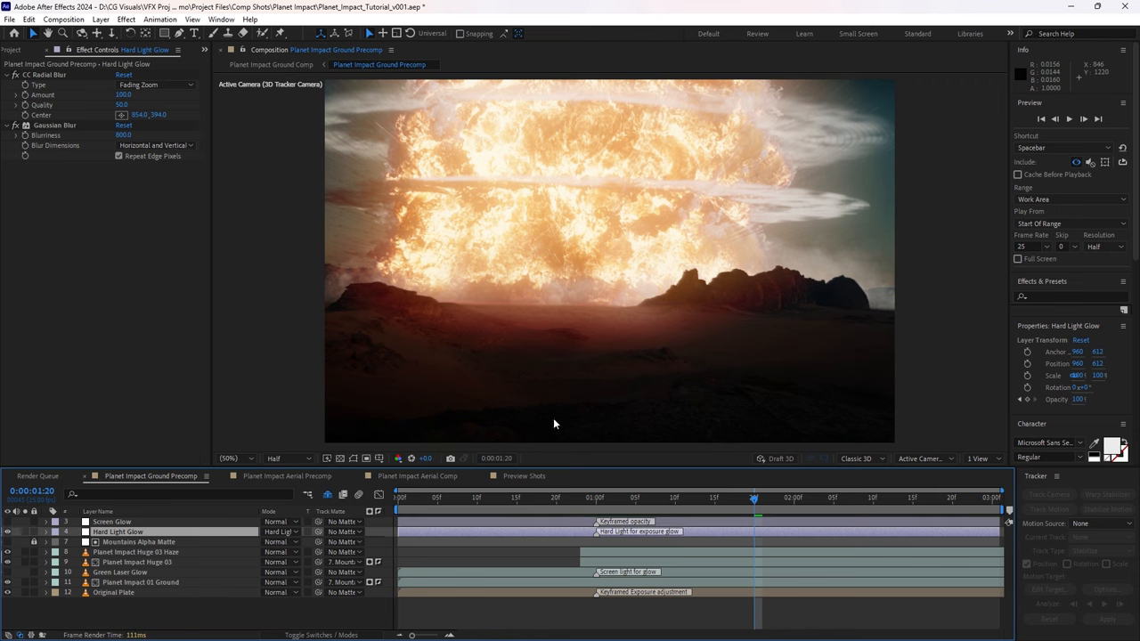
mouse_move(605, 341)
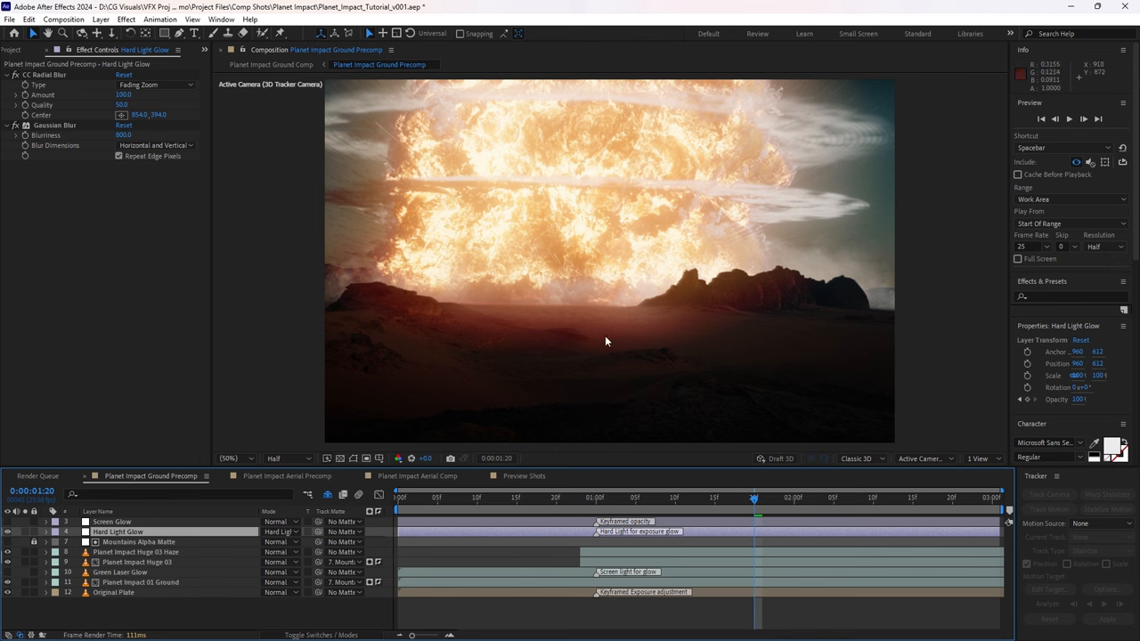
left_click(18, 50)
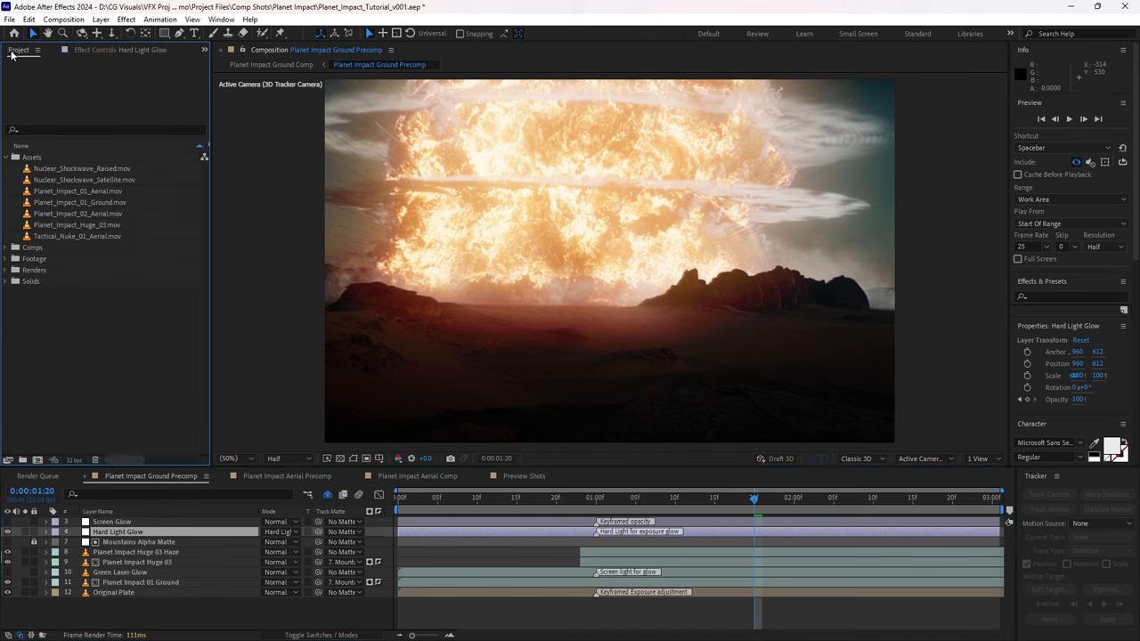
mouse_move(99, 425)
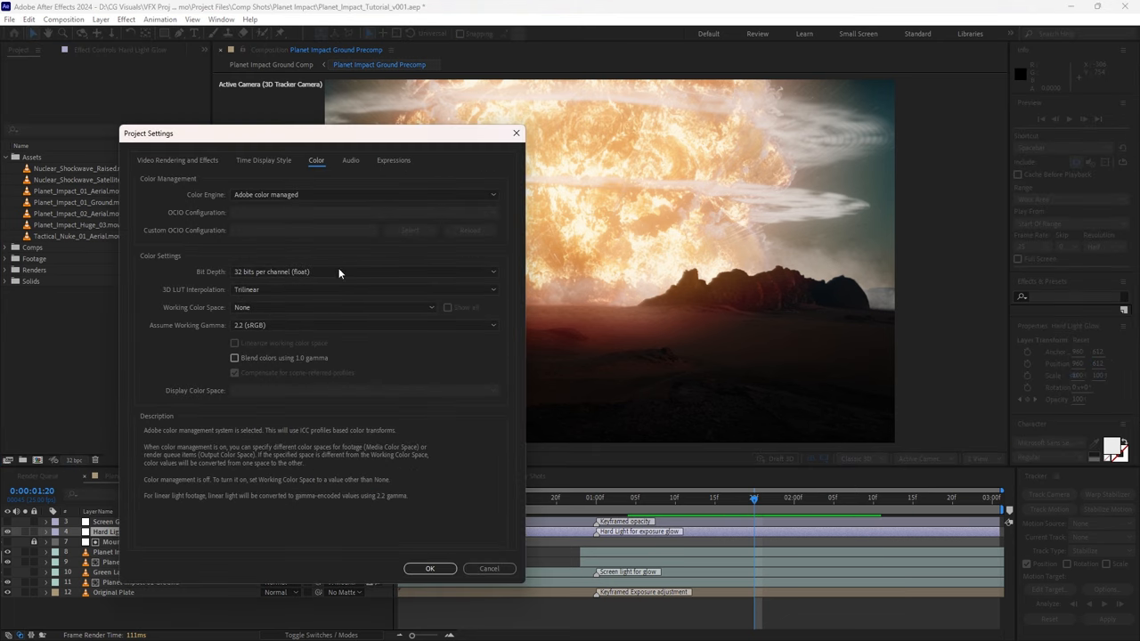
left_click(429, 569)
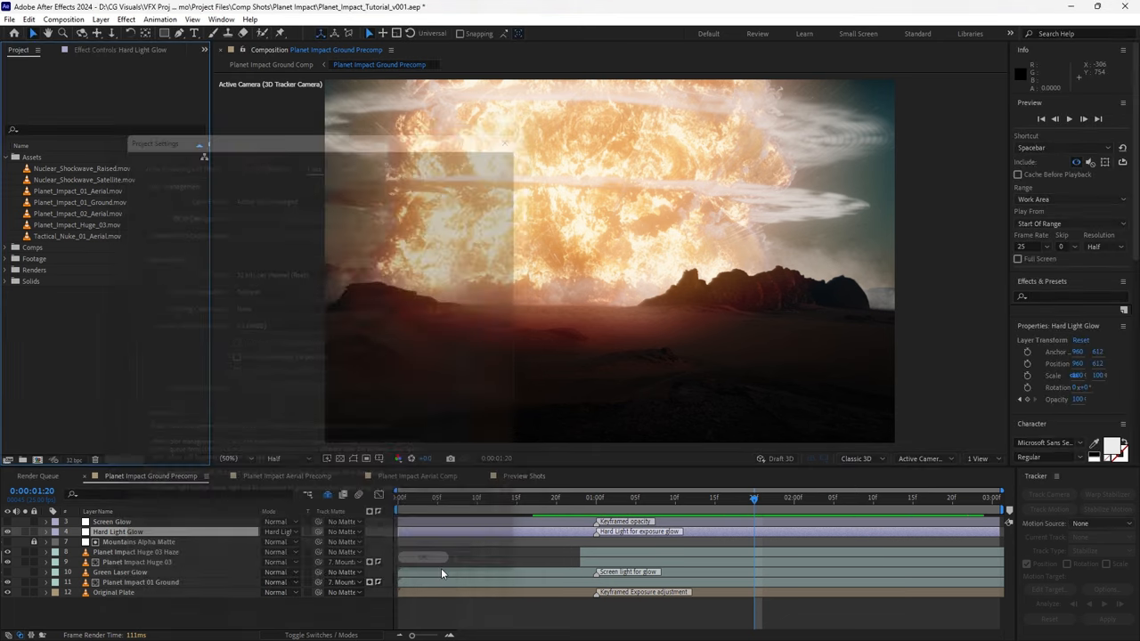
Step: Select Screen Glow and expand its CC Light Burst 2.5 and 800 Gaussian Blur effects
left_click(111, 521)
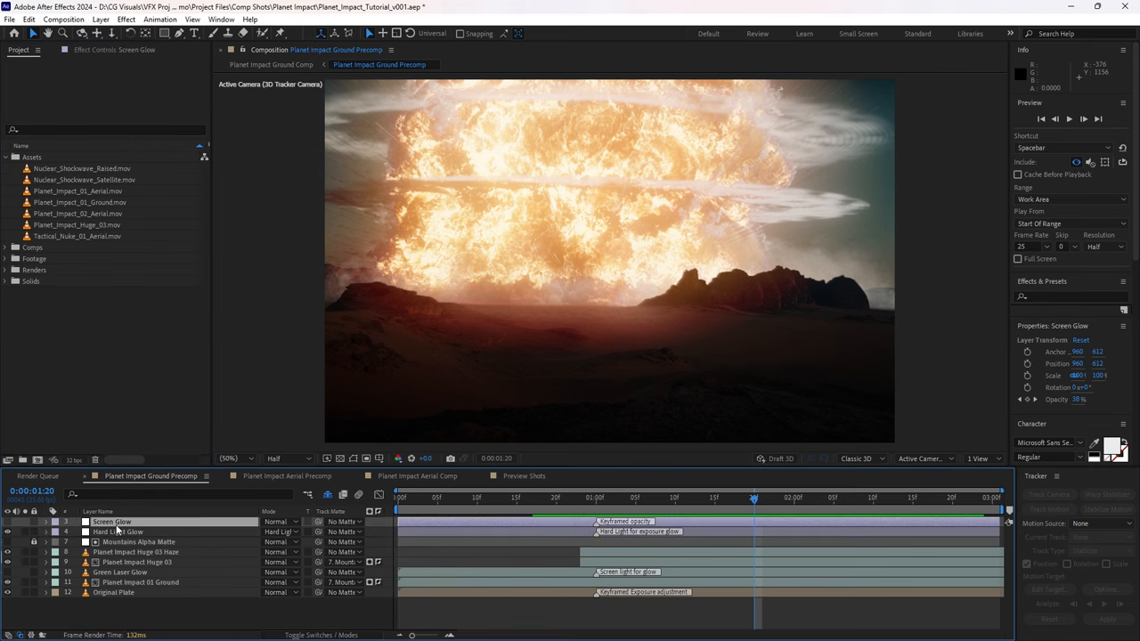
left_click(864, 497)
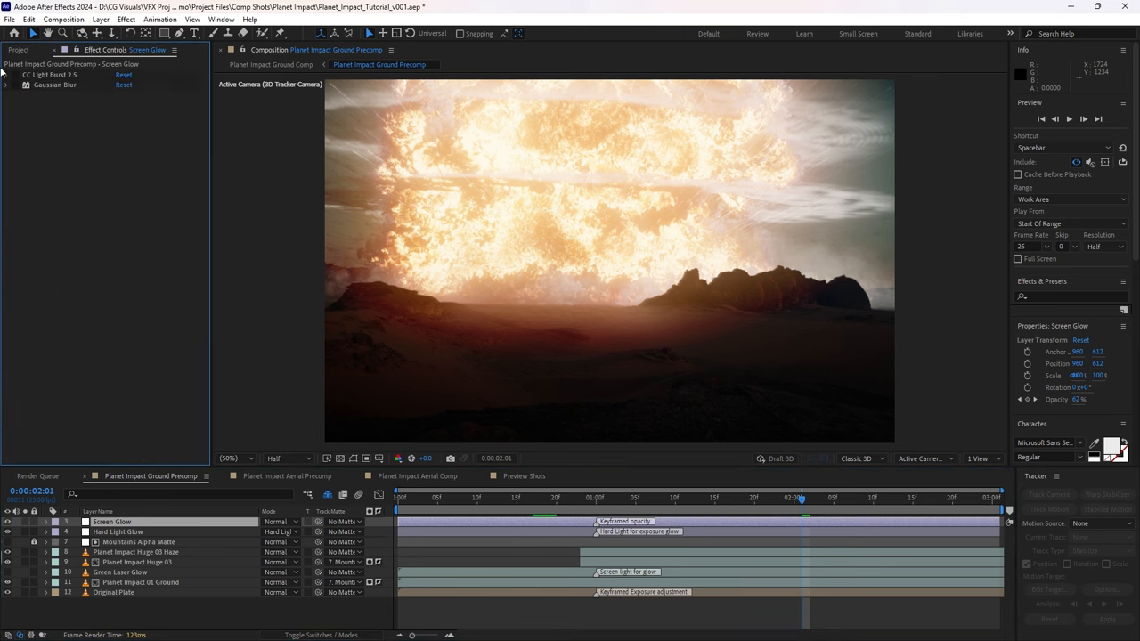
left_click(6, 74)
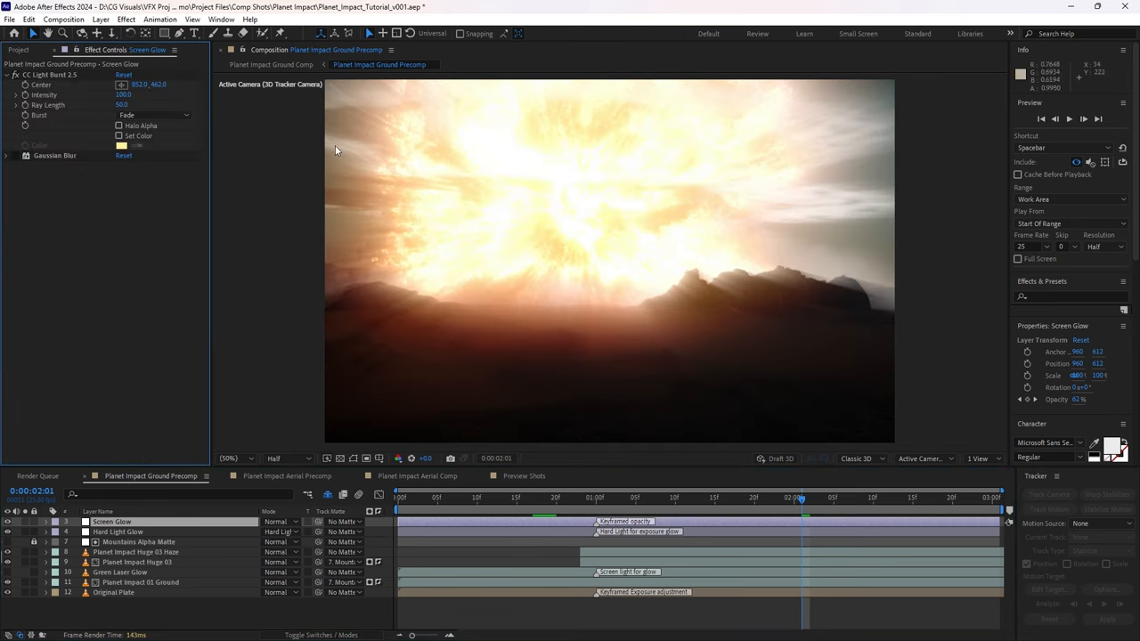
left_click(7, 155)
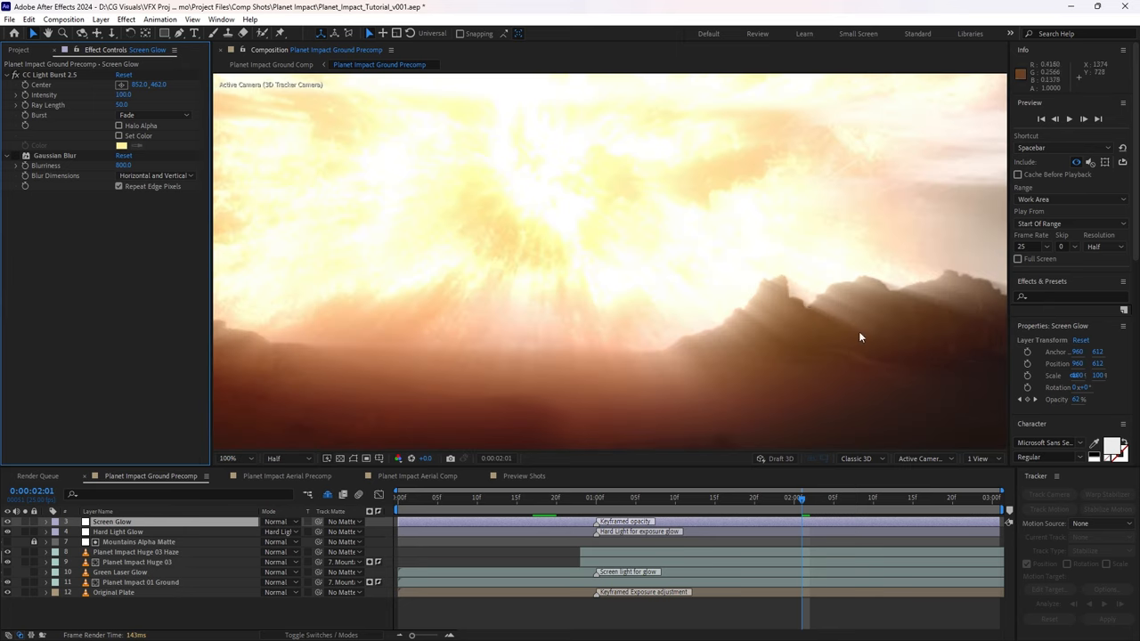
mouse_move(799, 321)
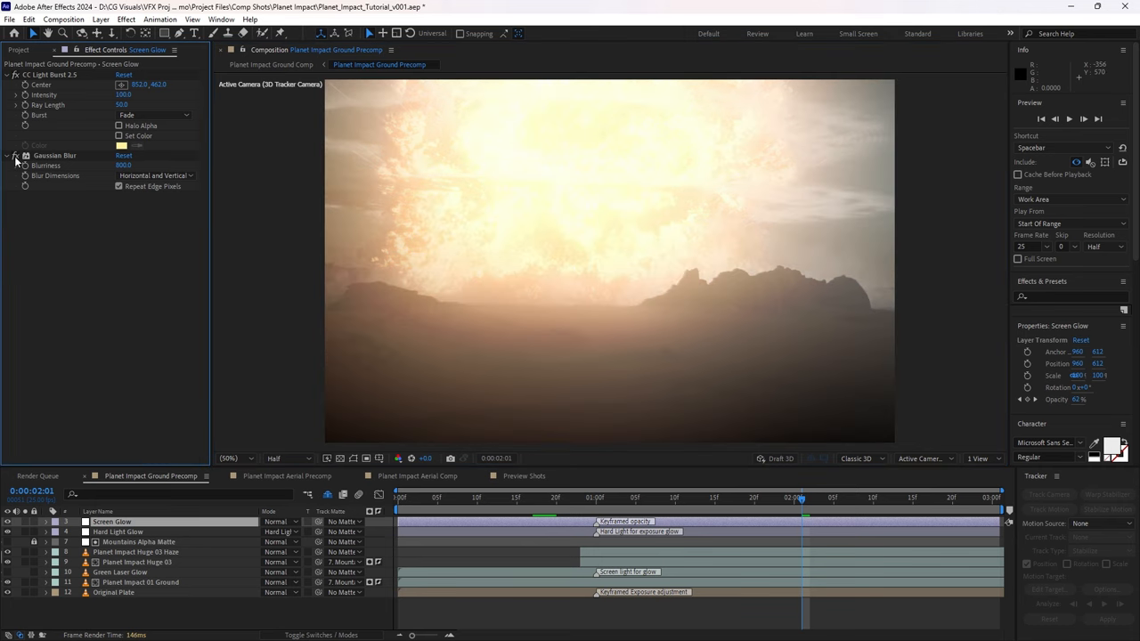
mouse_move(755, 211)
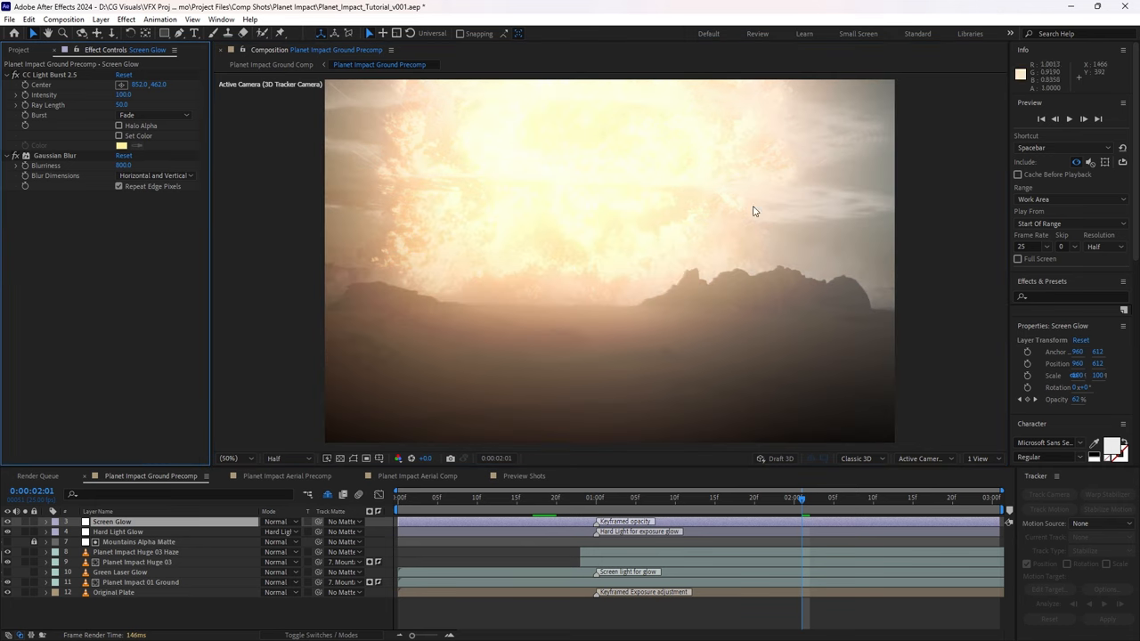
left_click(280, 521)
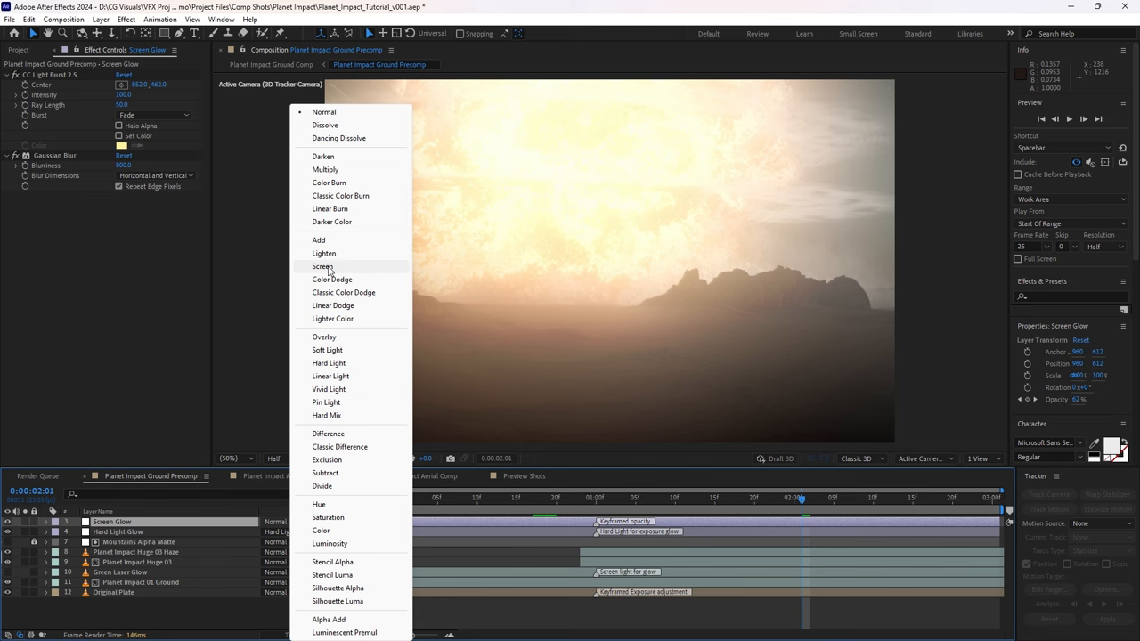
Step: Try Add on Screen Glow, settle on Screen, and move to about two seconds
left_click(322, 266)
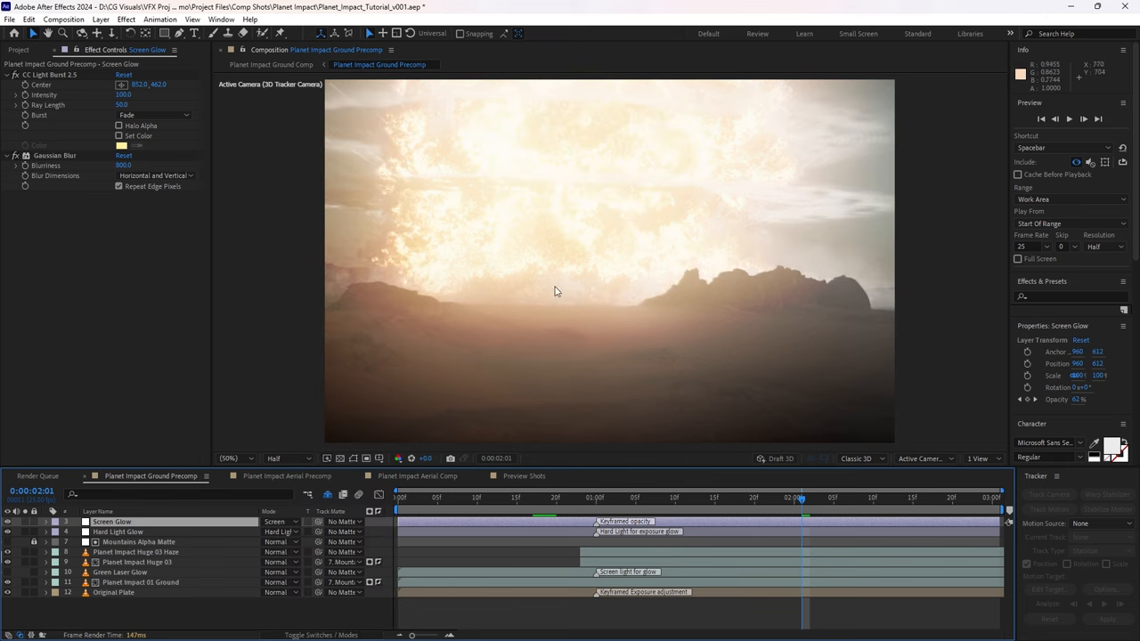
mouse_move(596, 274)
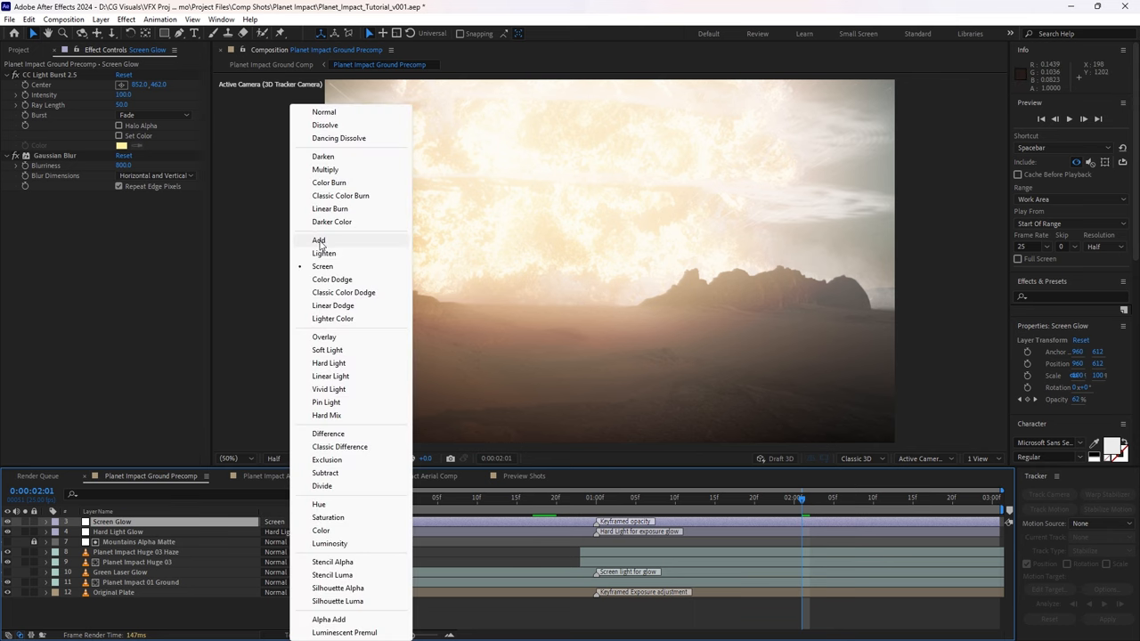
left_click(318, 240)
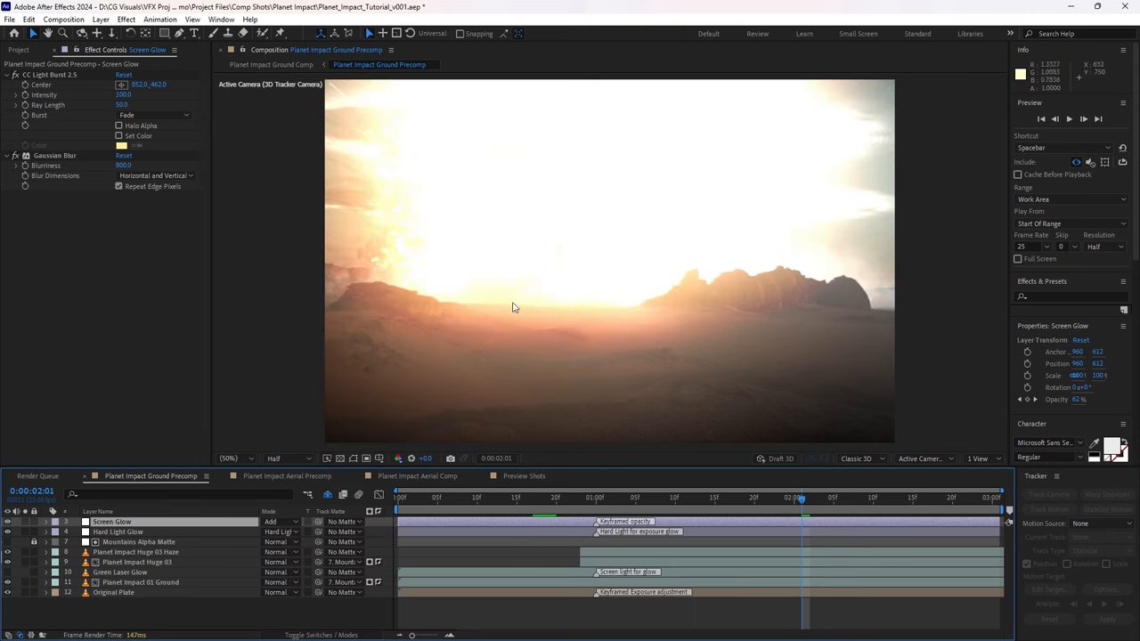
left_click(281, 521)
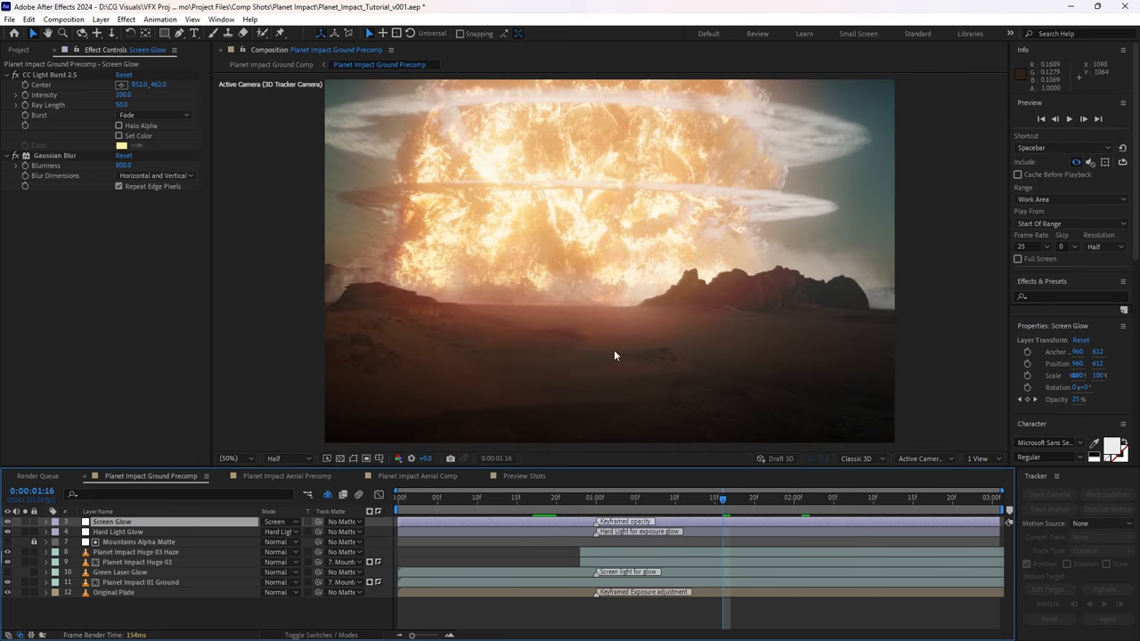
mouse_move(579, 260)
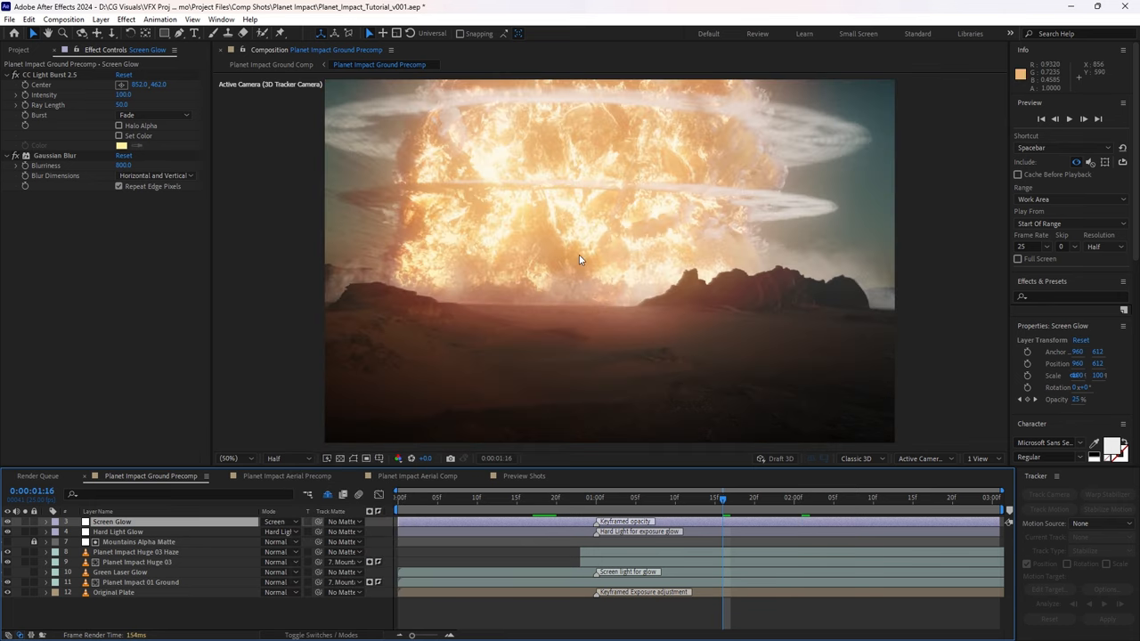
left_click(801, 497)
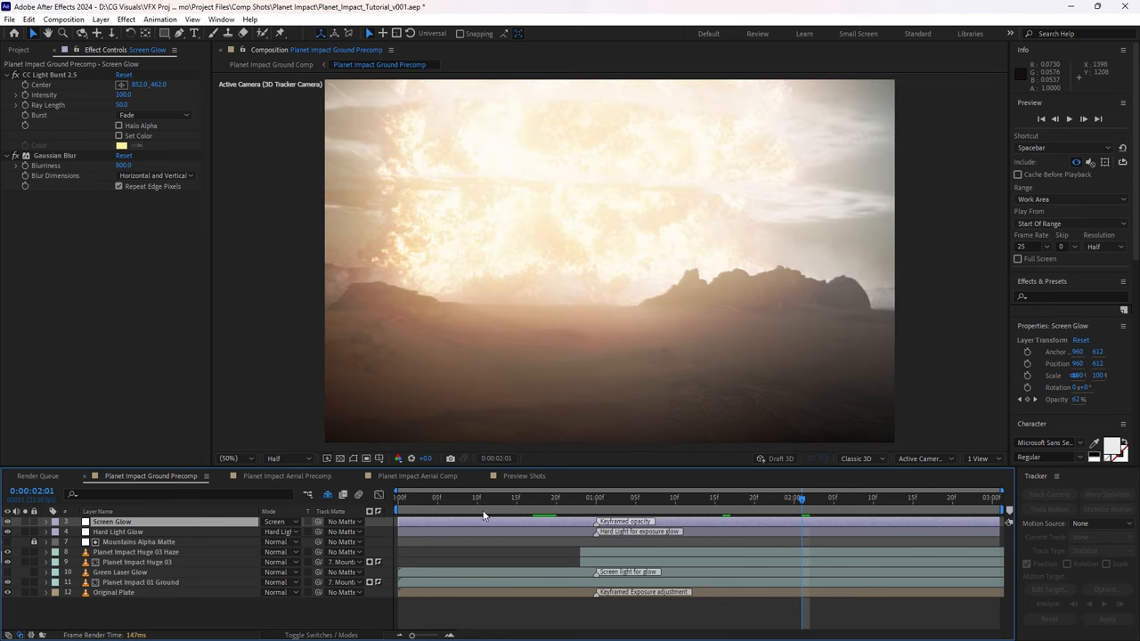
left_click(45, 521)
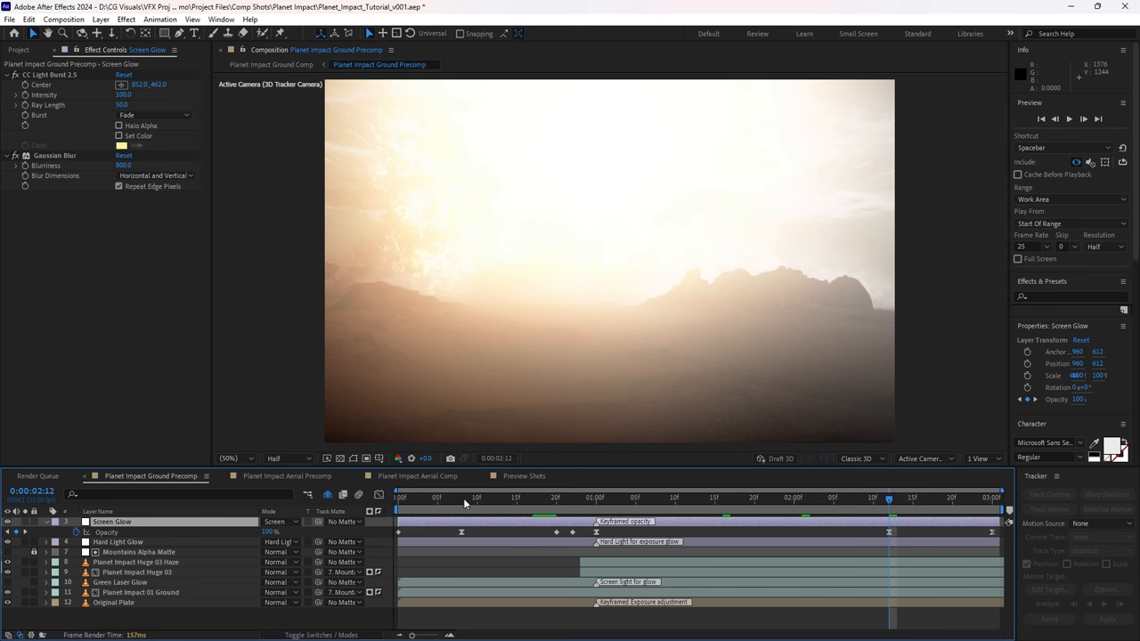
left_click(562, 498)
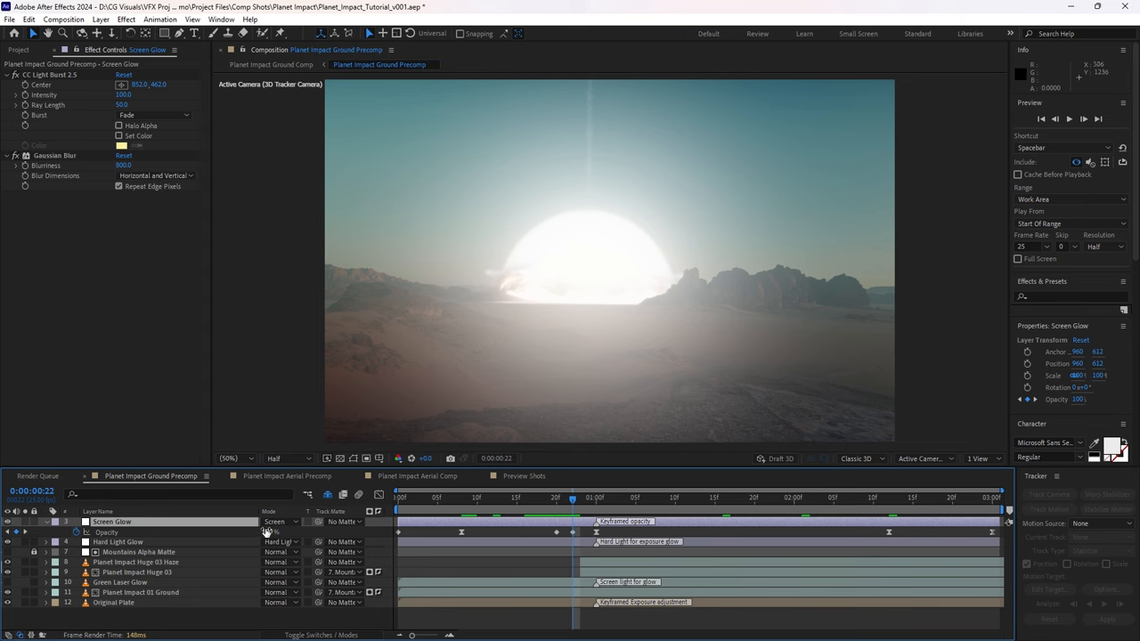
left_click(596, 498)
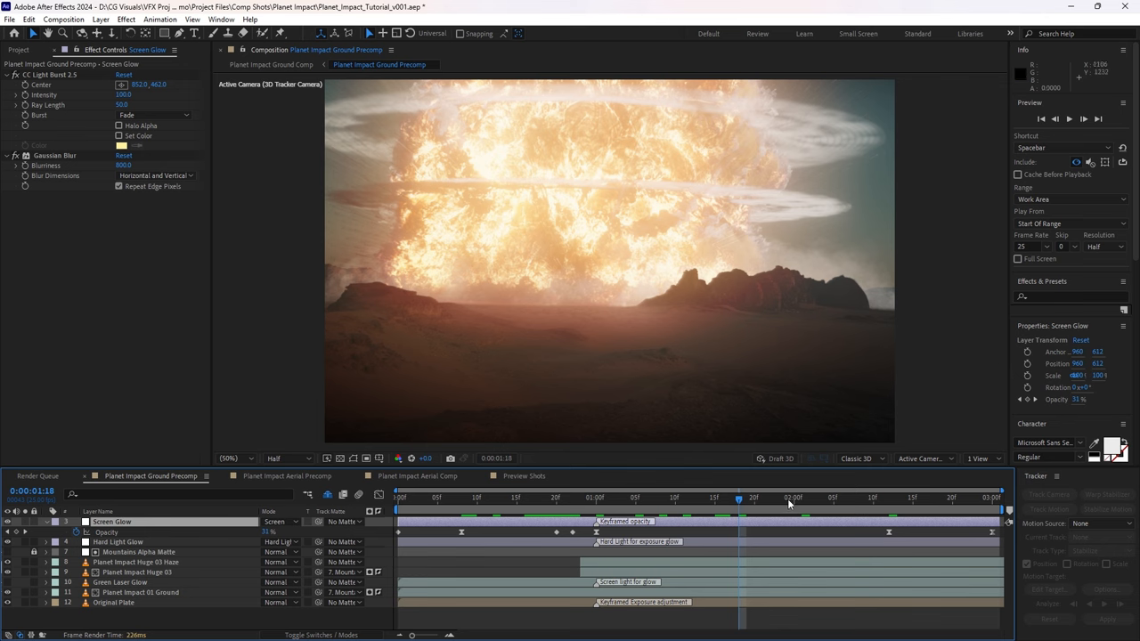
left_click(828, 498)
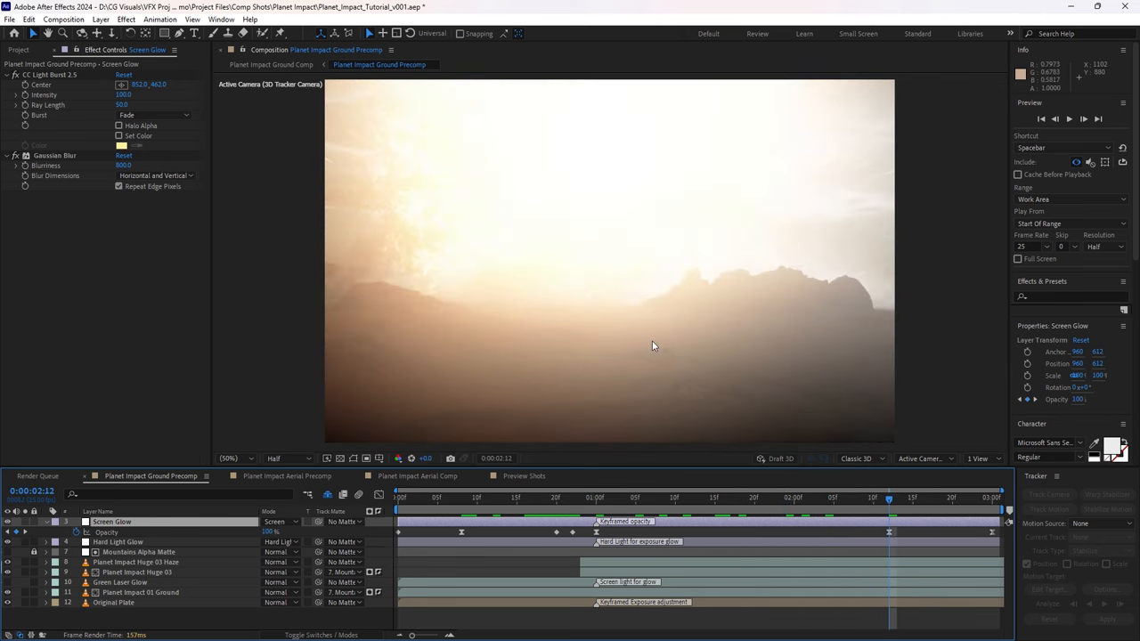
mouse_move(707, 341)
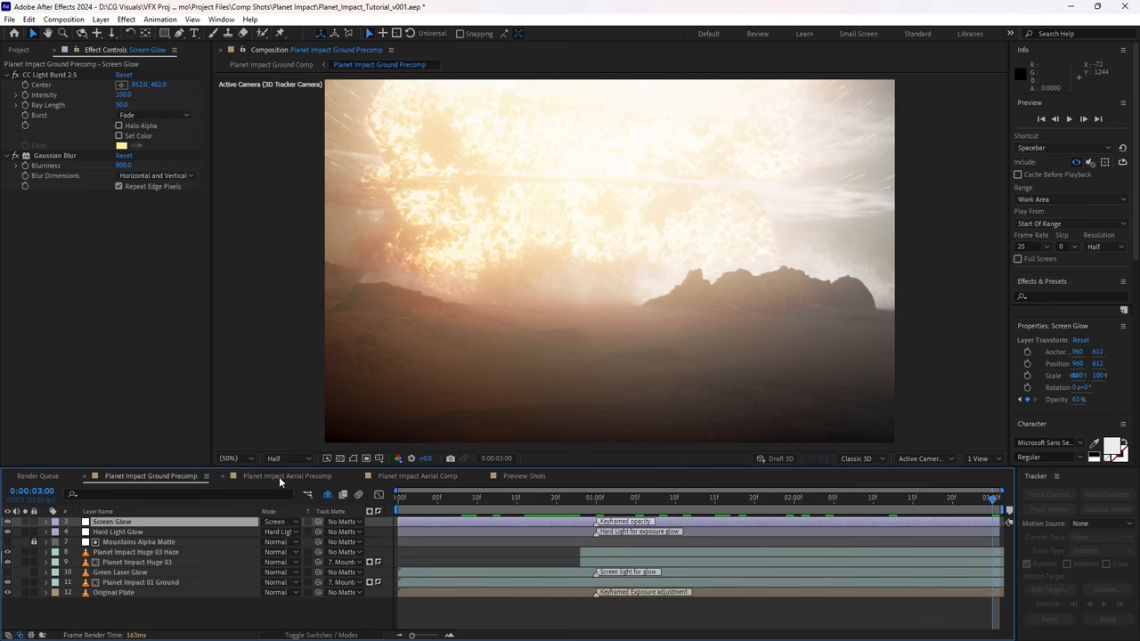
Step: Switch to Planet Impact Aerial Precomp, then scrub through the Preview Shots composition
left_click(286, 475)
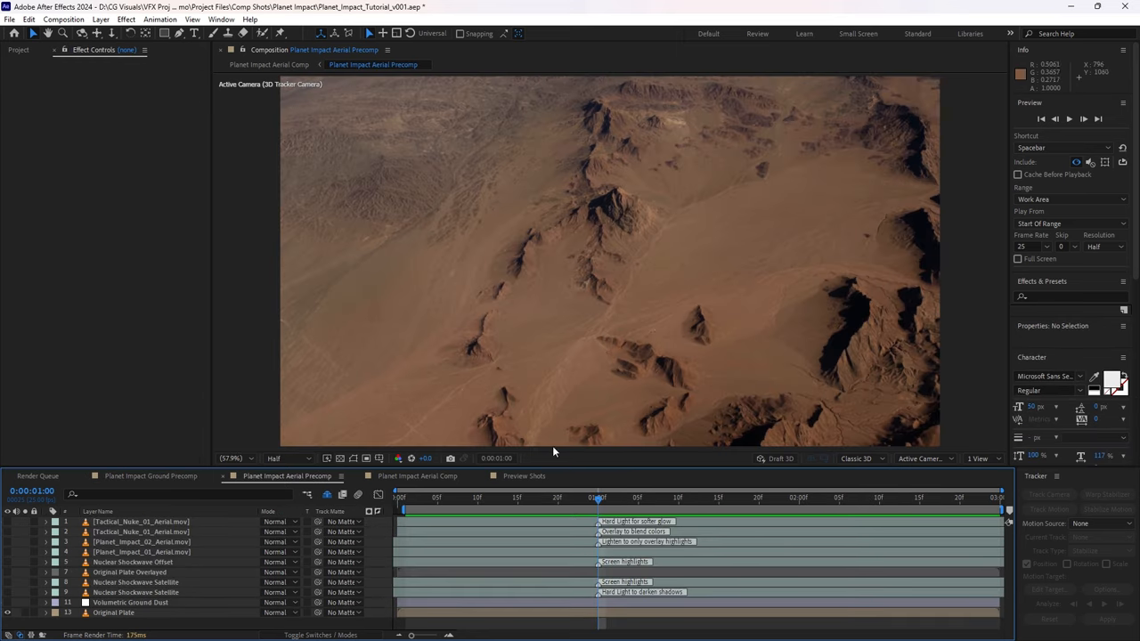
mouse_move(546, 313)
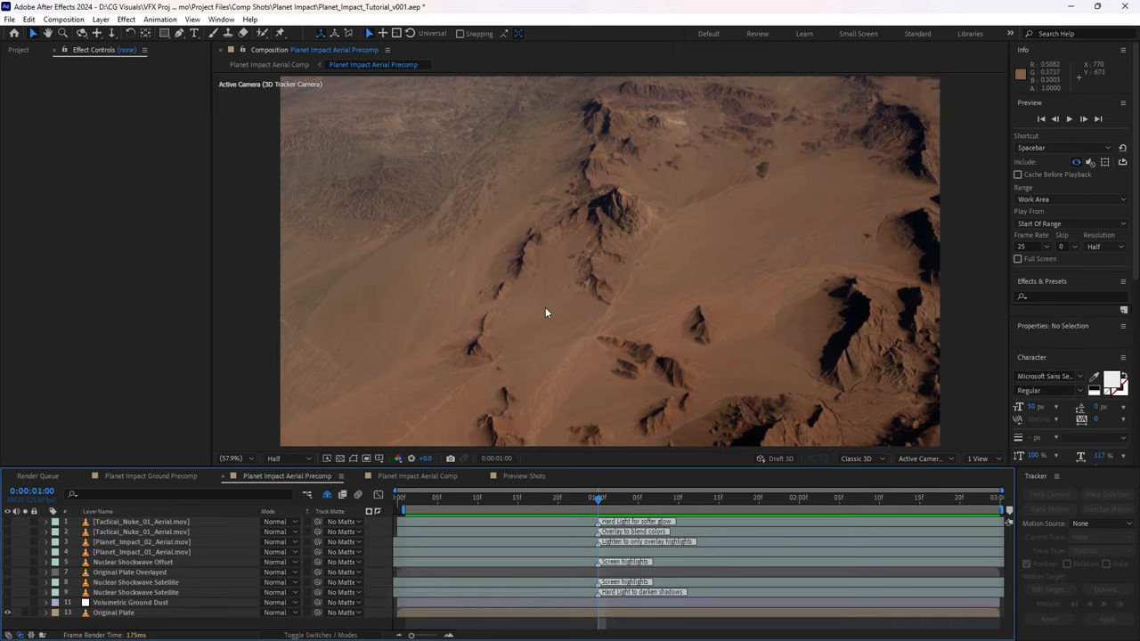
mouse_move(551, 389)
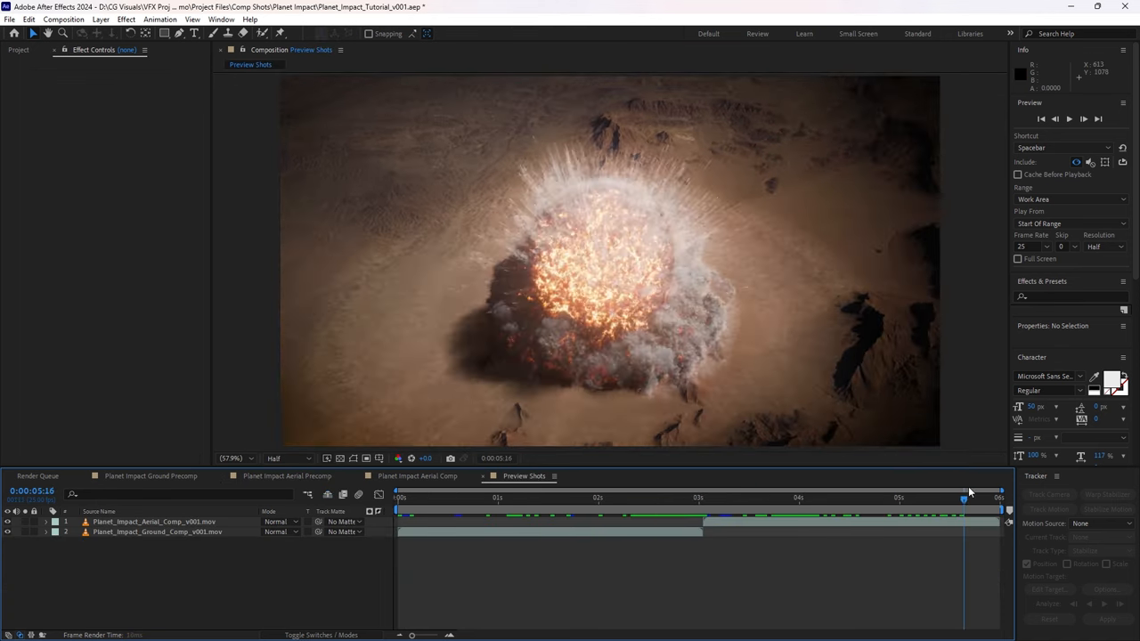
left_click(425, 498)
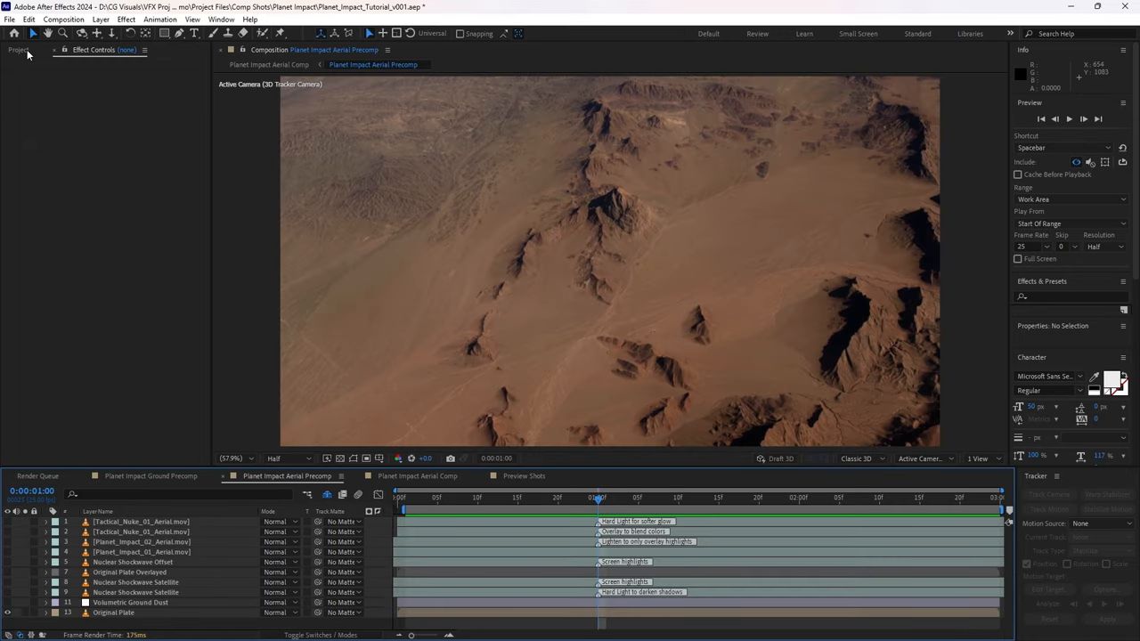
left_click(18, 49)
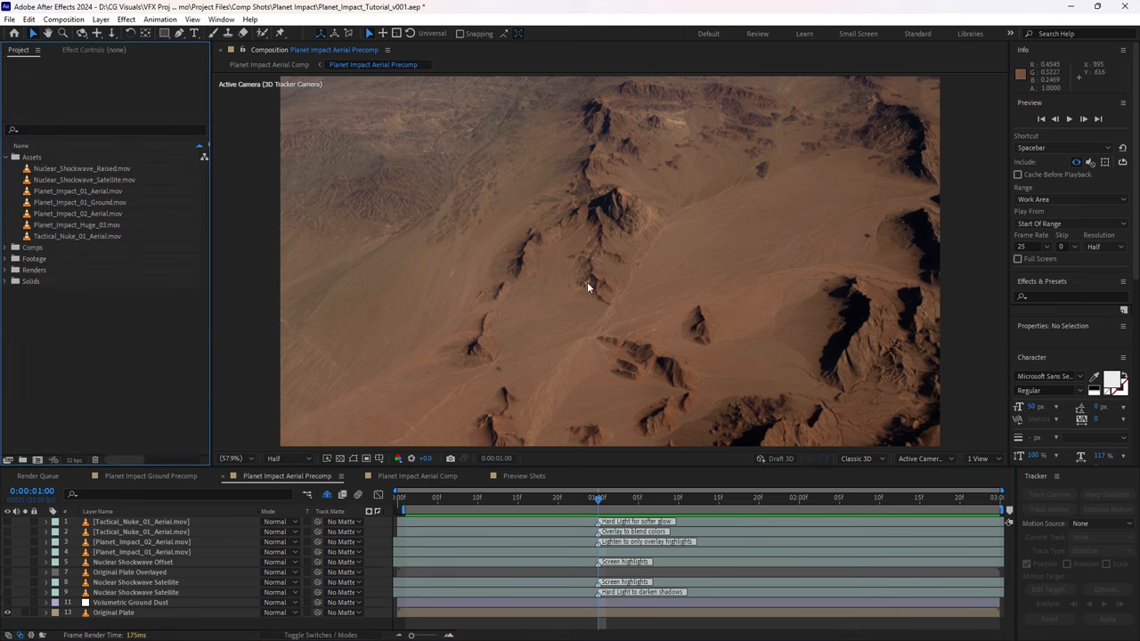
left_click(524, 475)
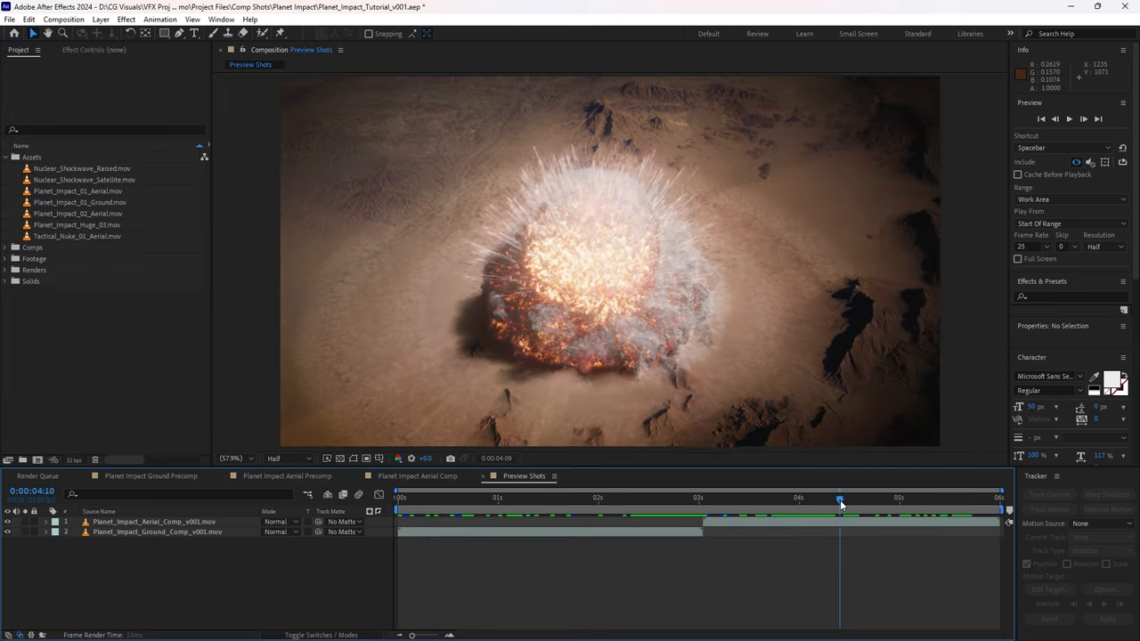
left_click_drag(840, 498, 763, 498)
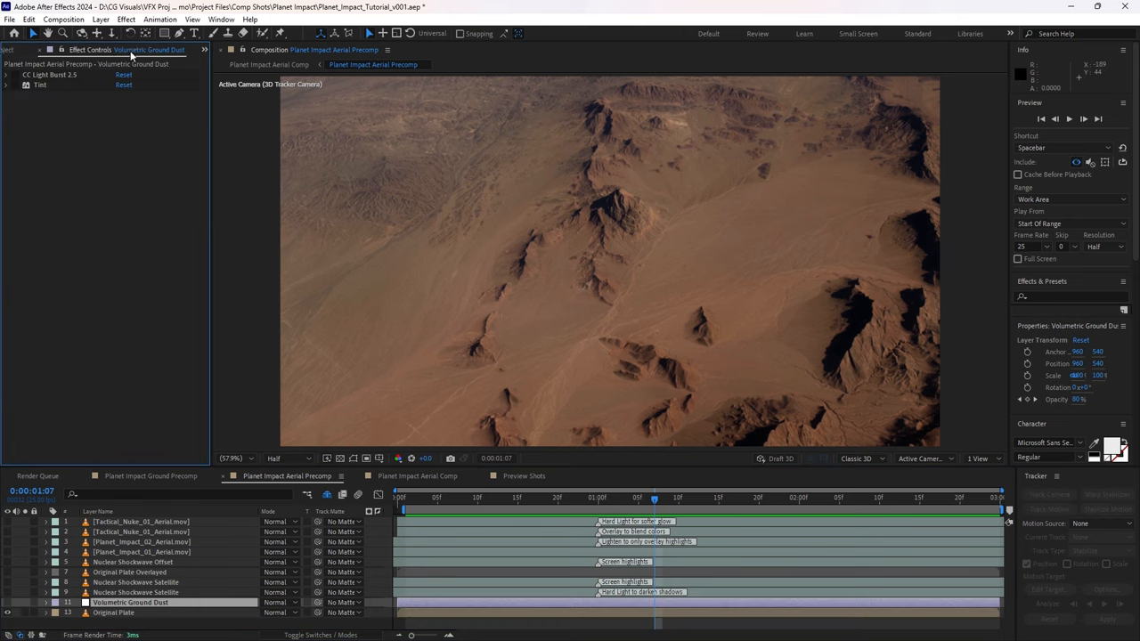
Step: Inspect the shockwave and aerial footage, then enable the Nuclear Shockwave Satellite layer
left_click(18, 50)
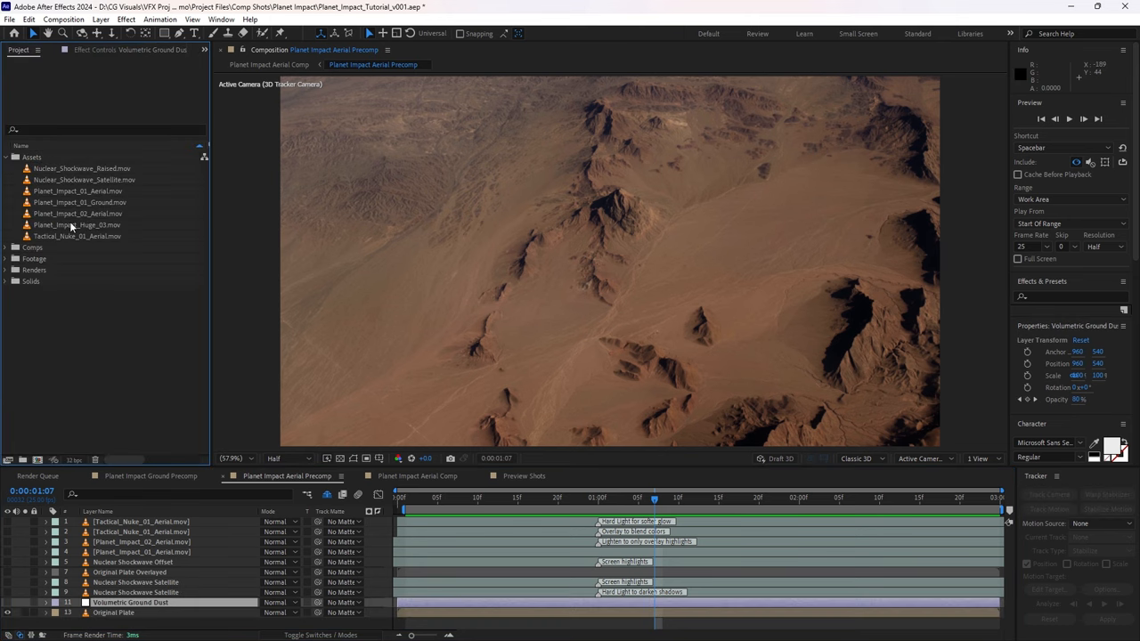
mouse_move(105, 187)
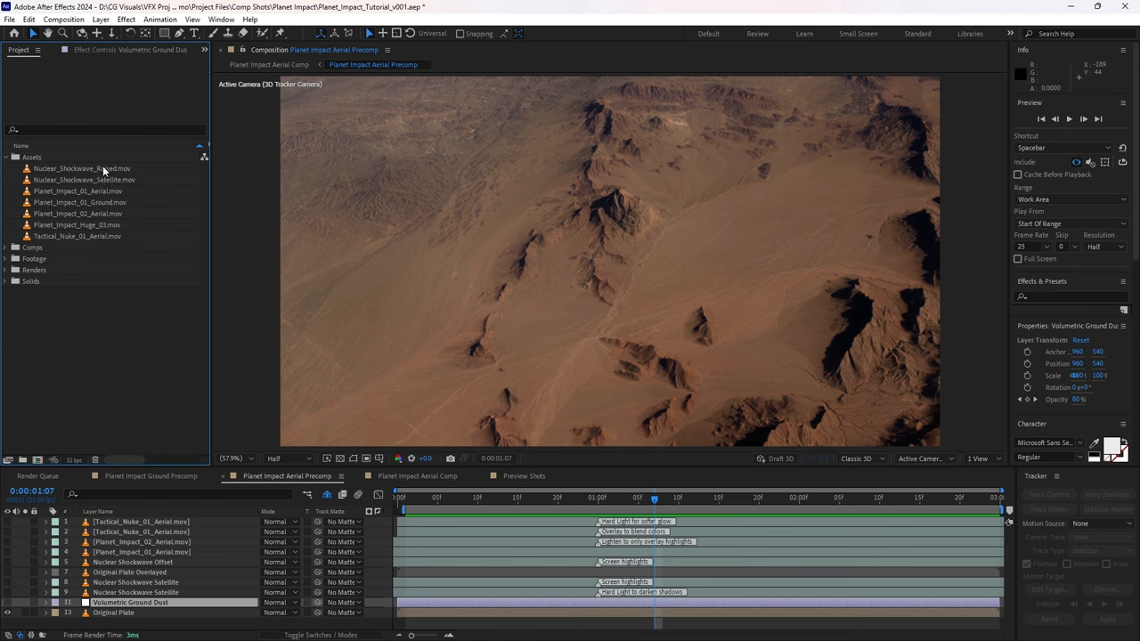
left_click(85, 179)
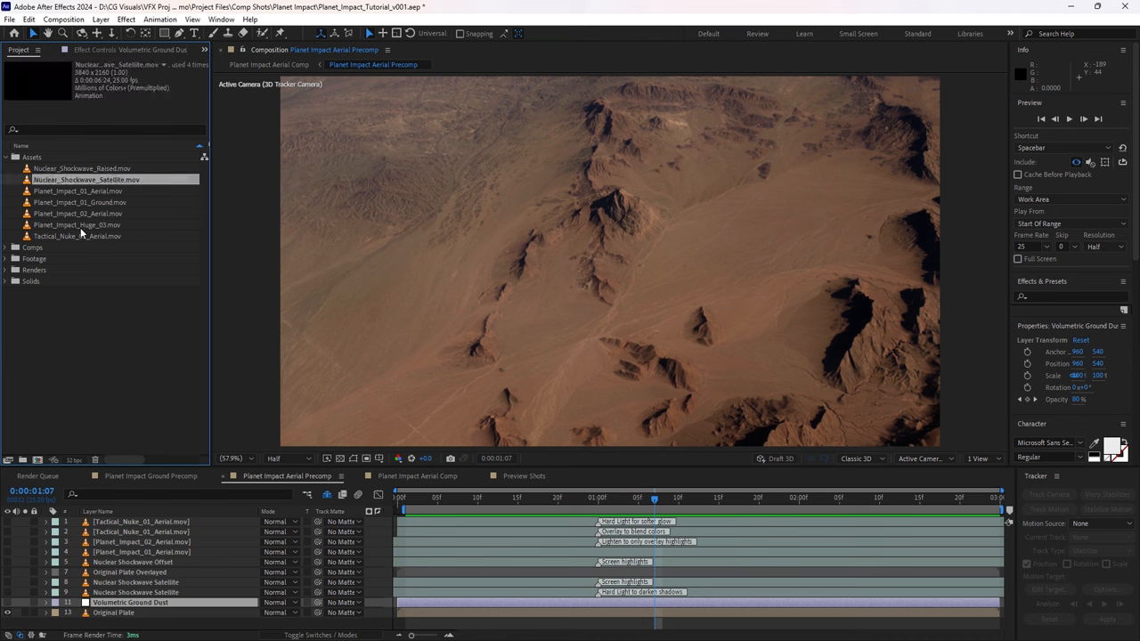
mouse_move(84, 196)
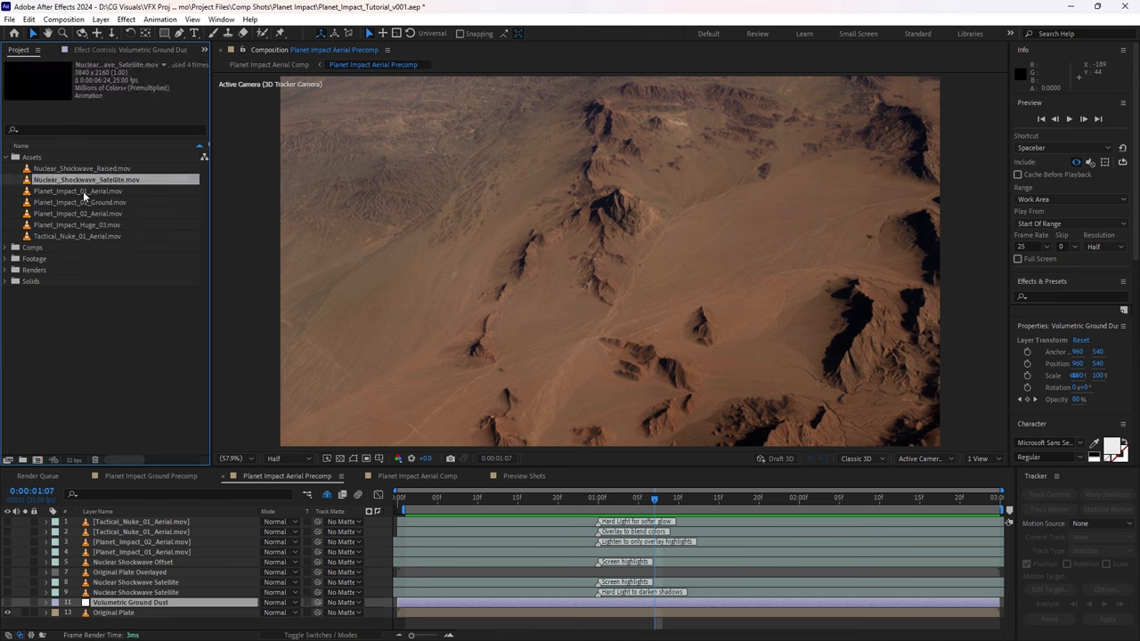
left_click(79, 213)
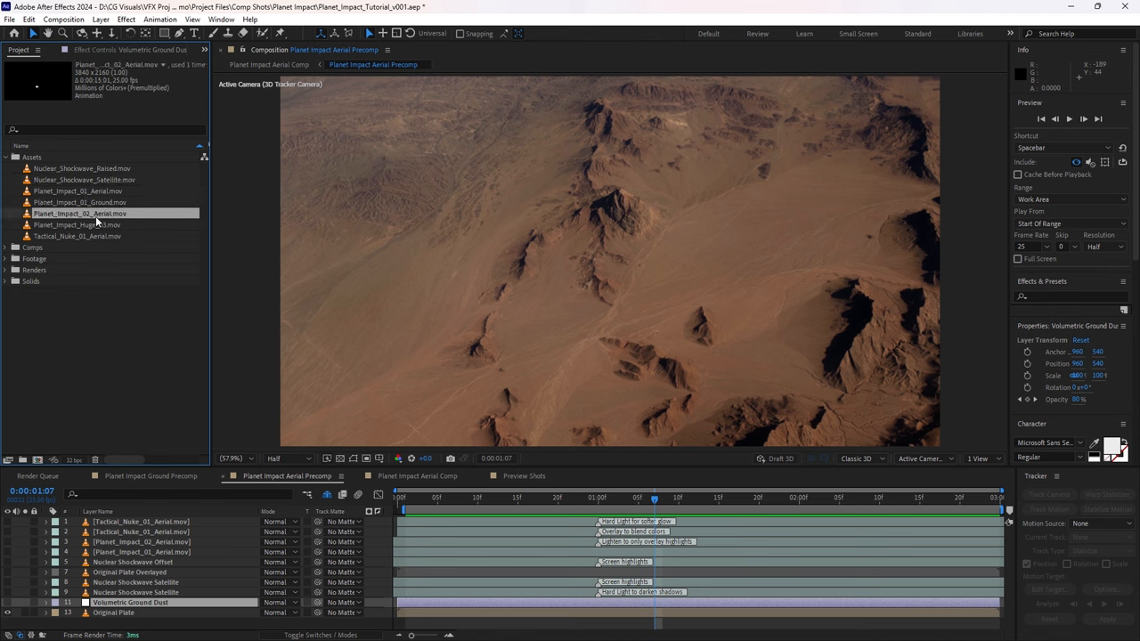
left_click(136, 593)
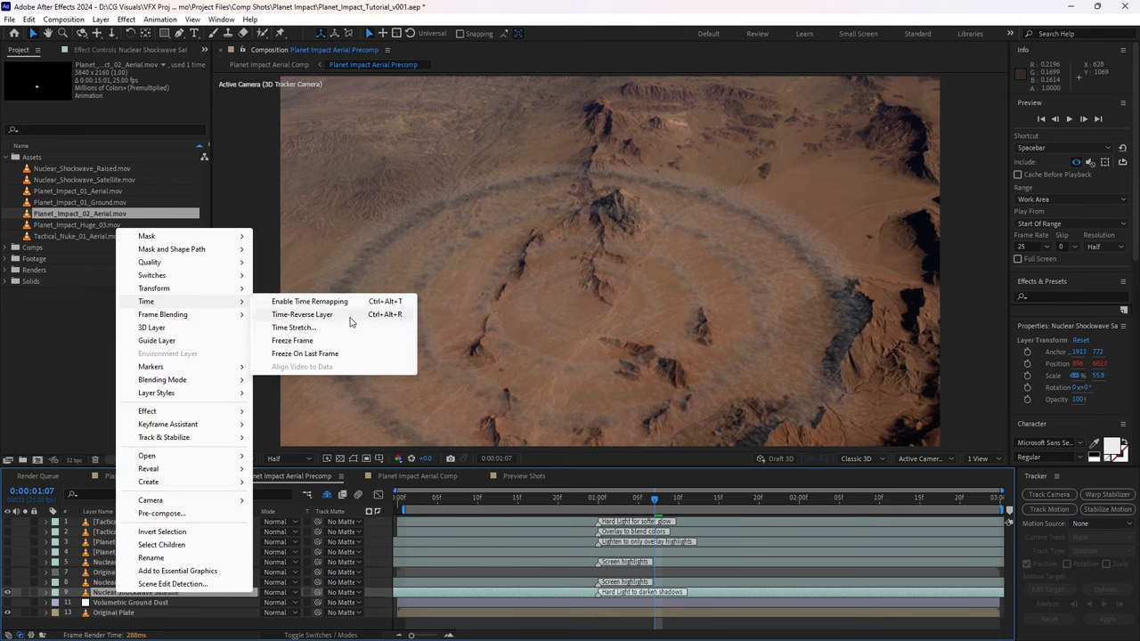
Step: Set the Nuclear Shockwave Satellite layers' modes to Hard Light (layer 9) and Screen (layer 8)
left_click(293, 326)
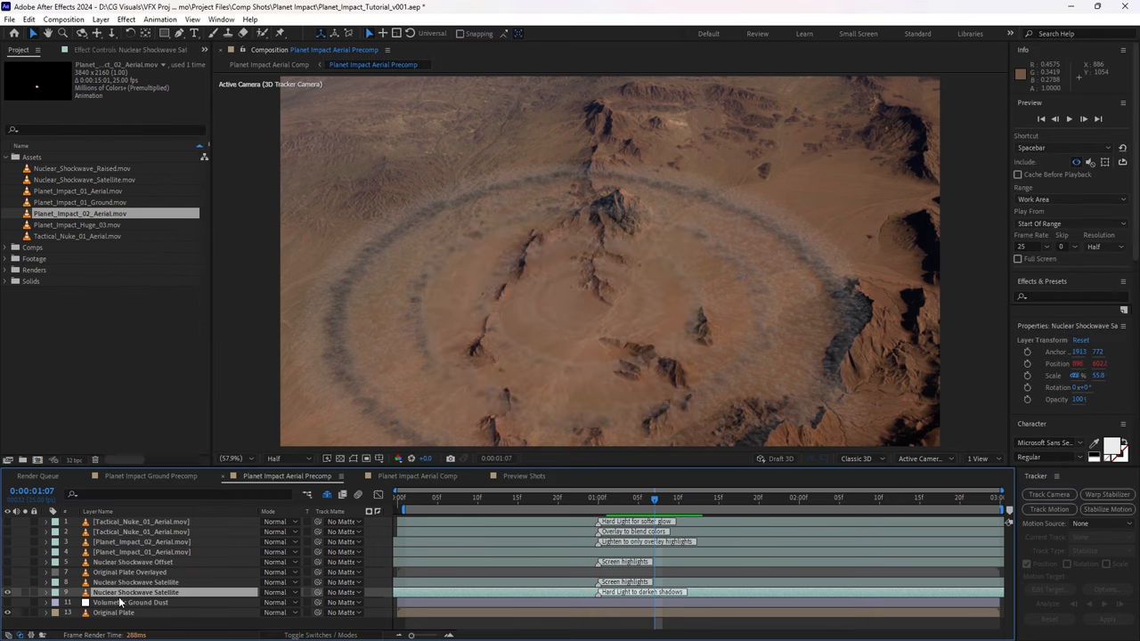
right_click(136, 592)
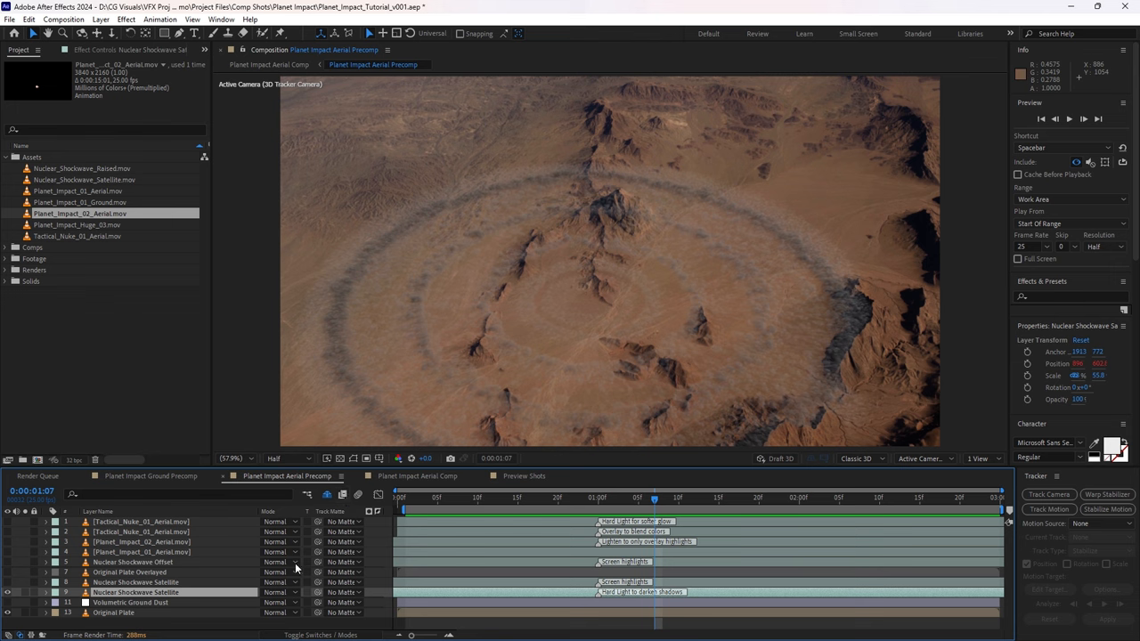
mouse_move(672, 237)
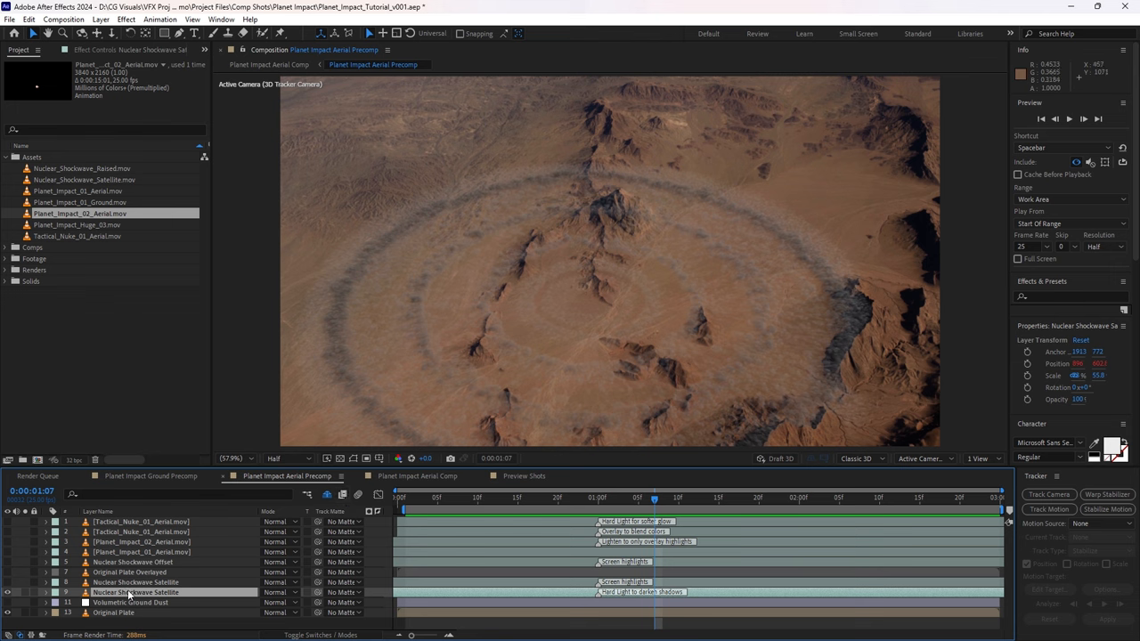
left_click(133, 582)
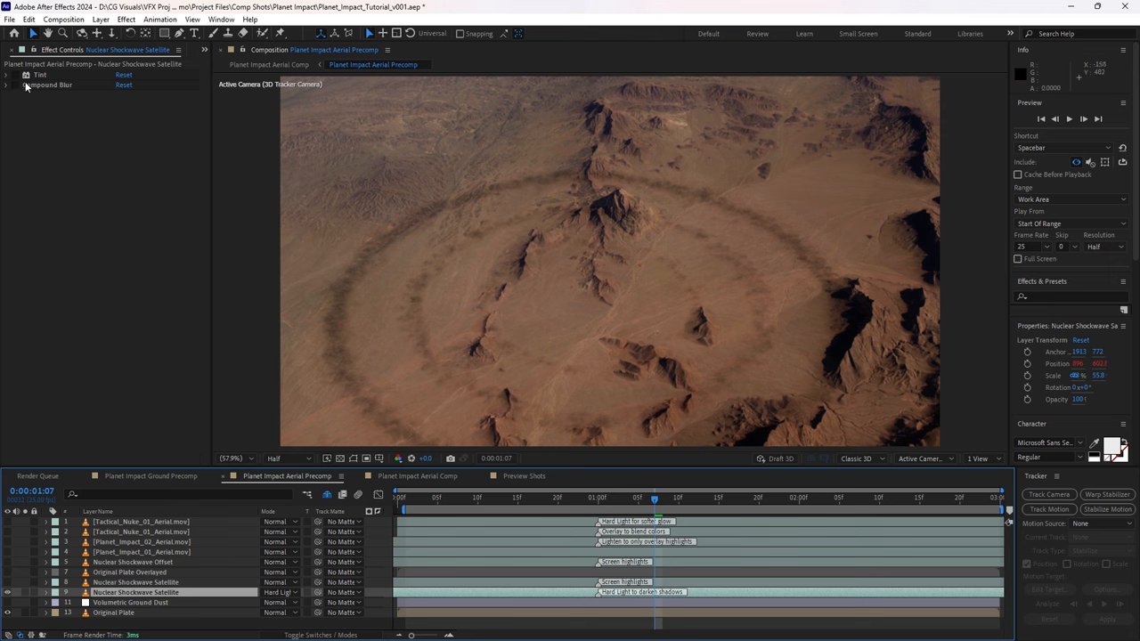
left_click(7, 74)
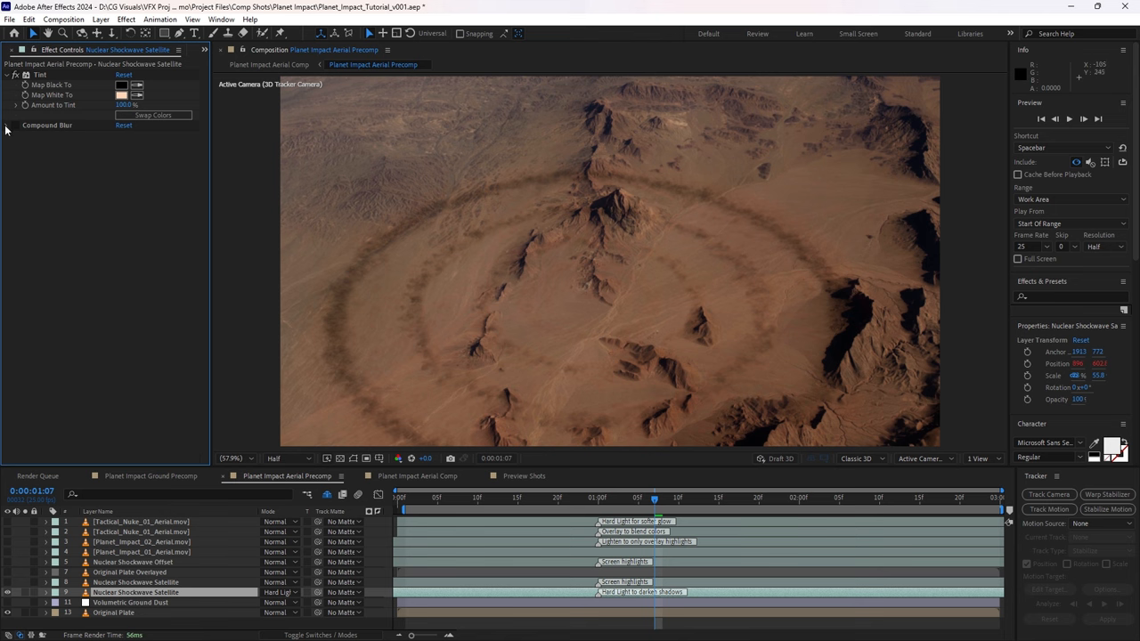
left_click(7, 125)
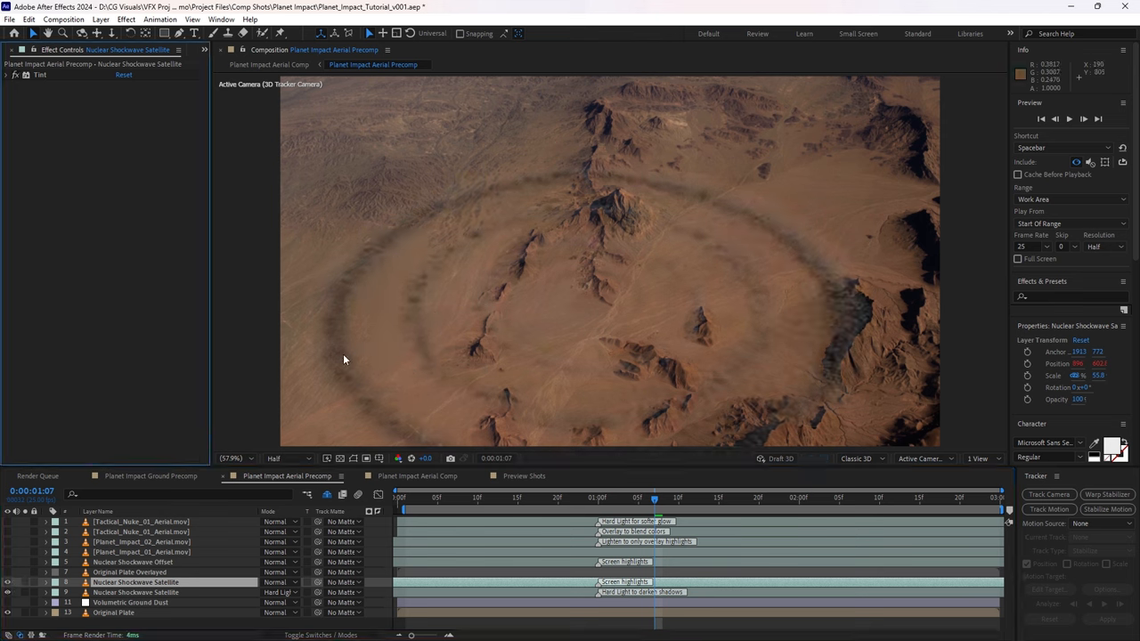
mouse_move(556, 419)
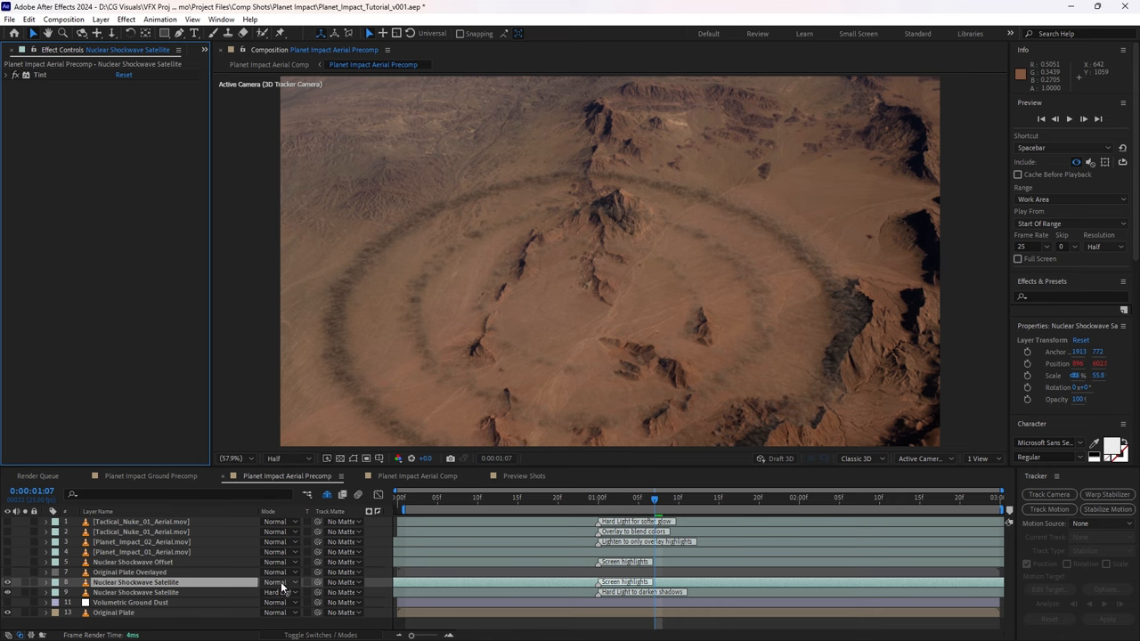
left_click(282, 583)
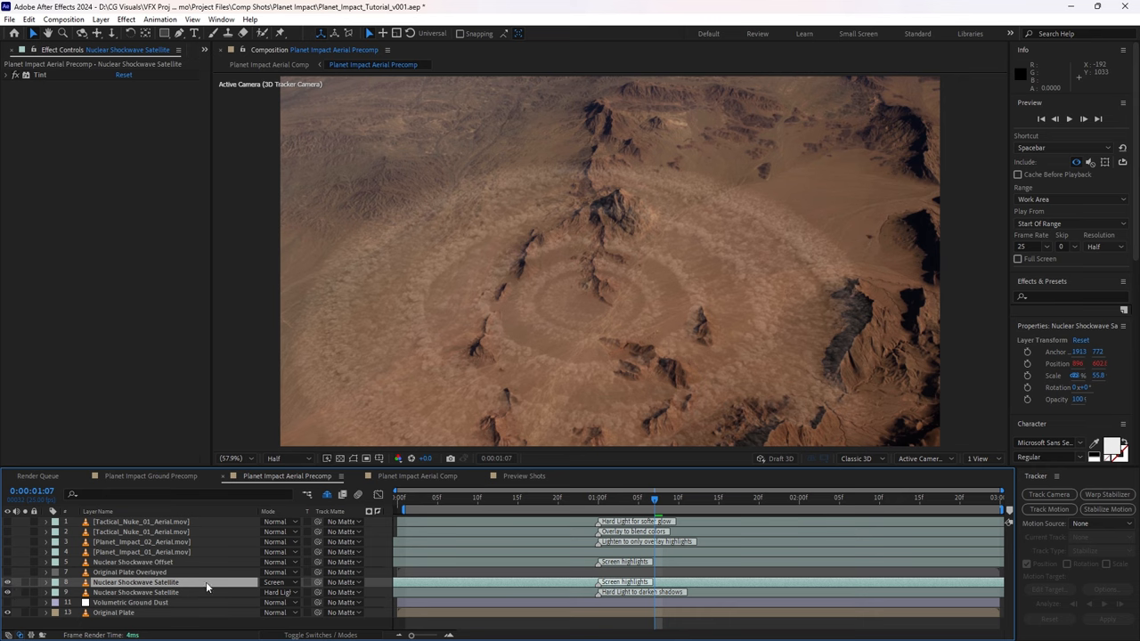
Step: Review Volumetric Ground Dust's Tint at a later frame, then solo Original Plate Overlayed
left_click(131, 602)
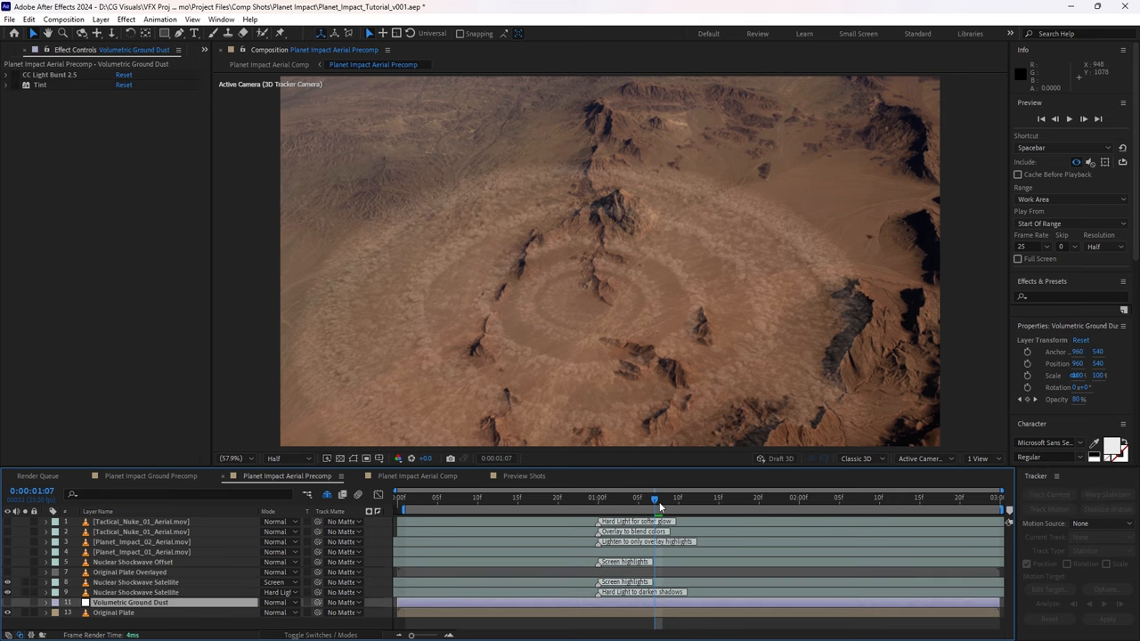
left_click_drag(656, 497, 638, 497)
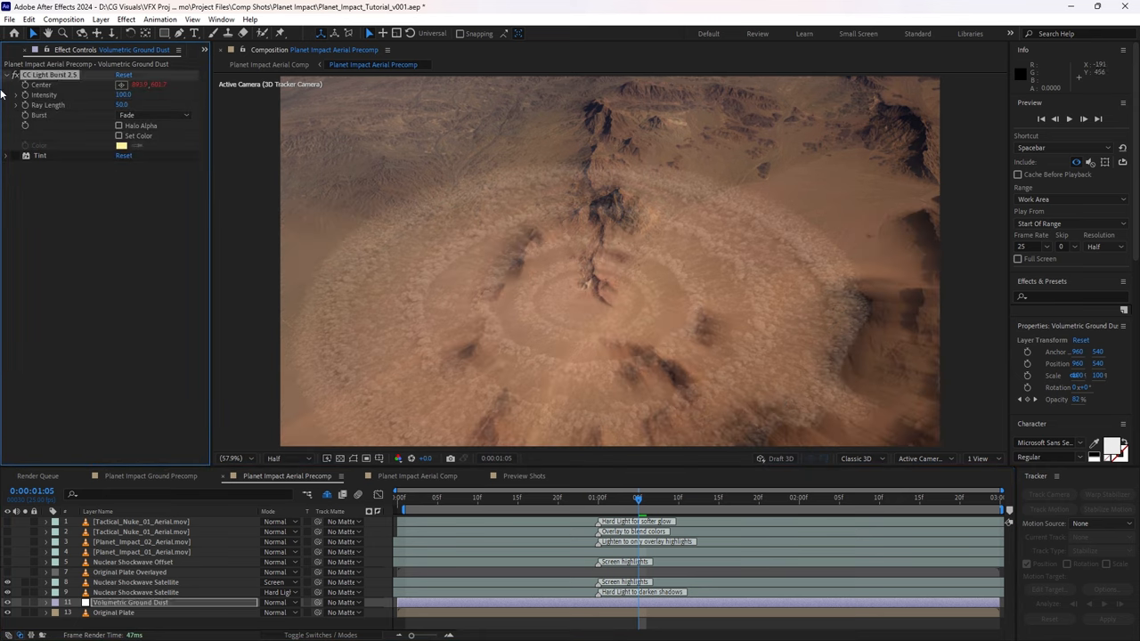
left_click(7, 155)
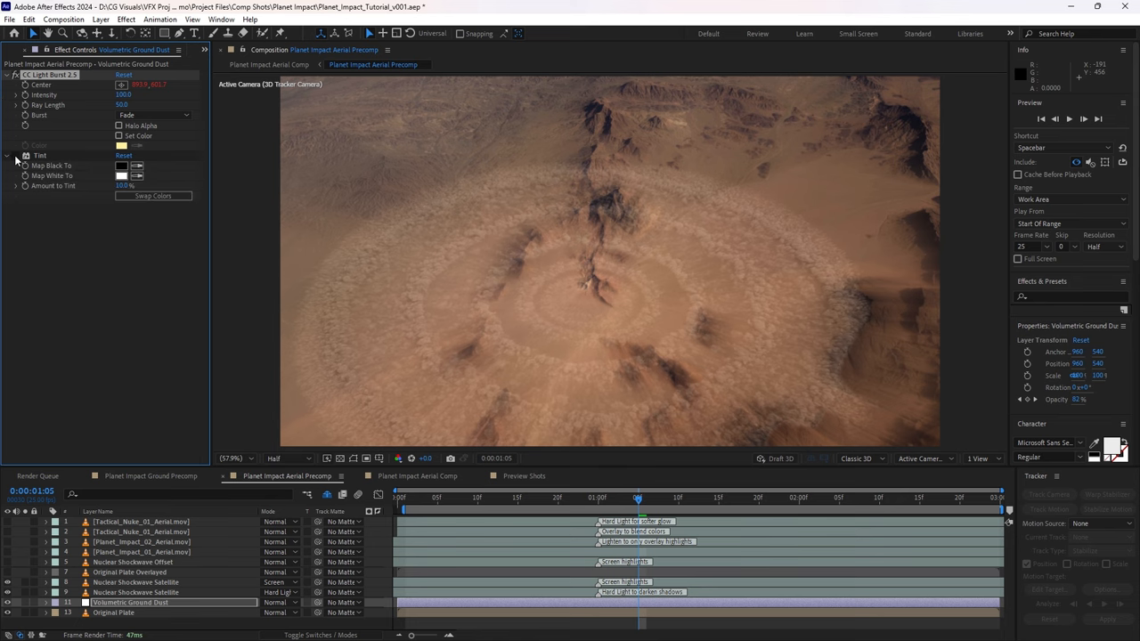
left_click(7, 155)
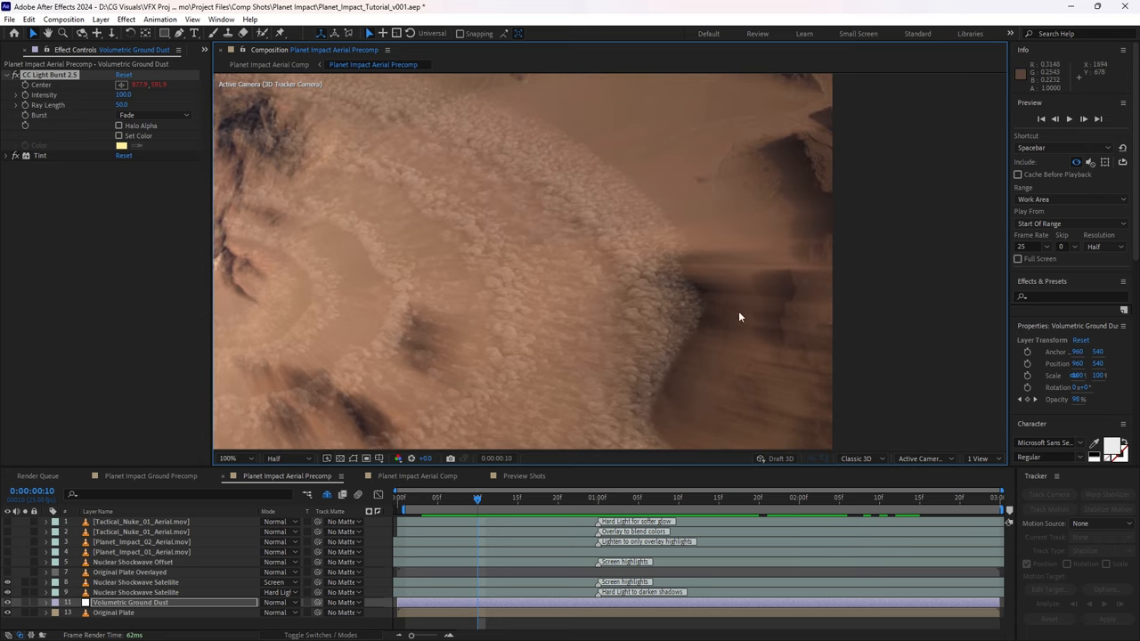
left_click(232, 457)
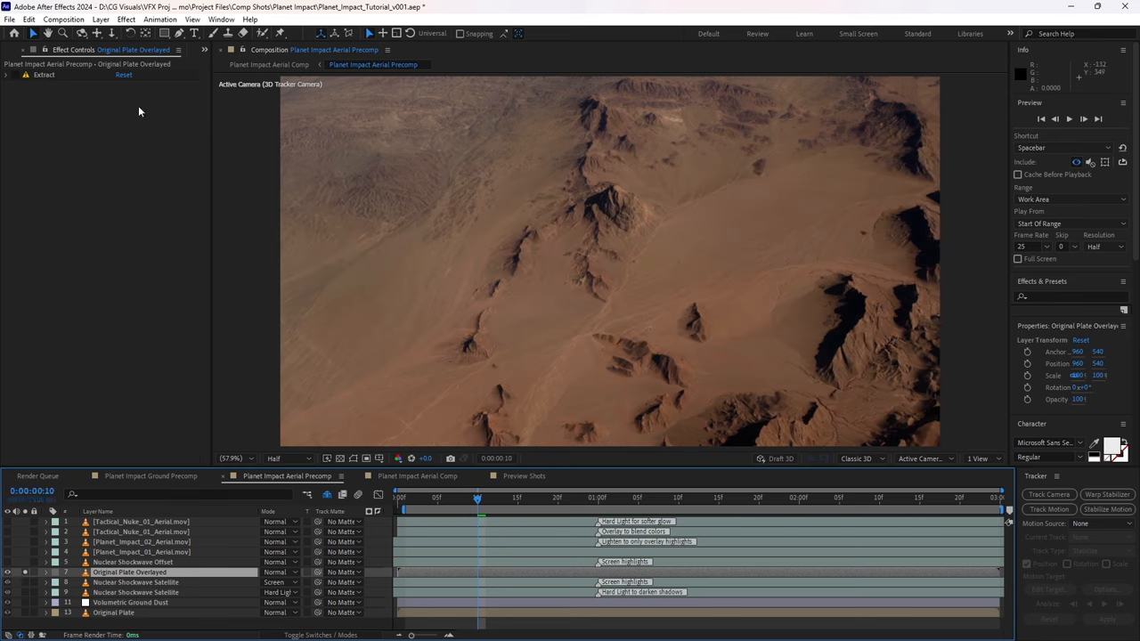
Step: Reveal the Original Plate Overlayed layer's Extract luminance matte settings
left_click(8, 74)
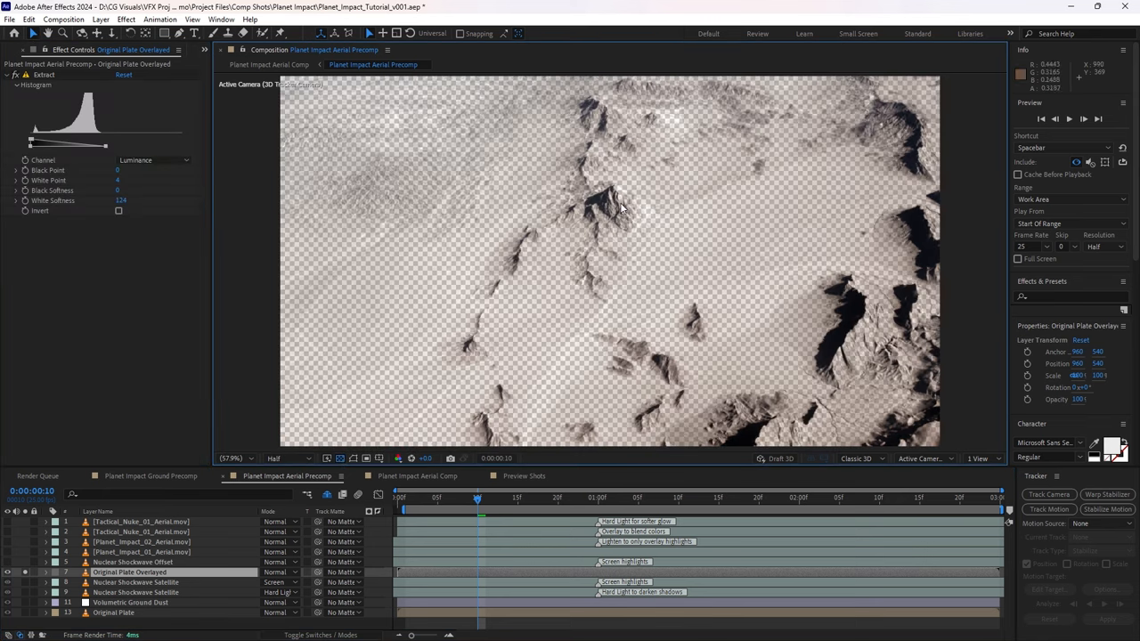
mouse_move(862, 292)
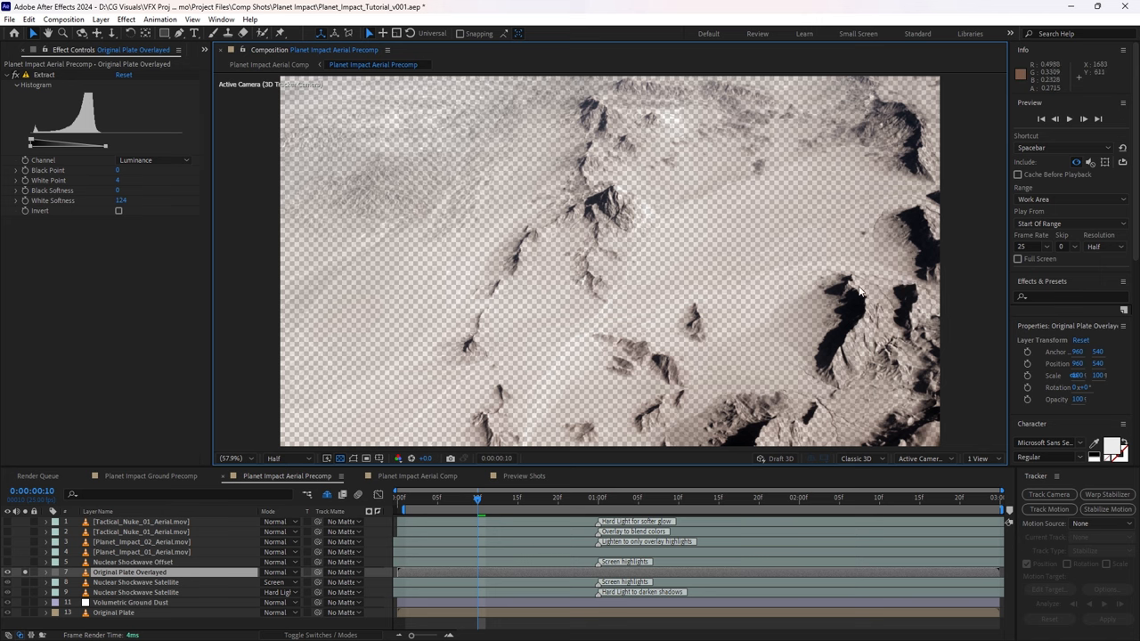
mouse_move(406, 450)
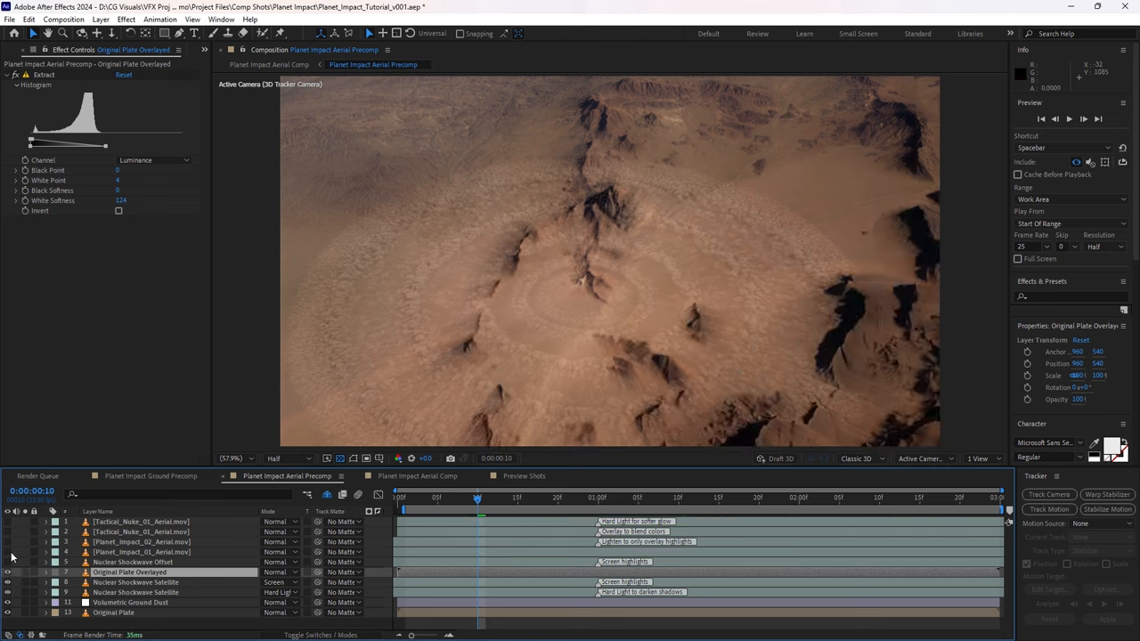
Step: Select the Nuclear Shockwave Offset layer and play back the aerial precomp preview
left_click(134, 562)
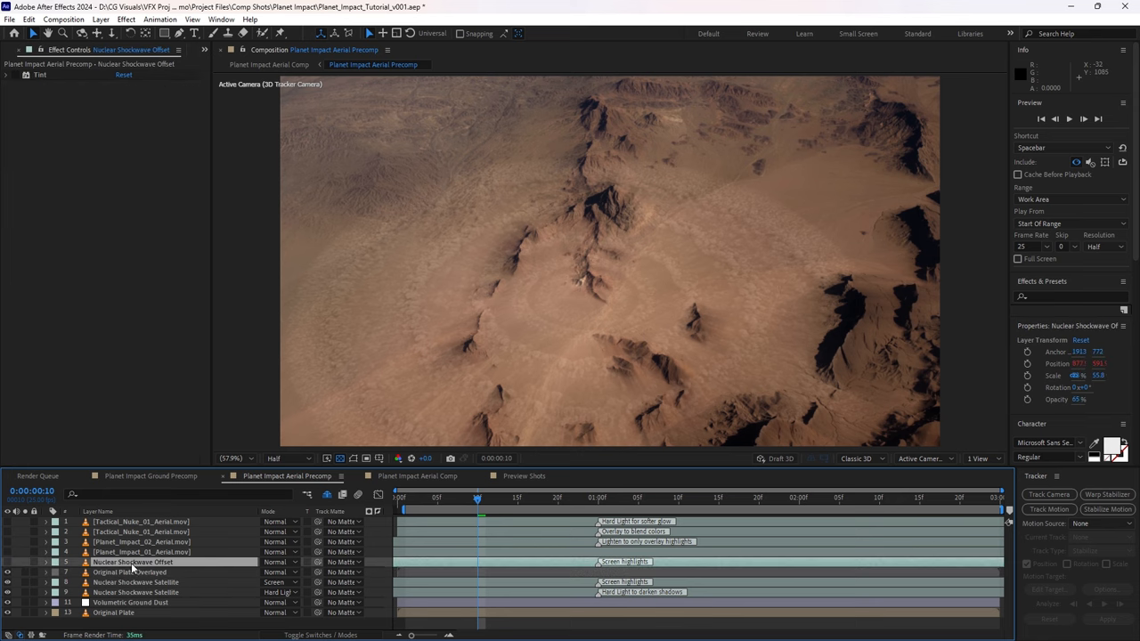
left_click(129, 572)
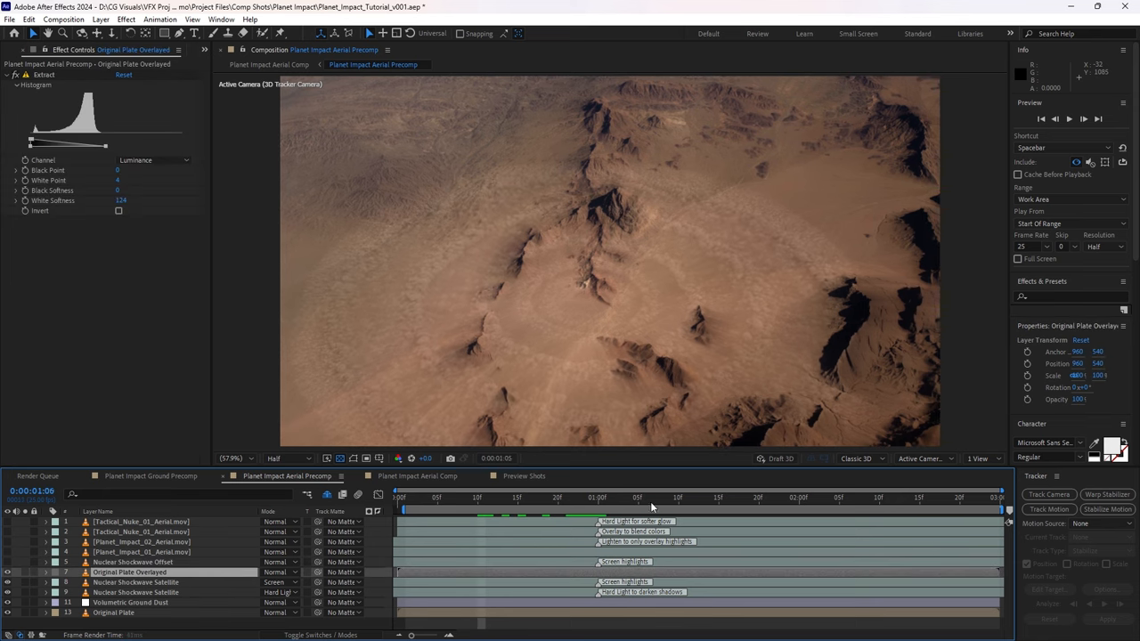
left_click(703, 497)
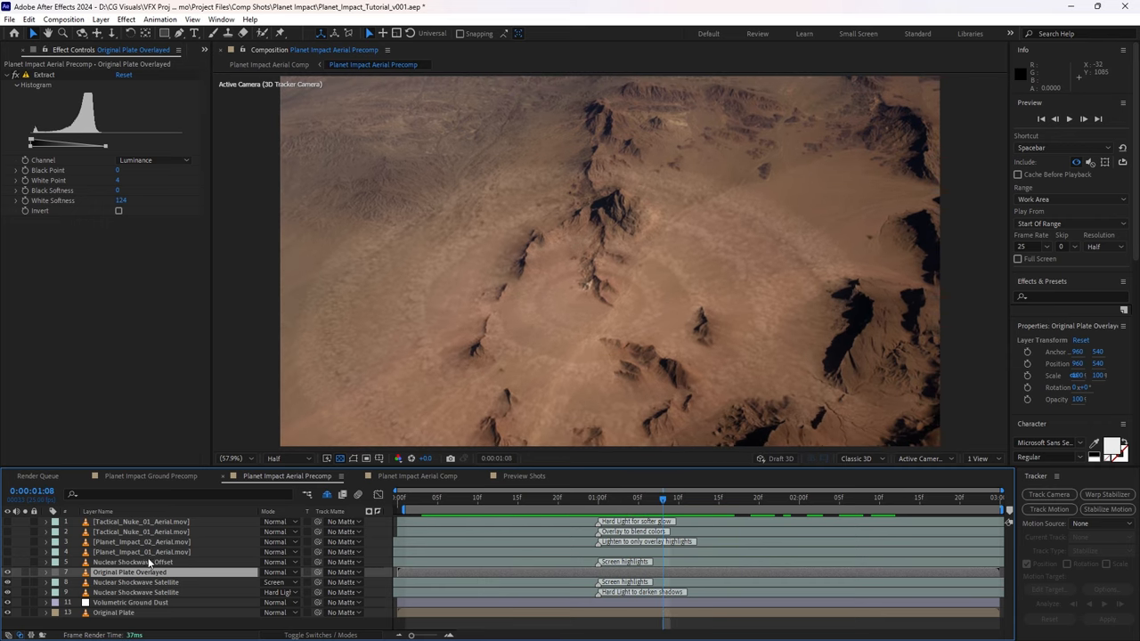
mouse_move(116, 568)
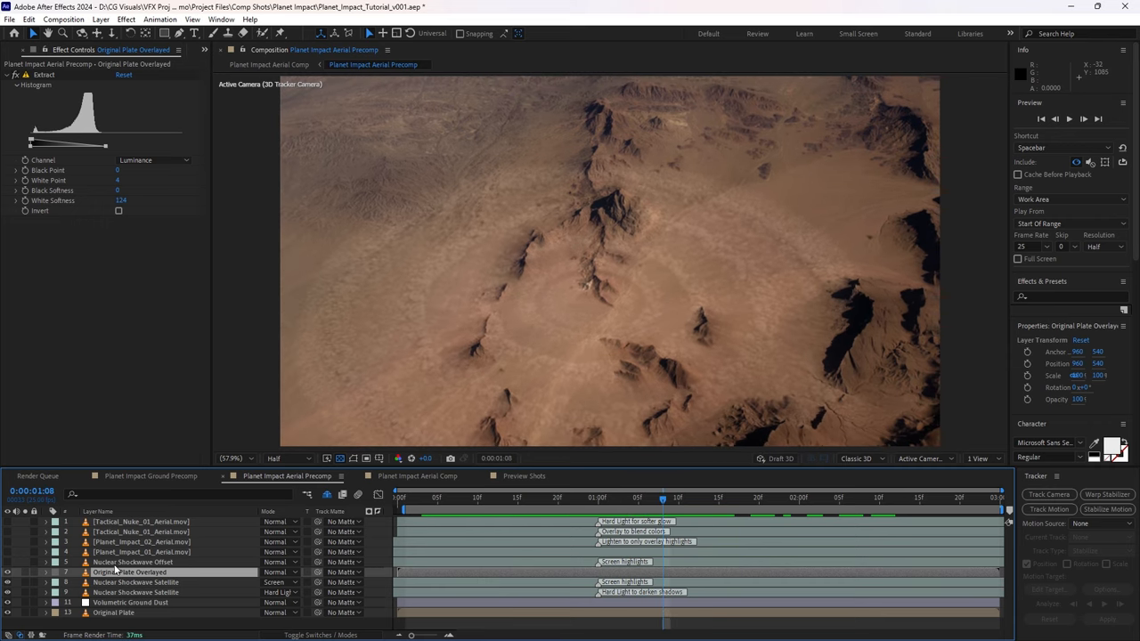
left_click(131, 562)
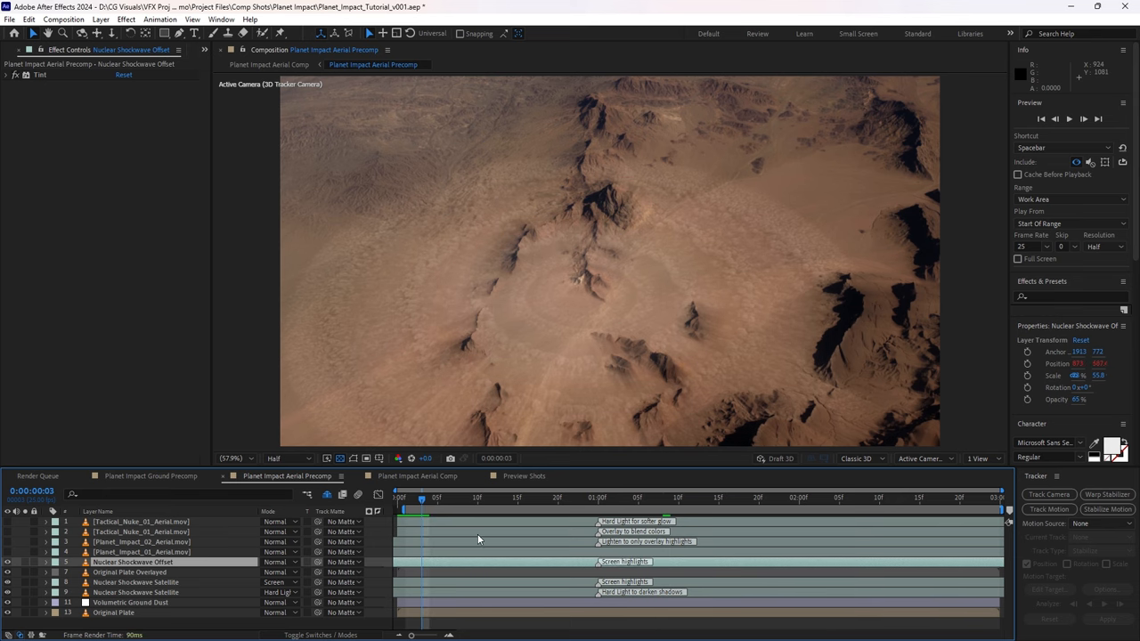
left_click(1069, 118)
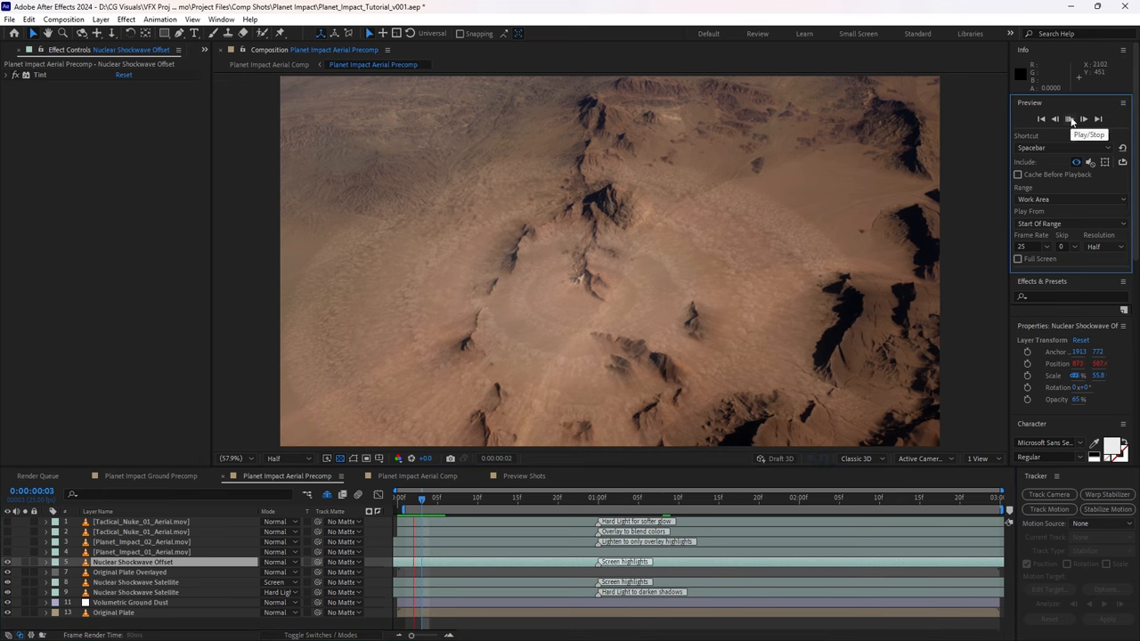
left_click(1068, 119)
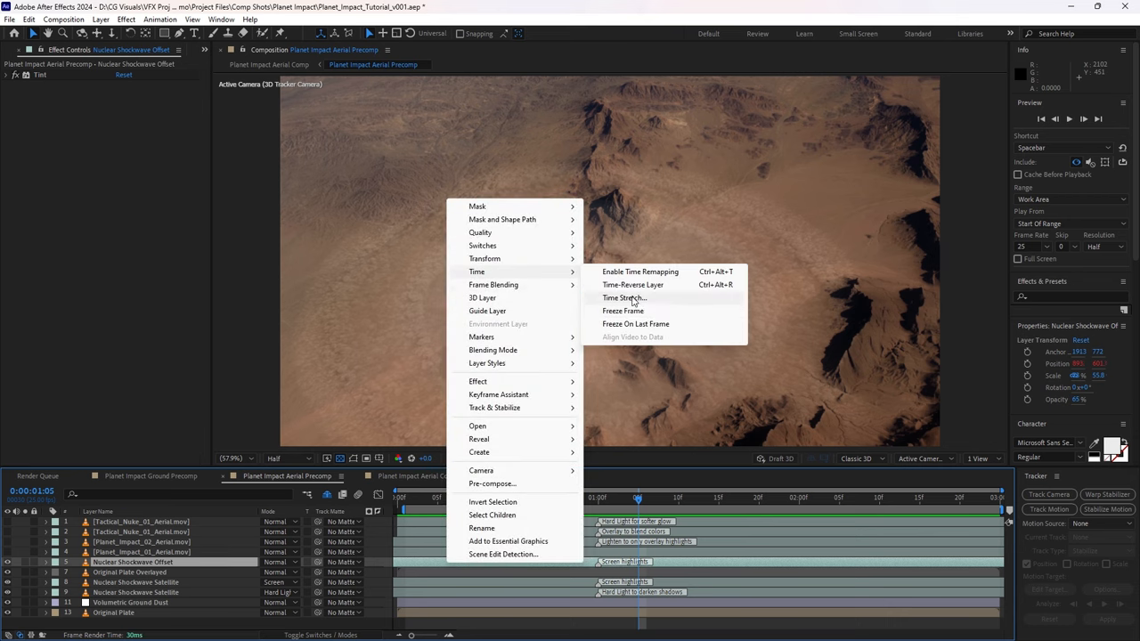
Step: Confirm Nuclear Shockwave Offset's 400% Time Stretch and scrub the playhead to 1:12
left_click(624, 297)
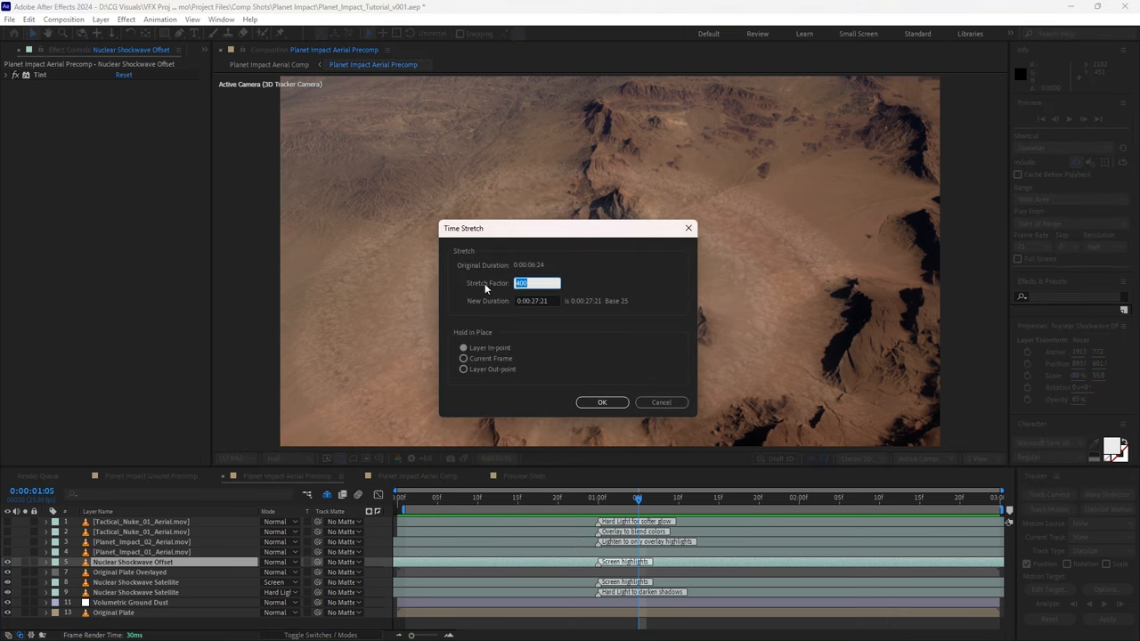
left_click(602, 402)
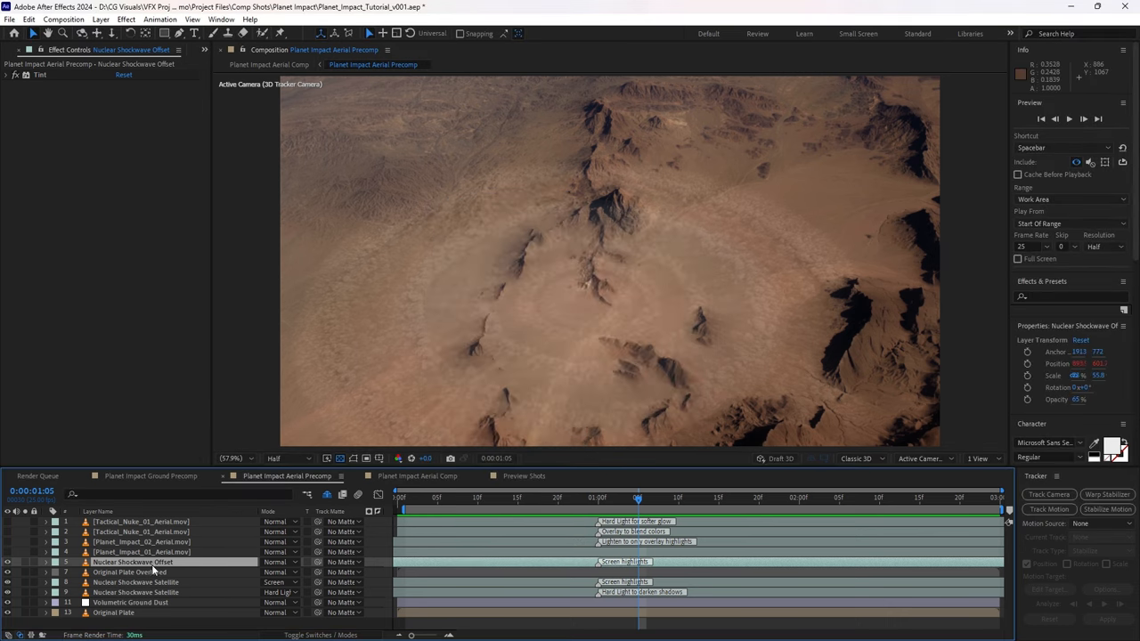
left_click(815, 497)
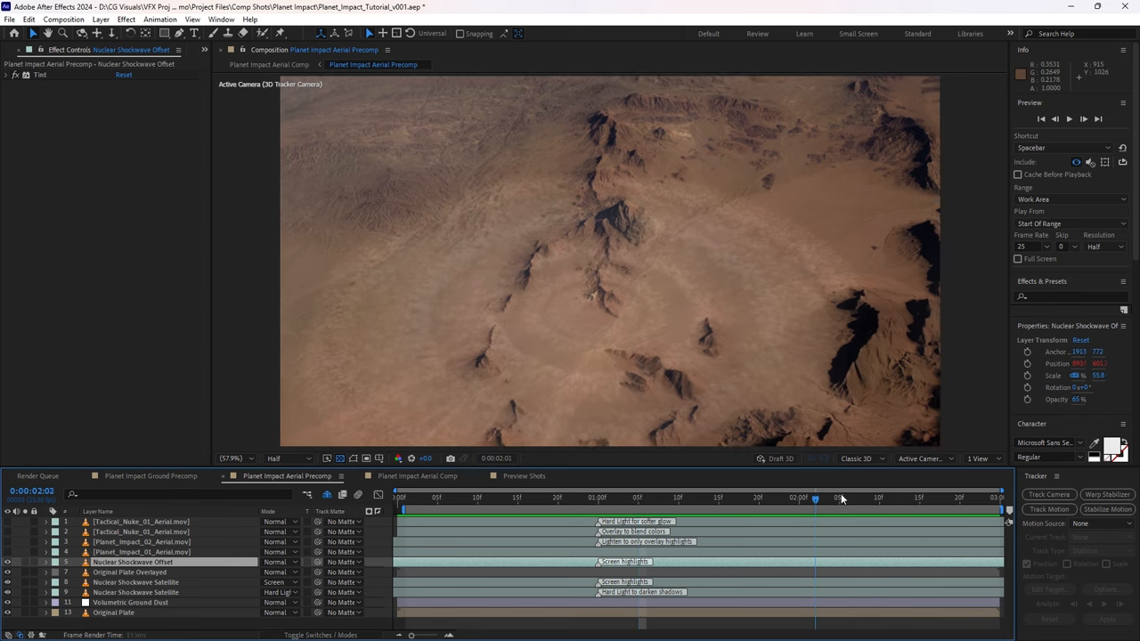
left_click_drag(815, 499, 904, 499)
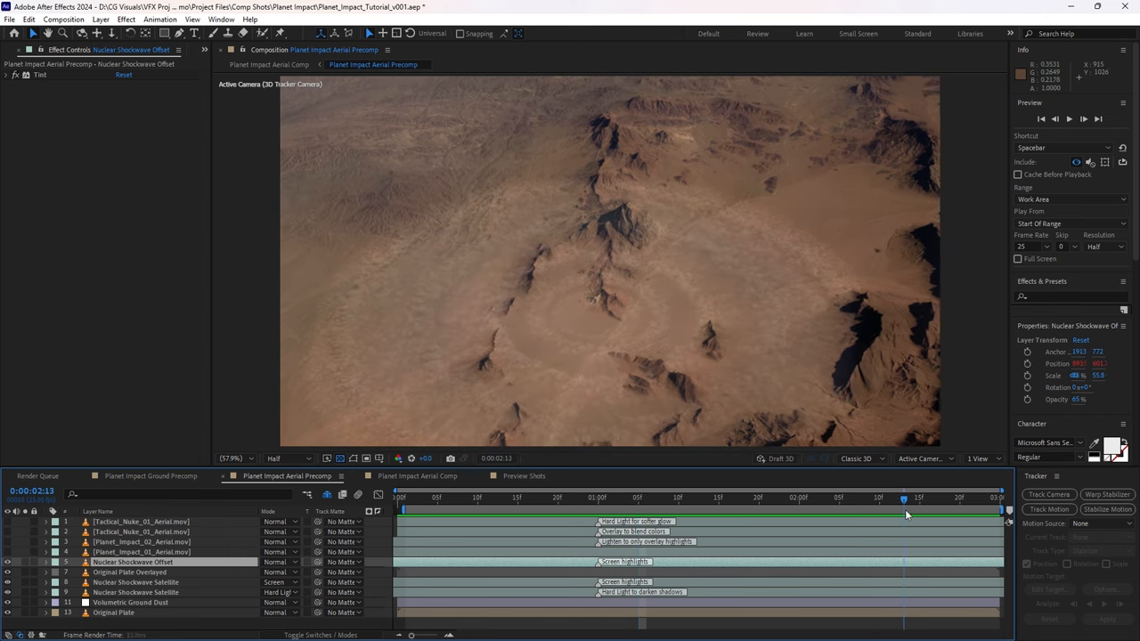
left_click_drag(904, 498, 927, 498)
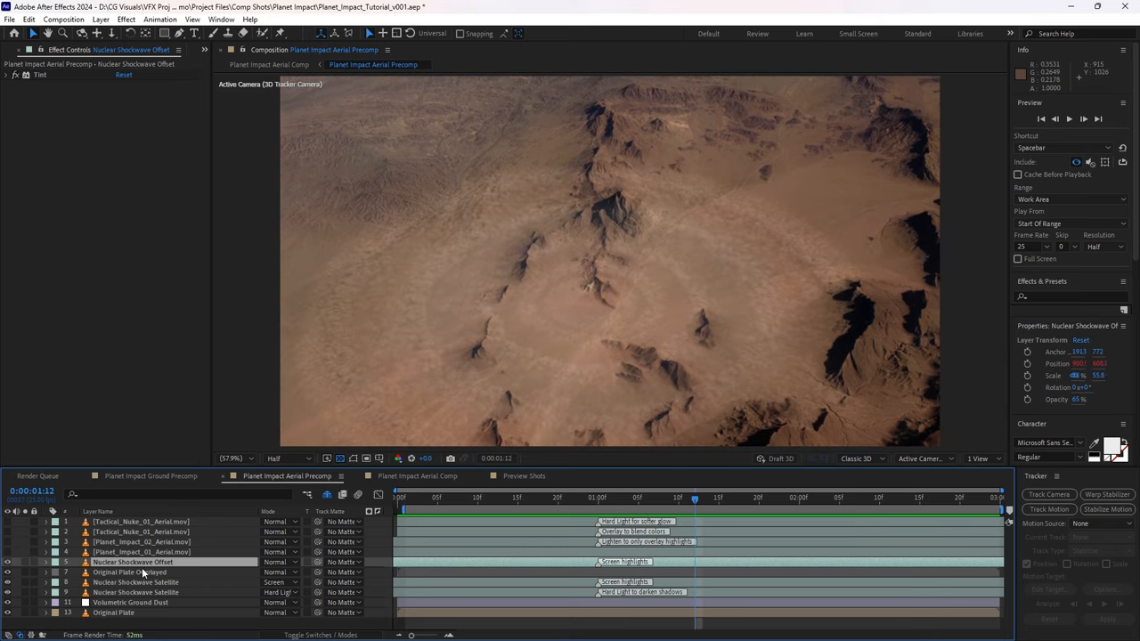
Step: Select the Planet_Impact_01_Aerial.mov layer and switch its visibility on
left_click(142, 551)
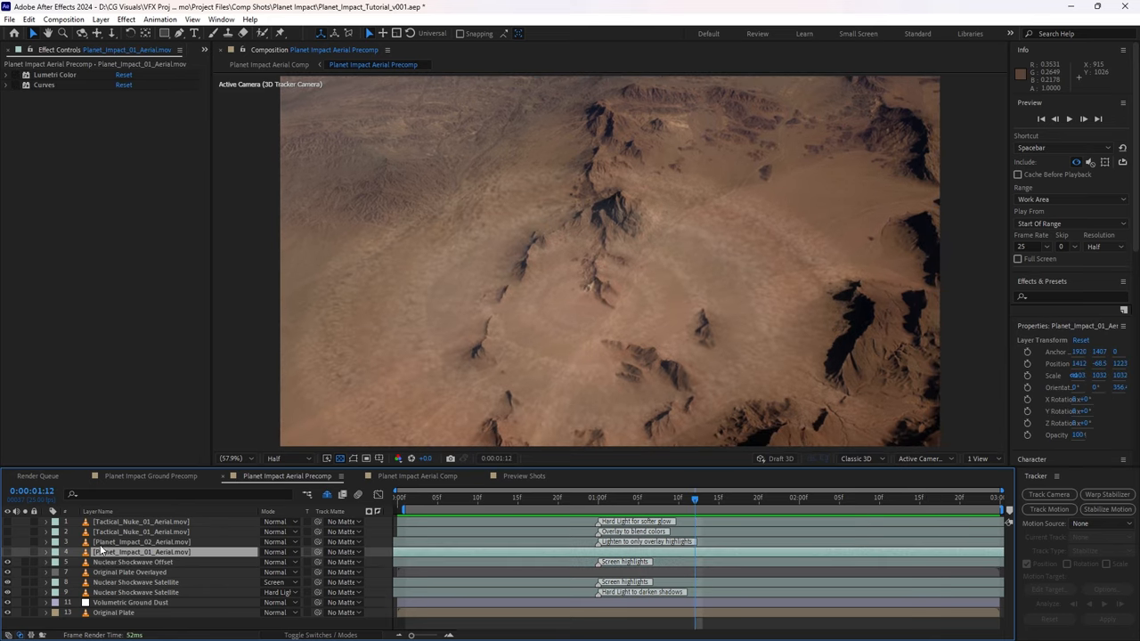
mouse_move(9, 555)
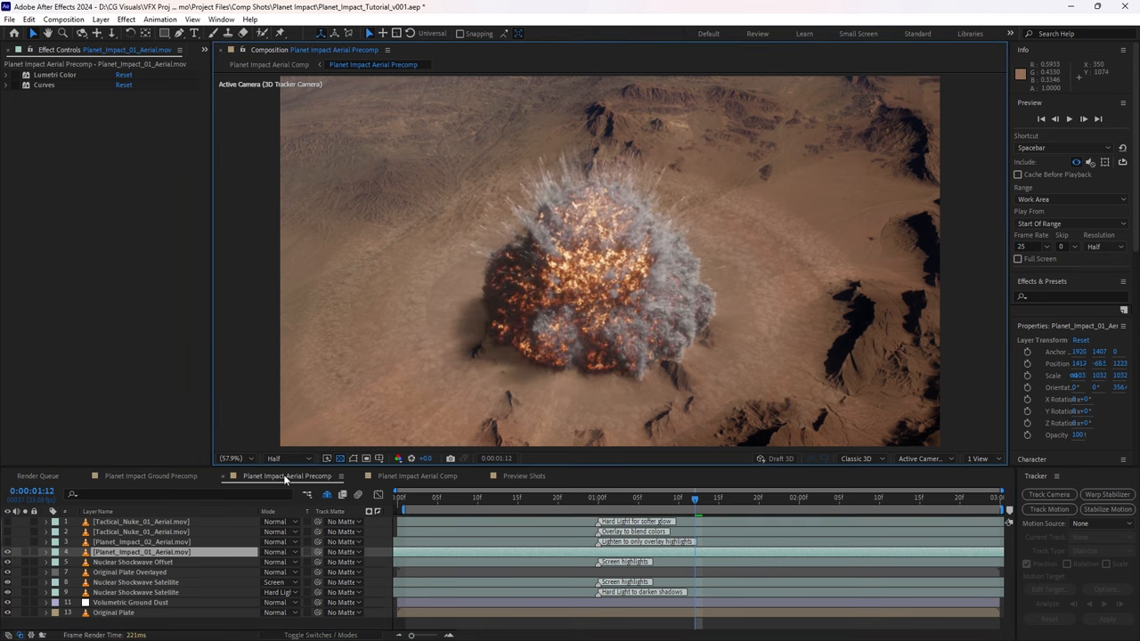
right_click(173, 551)
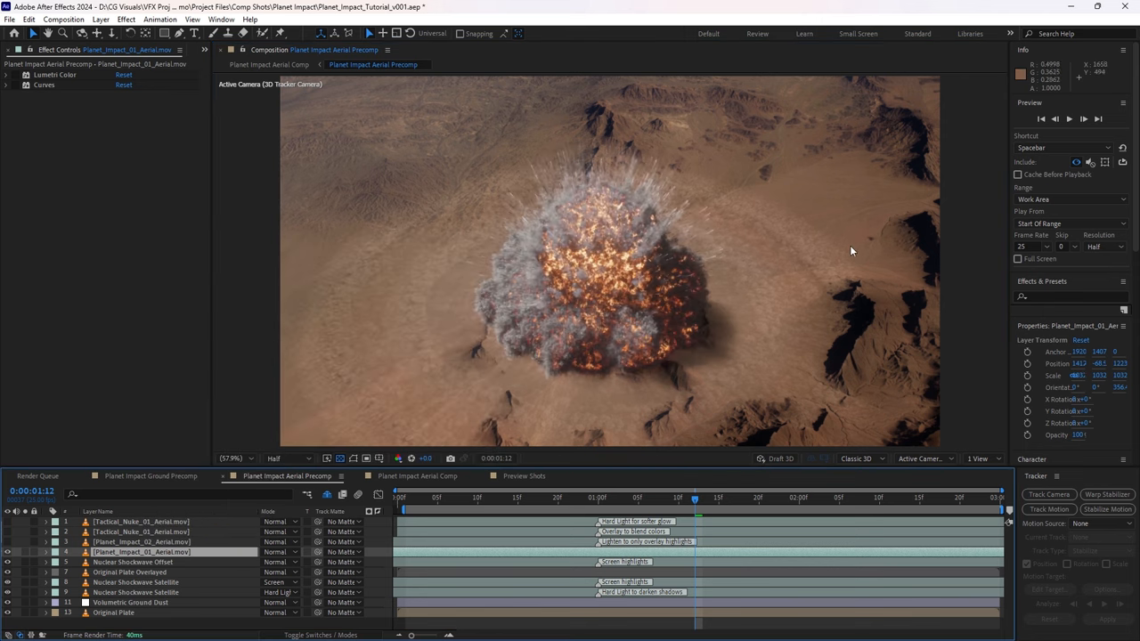
right_click(156, 552)
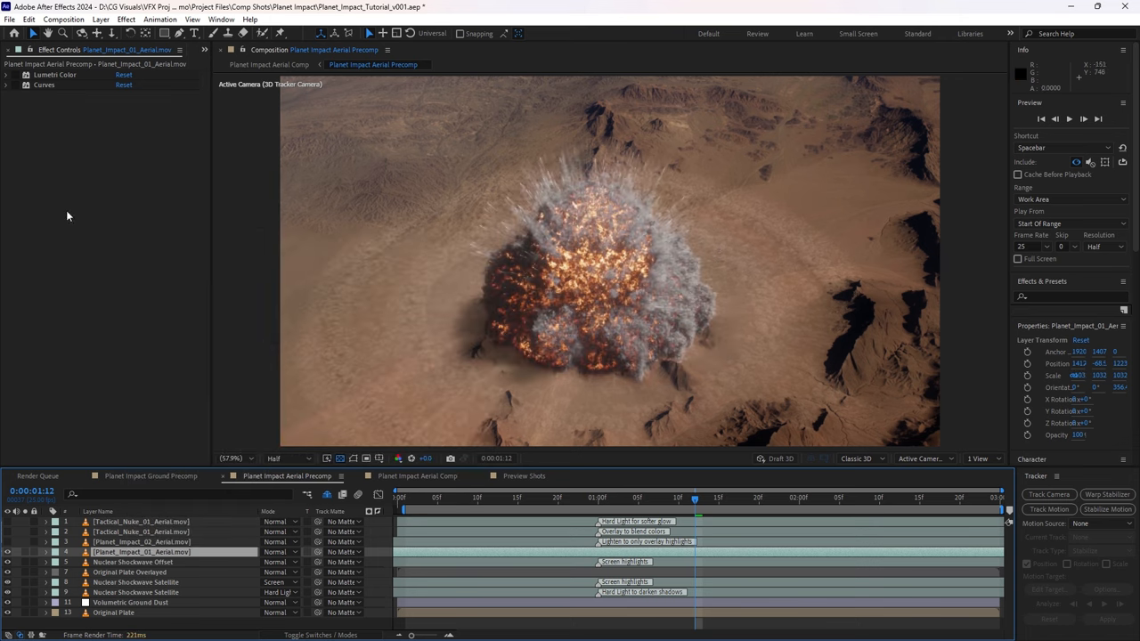
Step: Expand the fireball's Lumetri Color and nudge its Highlights and Shadows values
left_click(7, 75)
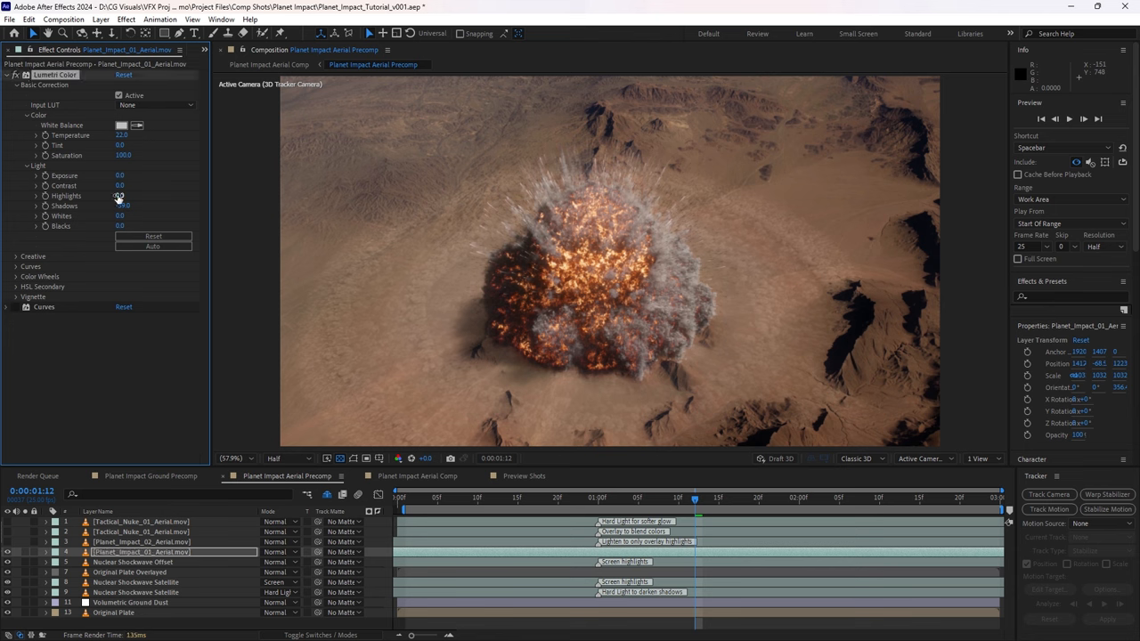
left_click_drag(120, 205, 120, 209)
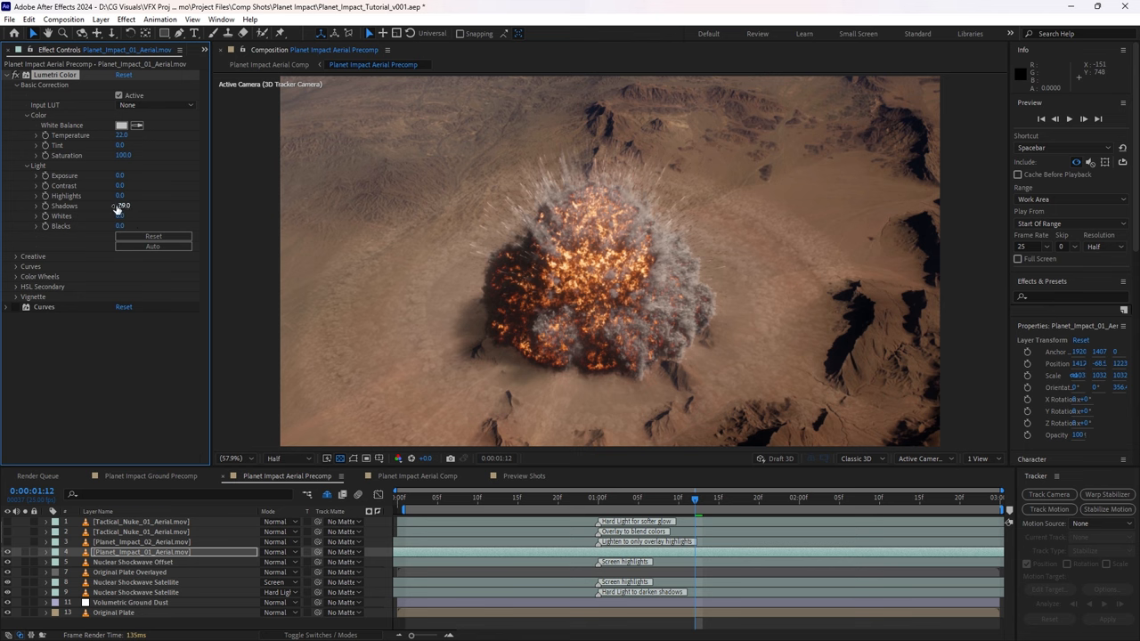
left_click_drag(119, 205, 119, 205)
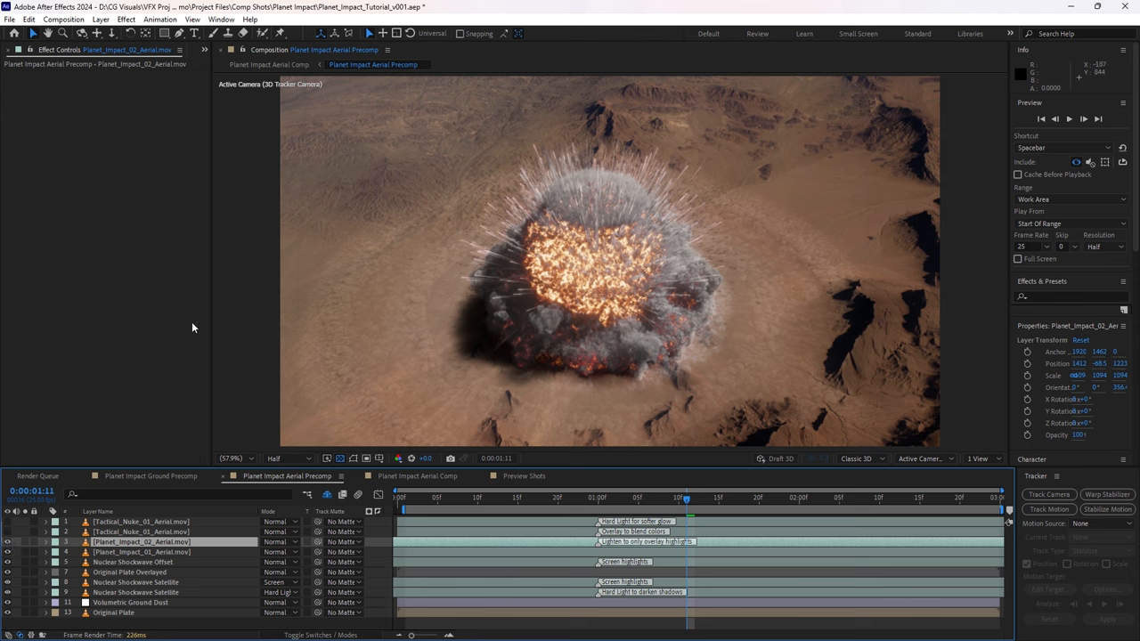
Step: Set Planet_Impact_02_Aerial.mov's blending mode to Lighten
left_click(280, 542)
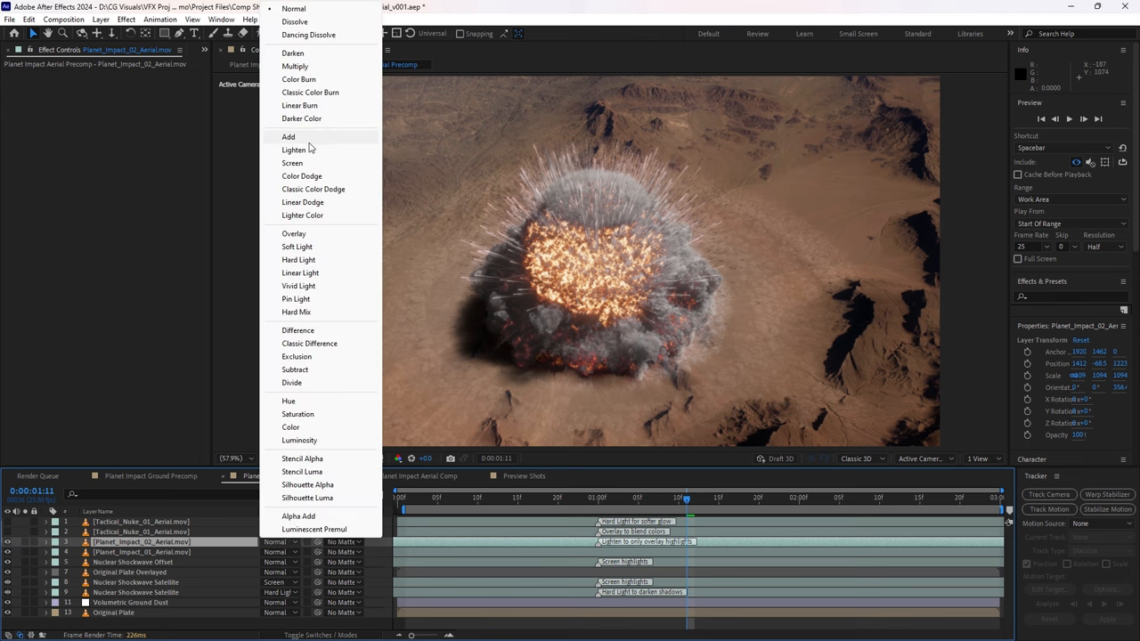
left_click(294, 149)
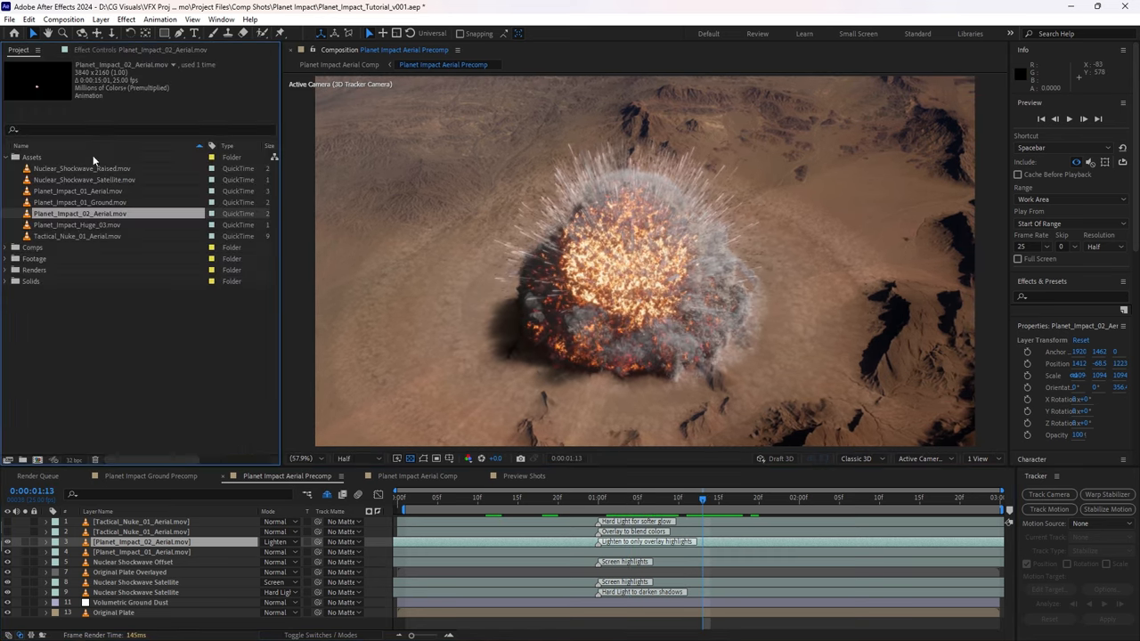
Step: Add Tactical_Nuke_01_Aerial.mov from the Assets folder to the timeline at 62% scale
left_click(85, 179)
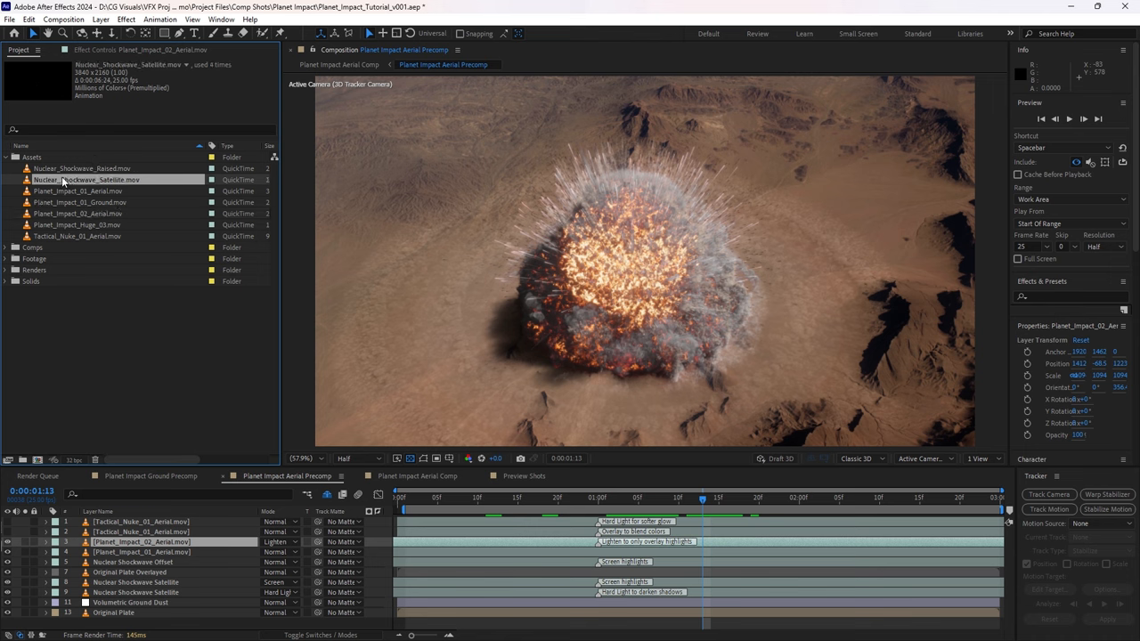
left_click(82, 168)
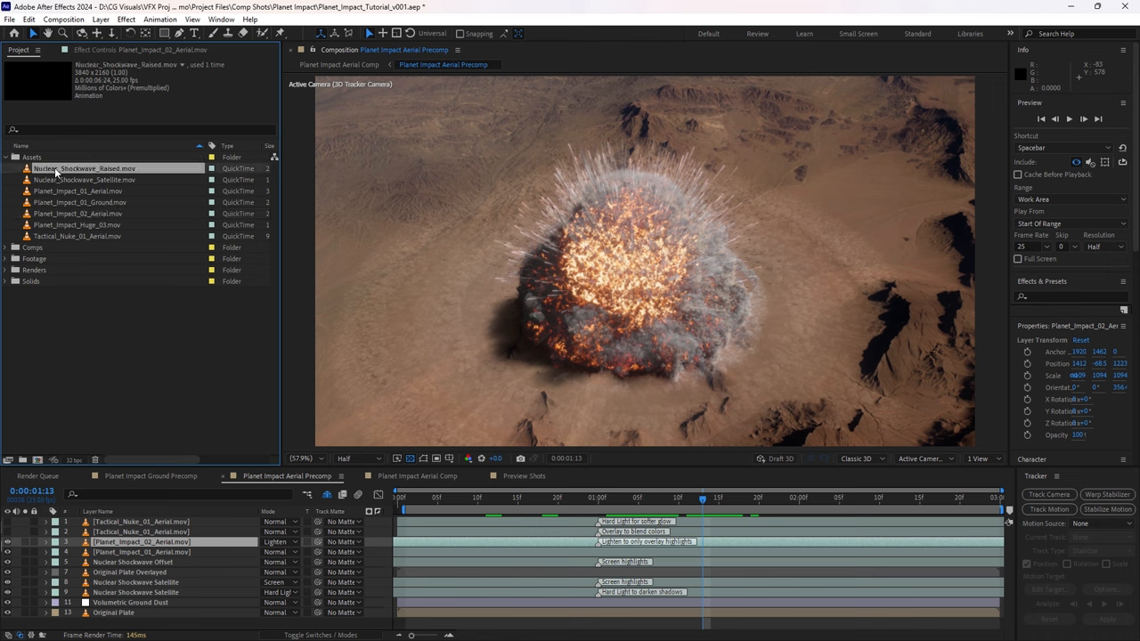
left_click(78, 236)
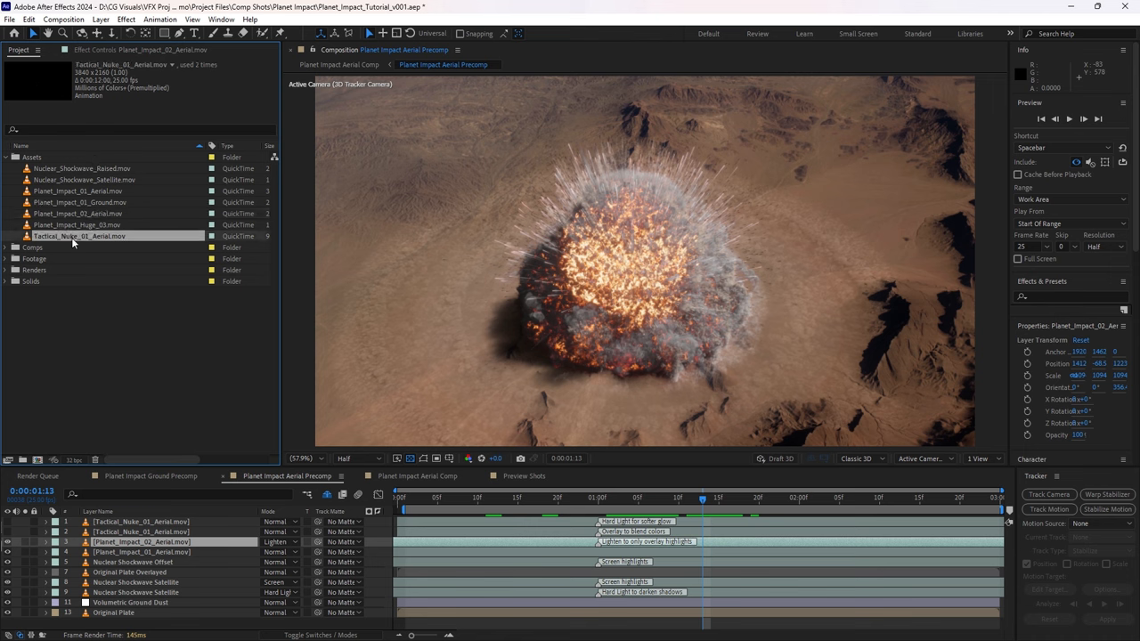
left_click(140, 521)
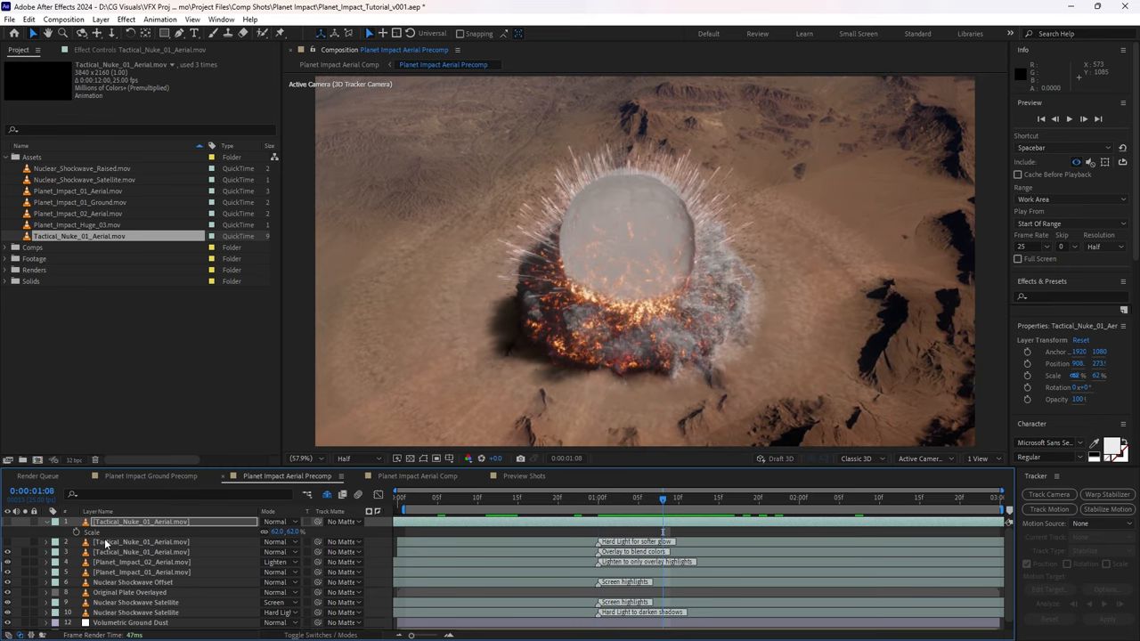
Step: Toggle the Tactical_Nuke_01_Aerial layer and scrub forward to check the blurred glow
right_click(140, 521)
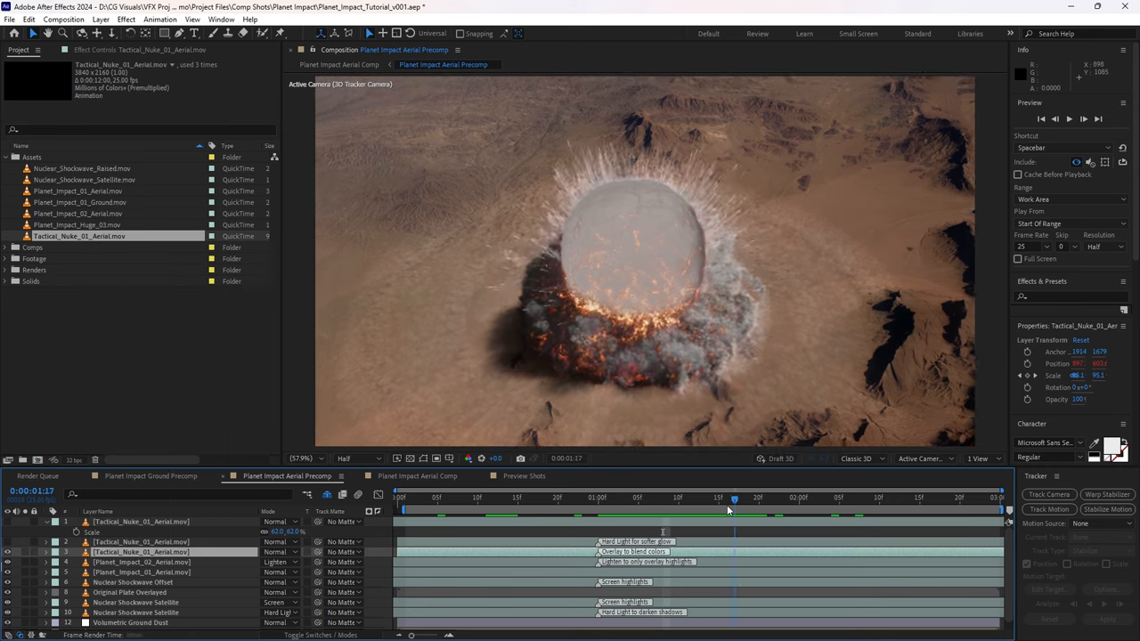
left_click_drag(733, 499, 622, 498)
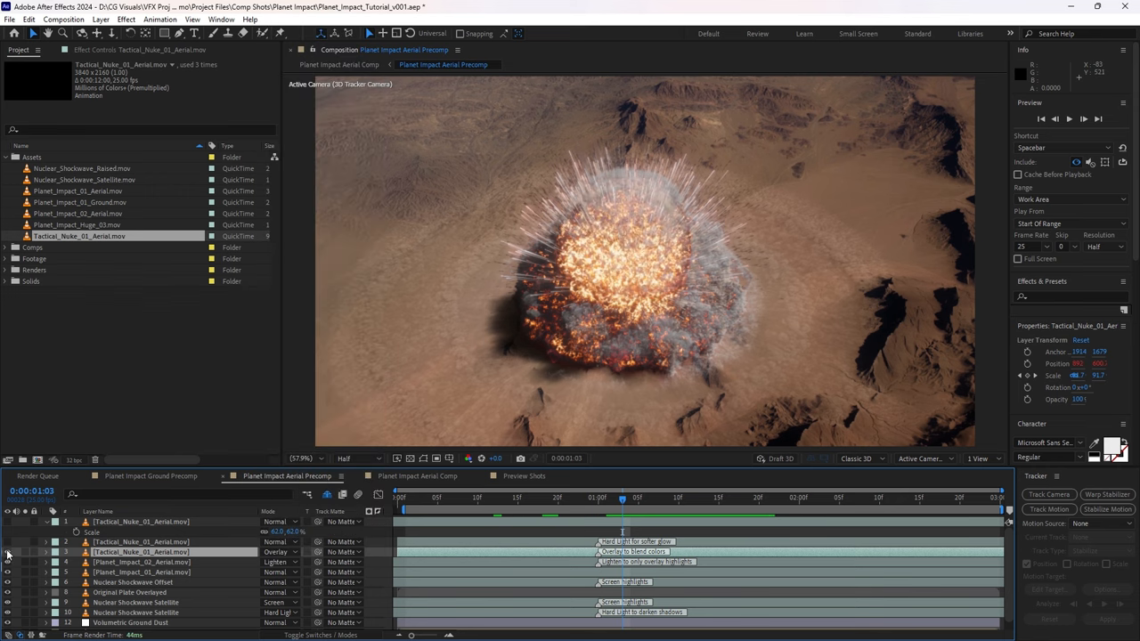
mouse_move(172, 490)
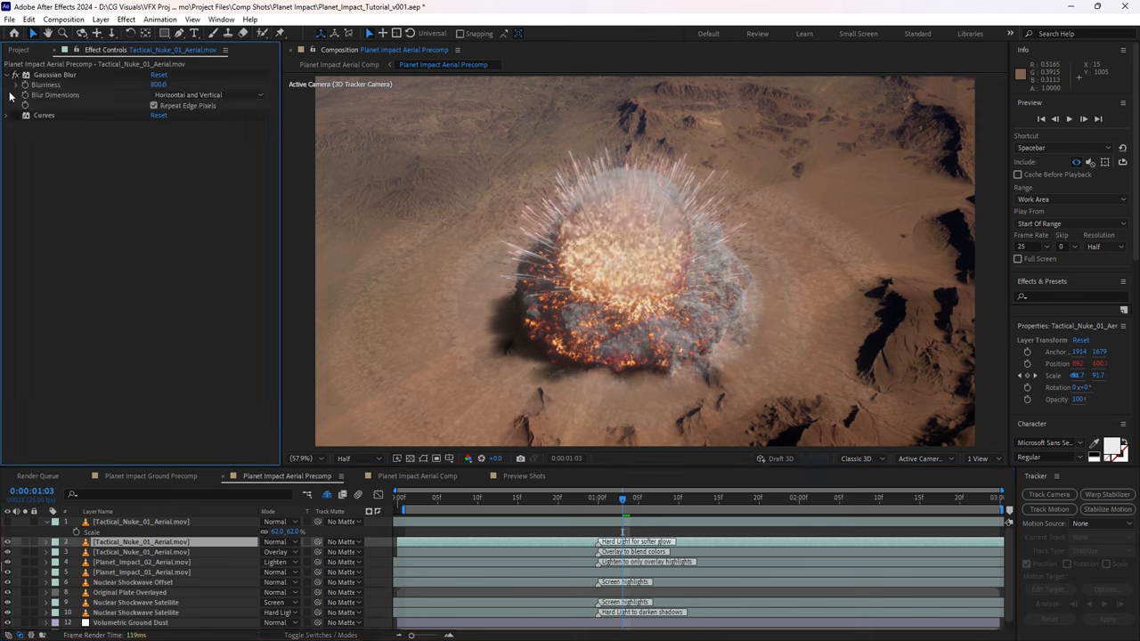
Step: Switch the Tactical Nuke 01 Aerial glow layer to Hard Light and check it on another frame
left_click(8, 114)
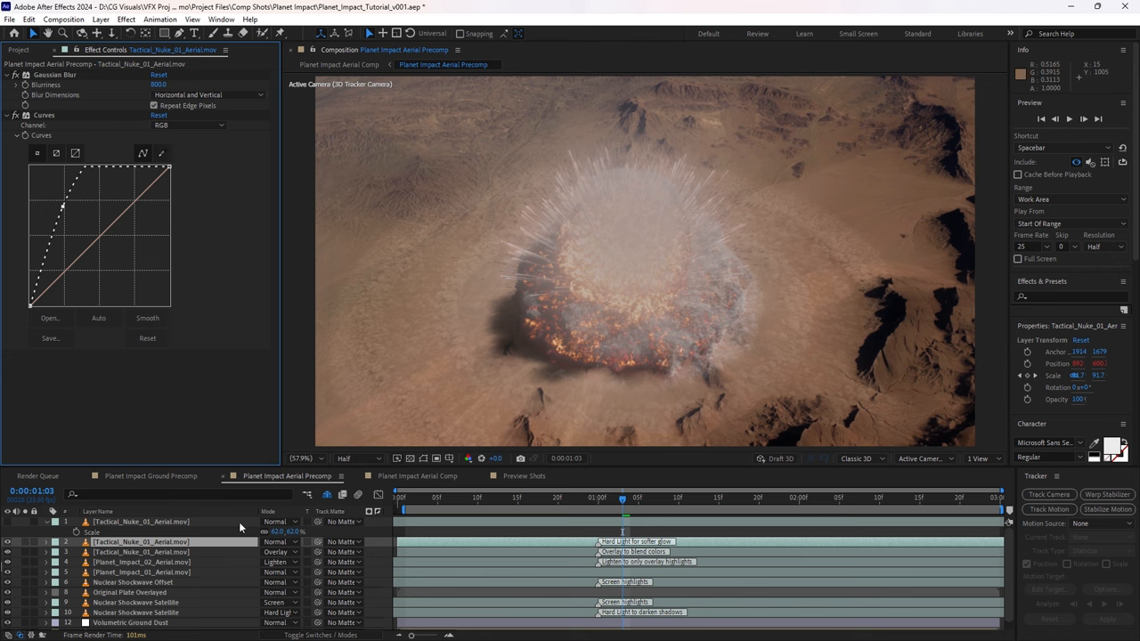
left_click(280, 541)
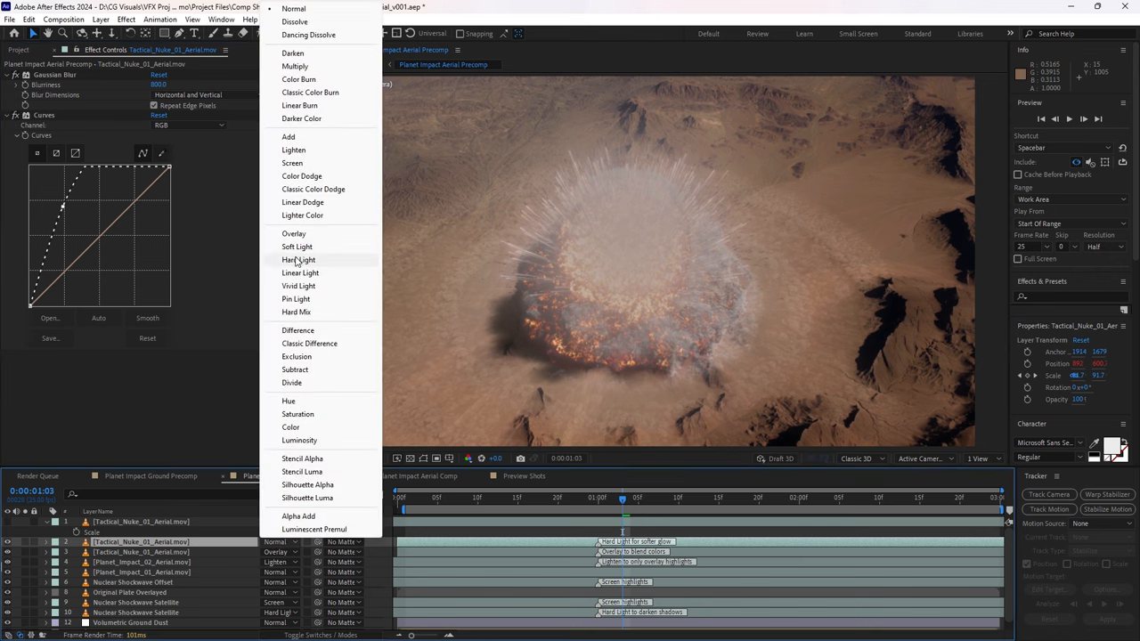
left_click(298, 260)
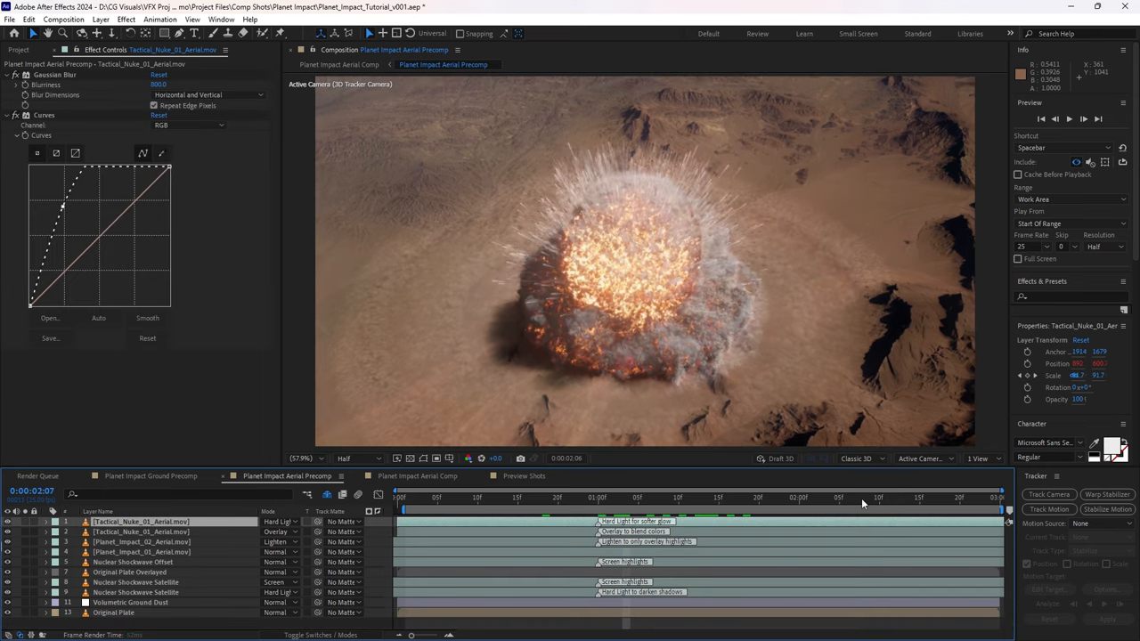
left_click(615, 497)
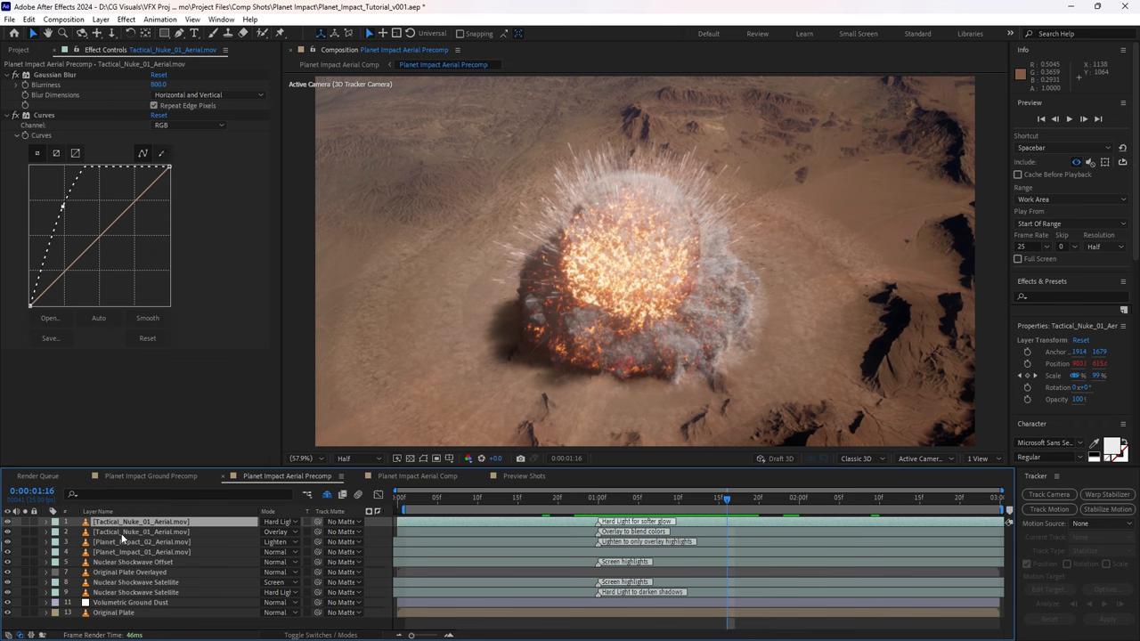
Step: Set the Composition viewer resolution to Half
left_click(416, 476)
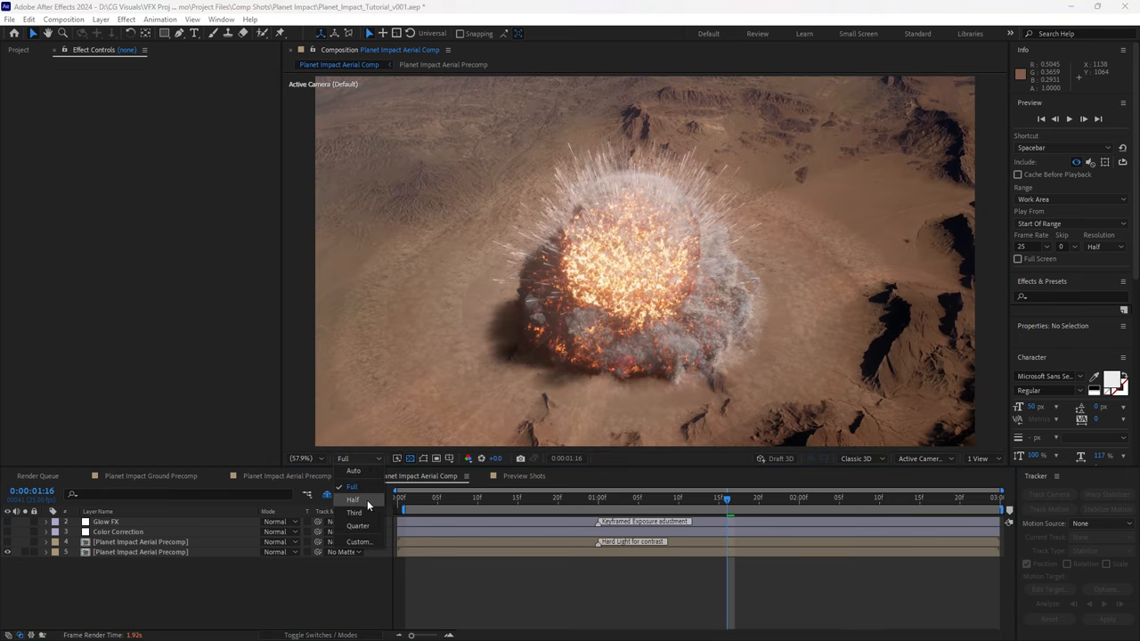
left_click(353, 486)
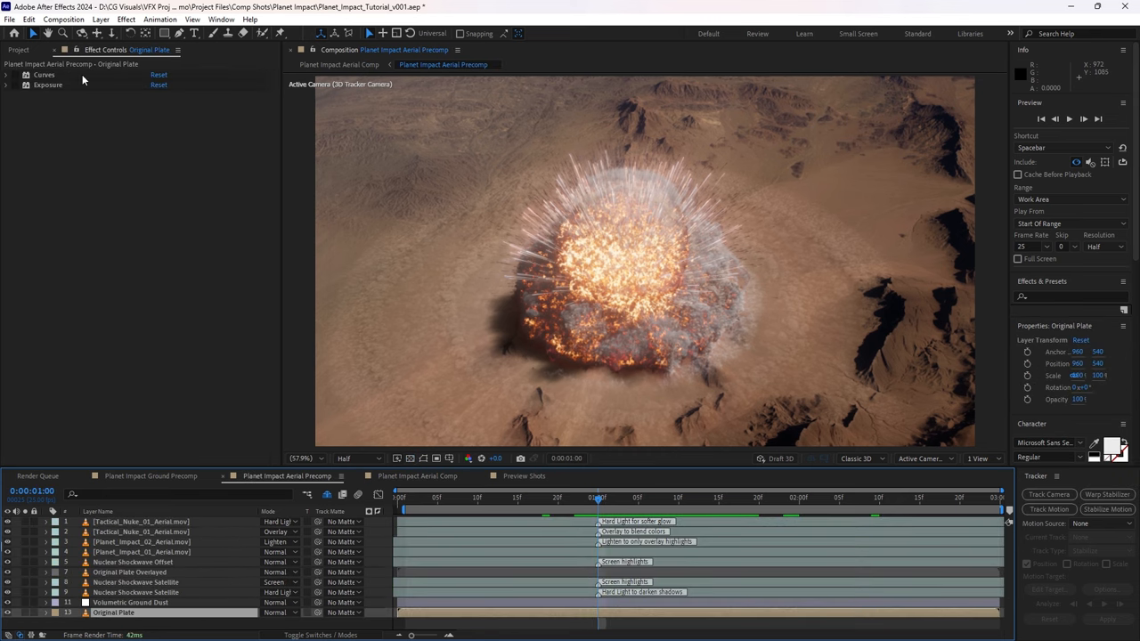
Step: Compare Original Plate's keyframed Exposure (-0.33, -0.22) by scrubbing and toggling the effect
left_click(18, 84)
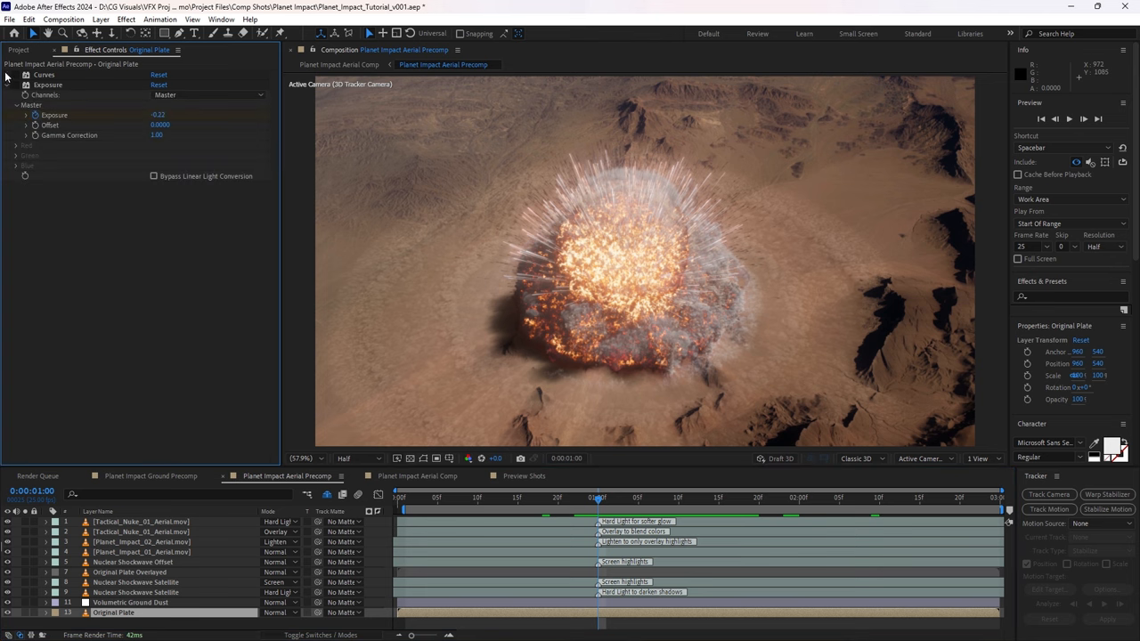
left_click(7, 75)
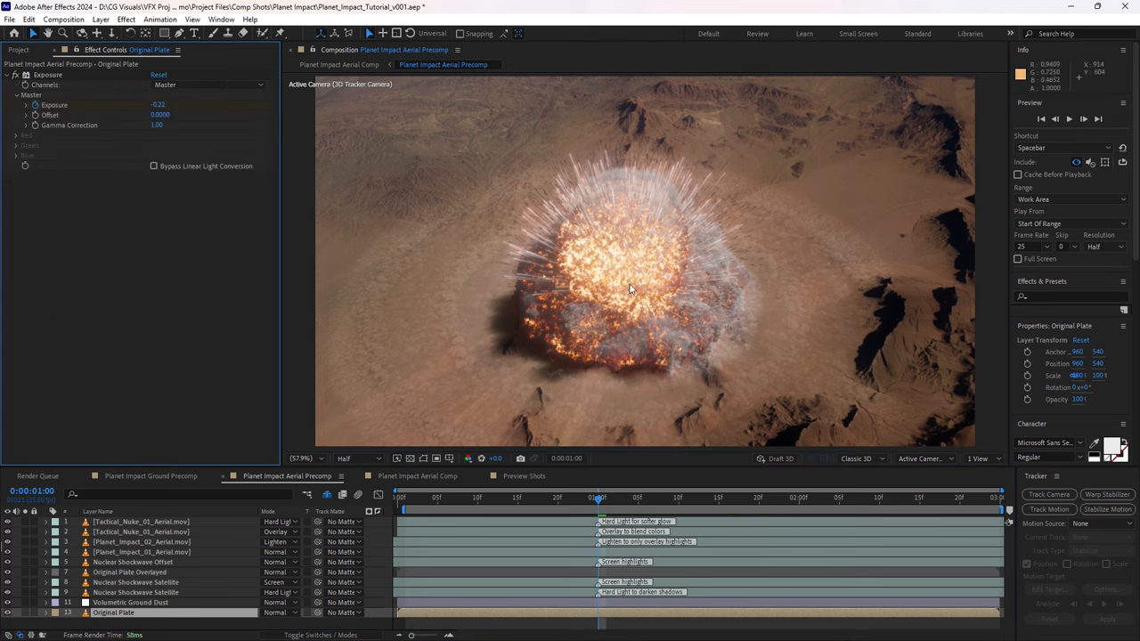
left_click(414, 497)
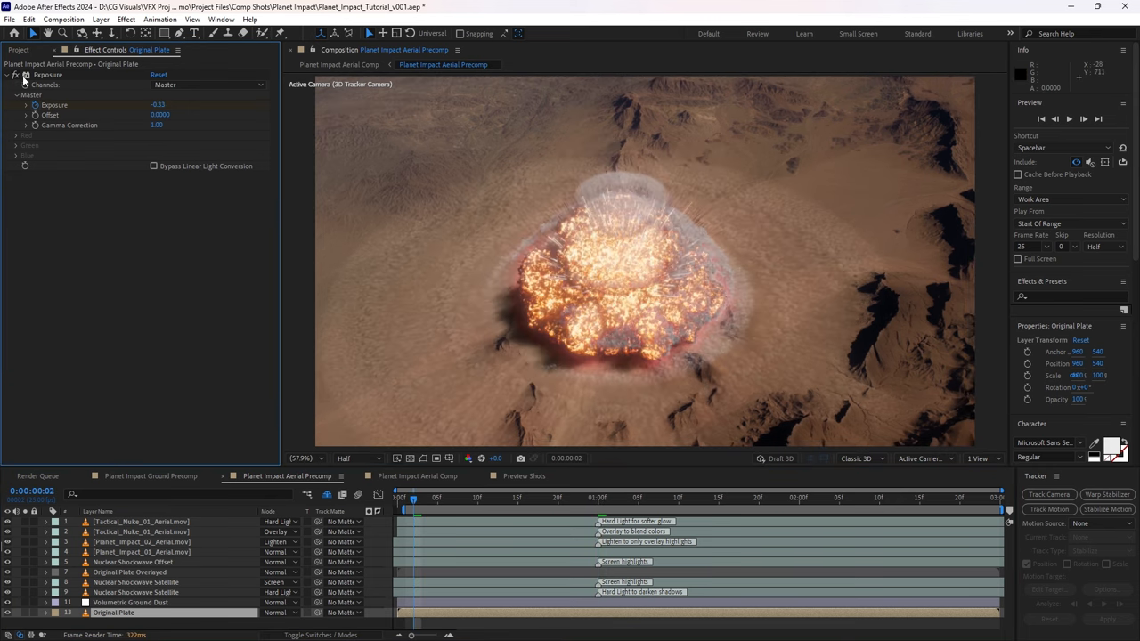
left_click(437, 499)
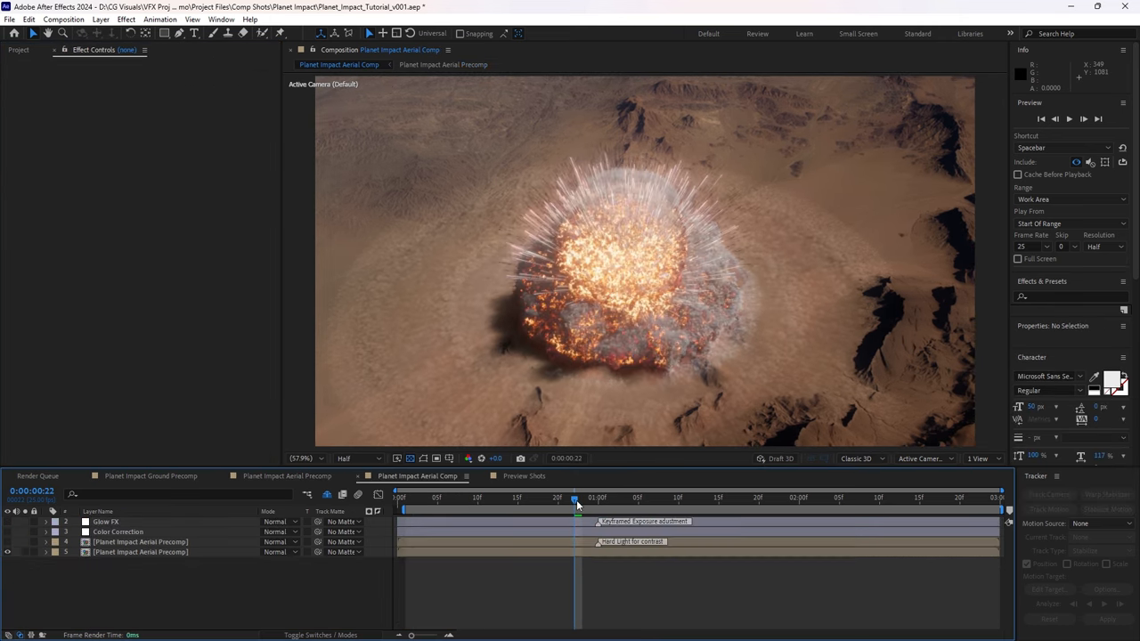
Step: Lower the precomp copy's Fast Box Blur radius to 124 and blend it in Hard Light
left_click(590, 497)
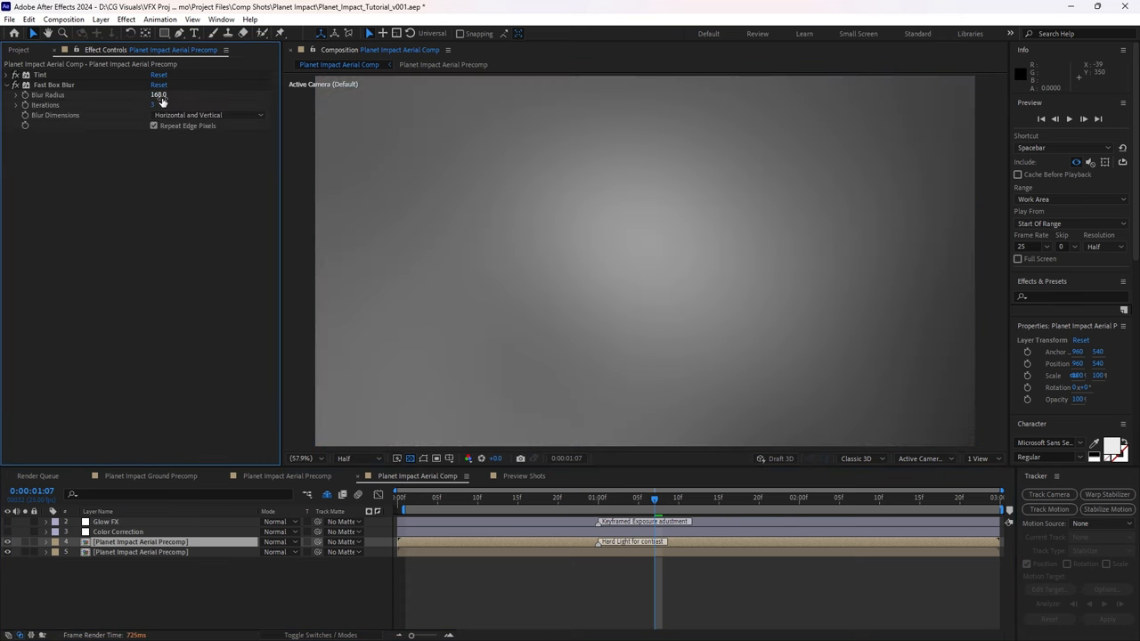
left_click_drag(158, 94, 143, 95)
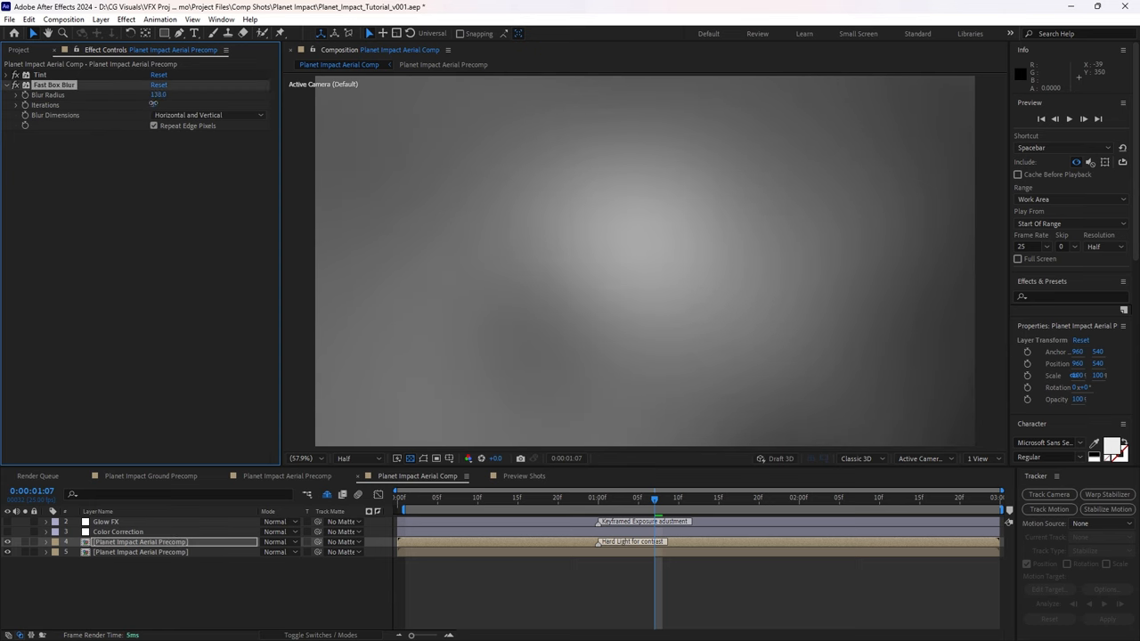
left_click(284, 541)
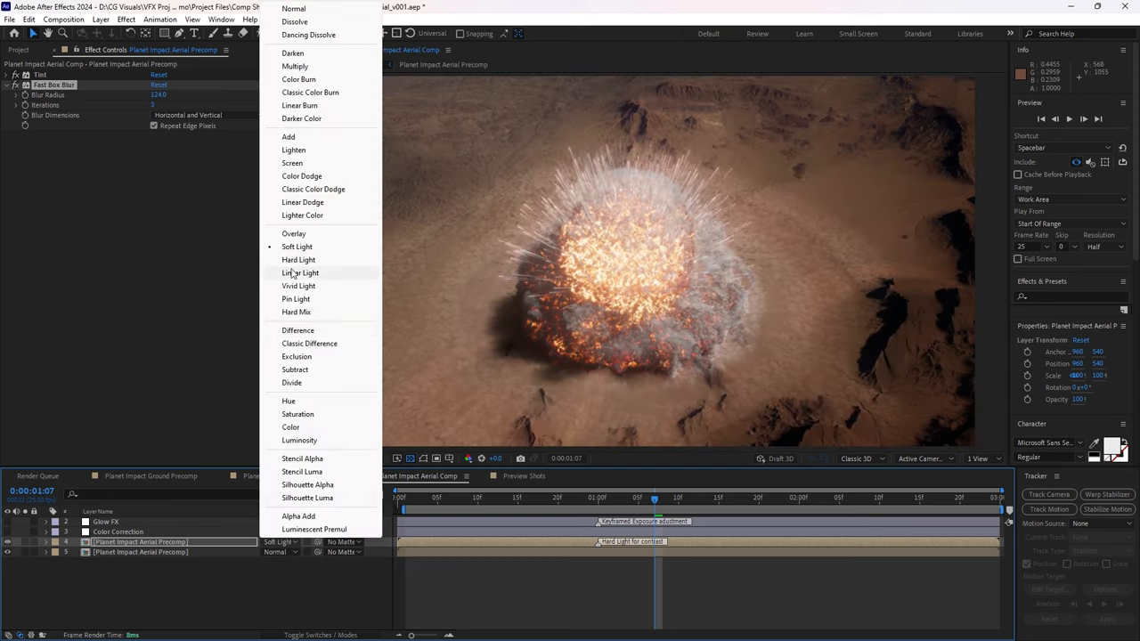
left_click(299, 259)
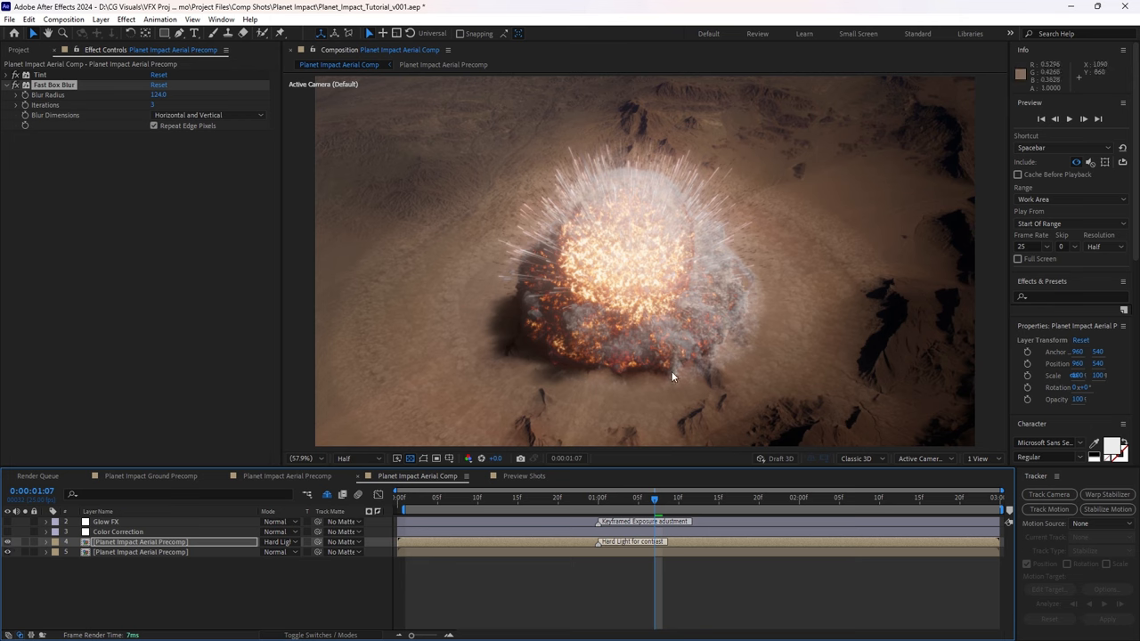
mouse_move(259, 450)
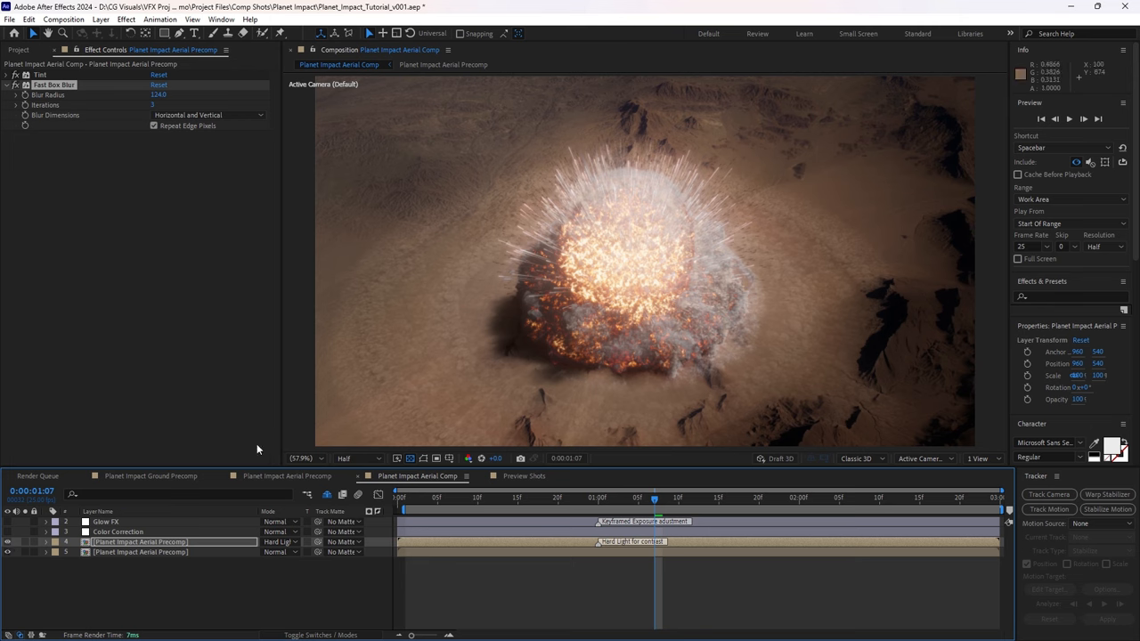
Step: Reveal Color Correction's Lumetri Color (30 contrast, slight vignette) and 5% Noise settings
left_click(118, 532)
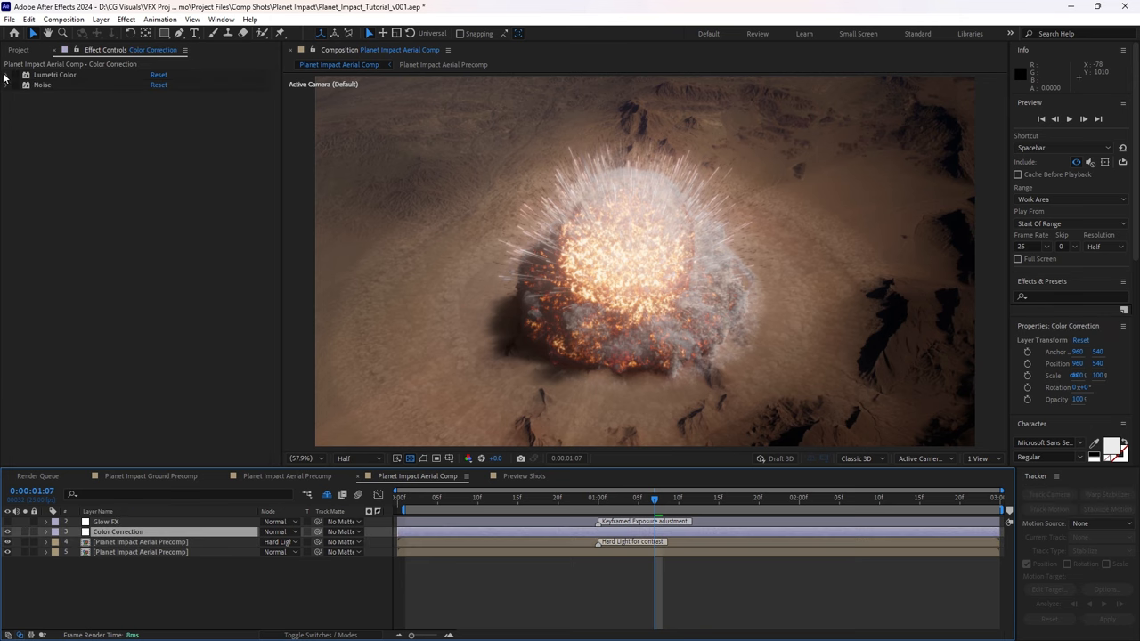
left_click(7, 74)
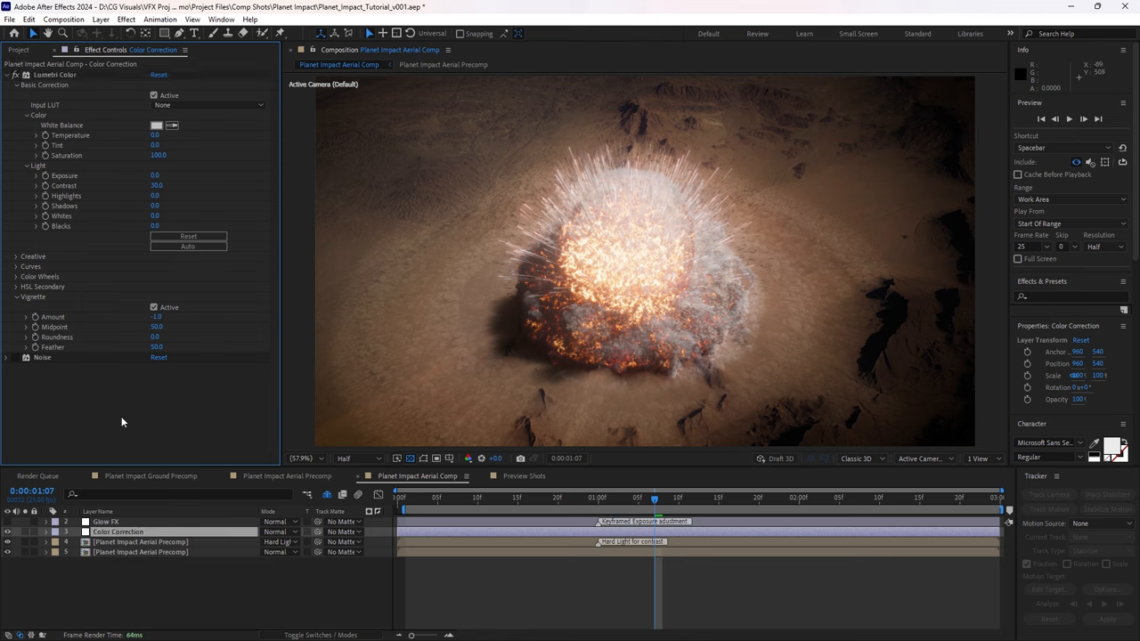
mouse_move(15, 362)
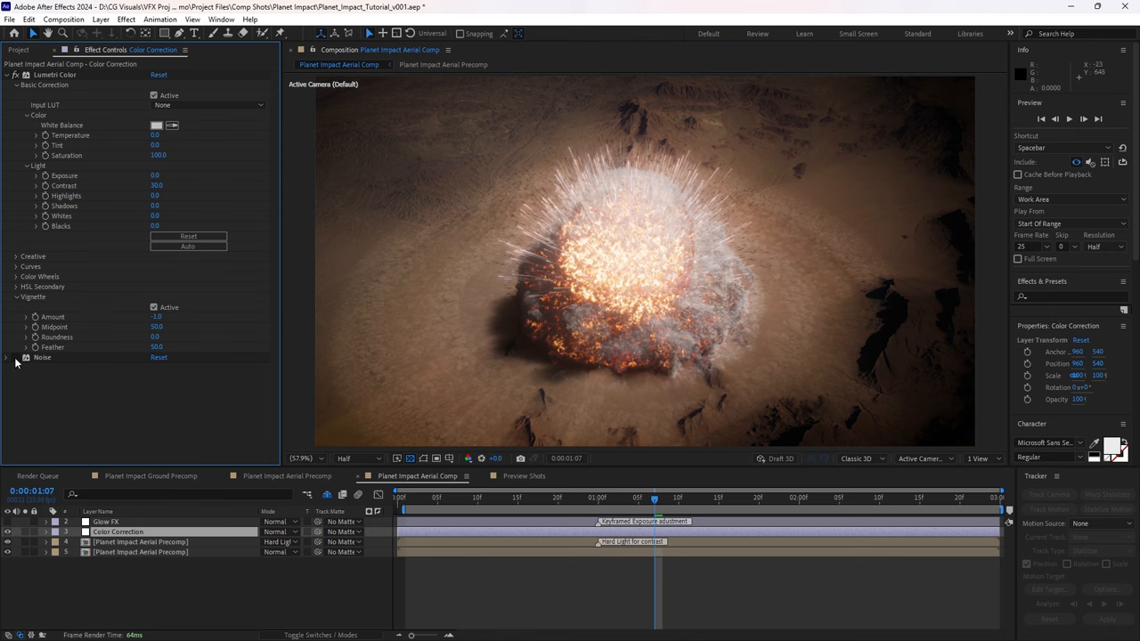
left_click(7, 357)
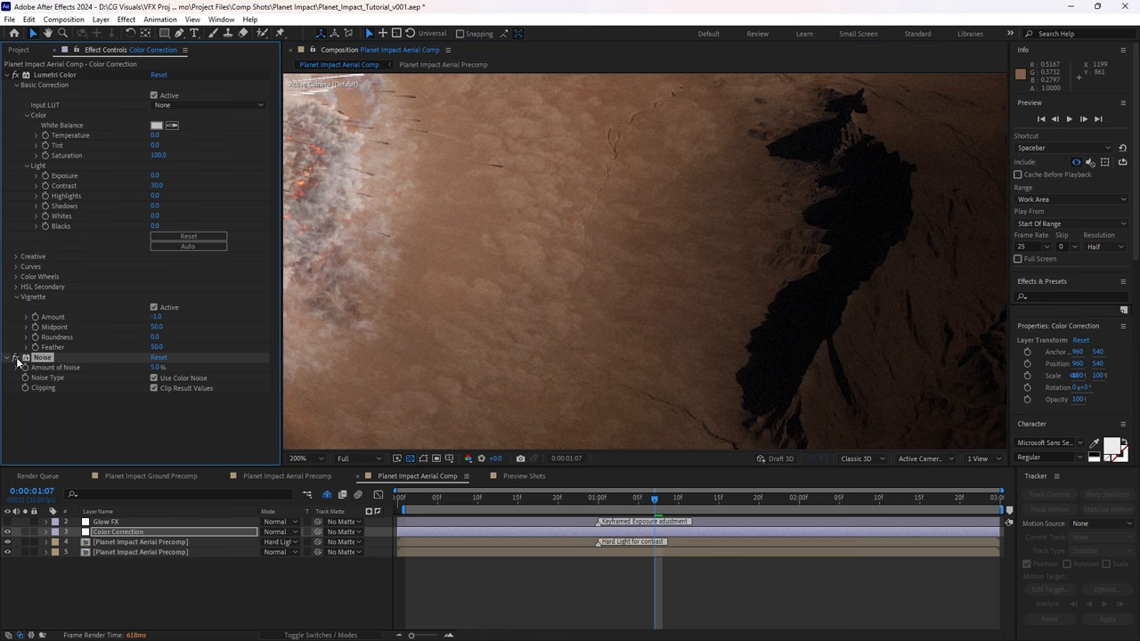
mouse_move(501, 392)
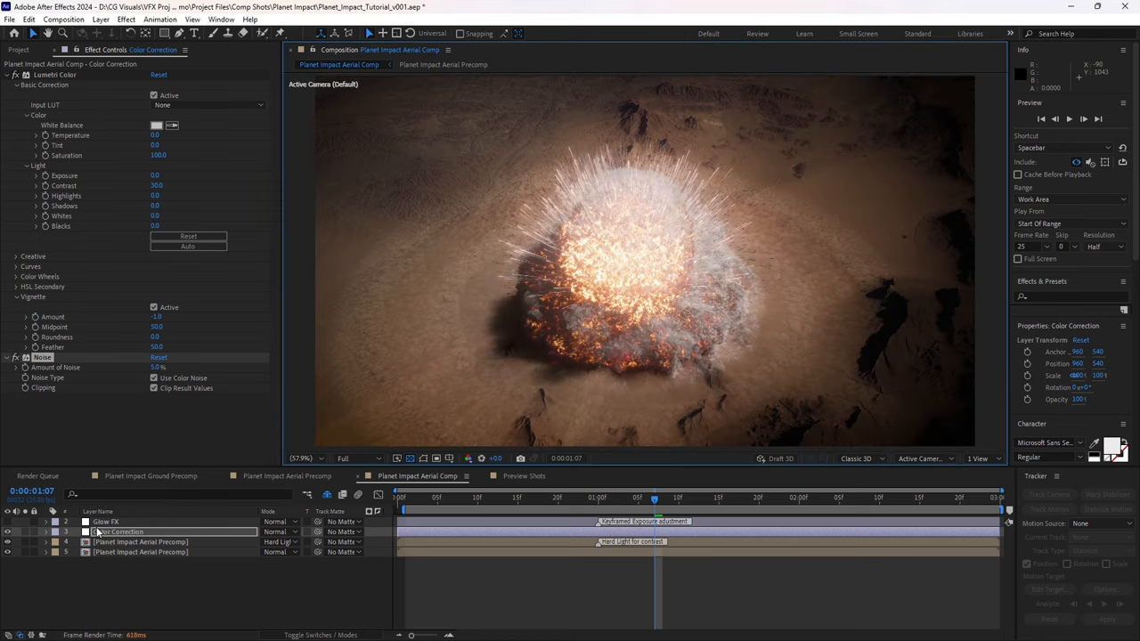
Step: Show Glow FX's Lumetri exposure of 2.9 and its keyframed opacity, now at 52%
left_click(106, 521)
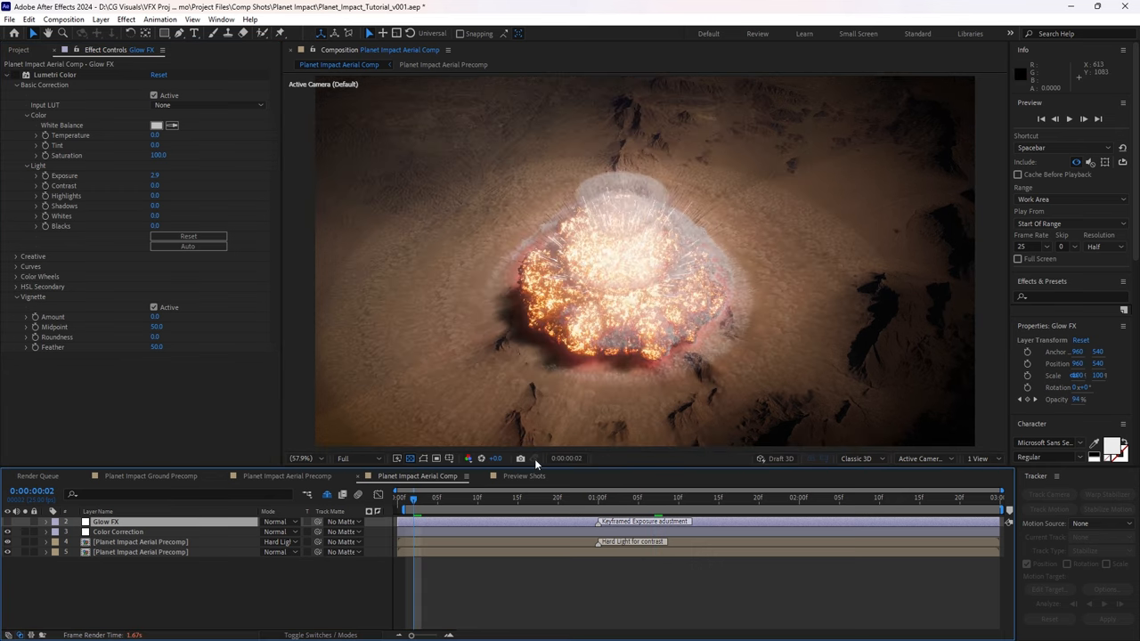
mouse_move(582, 285)
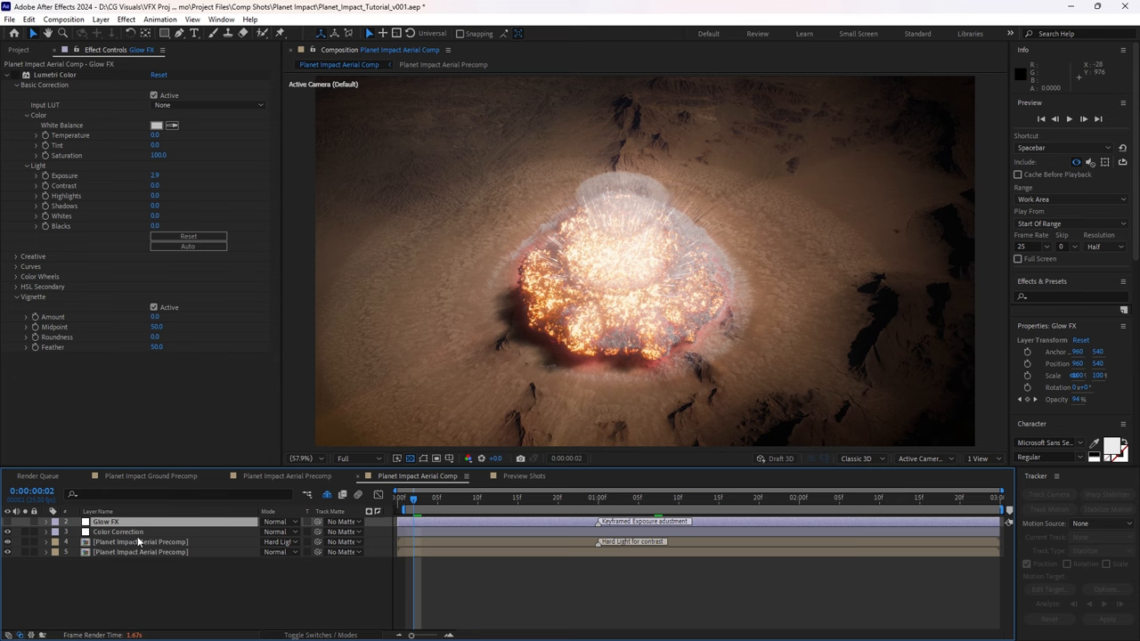
left_click(524, 476)
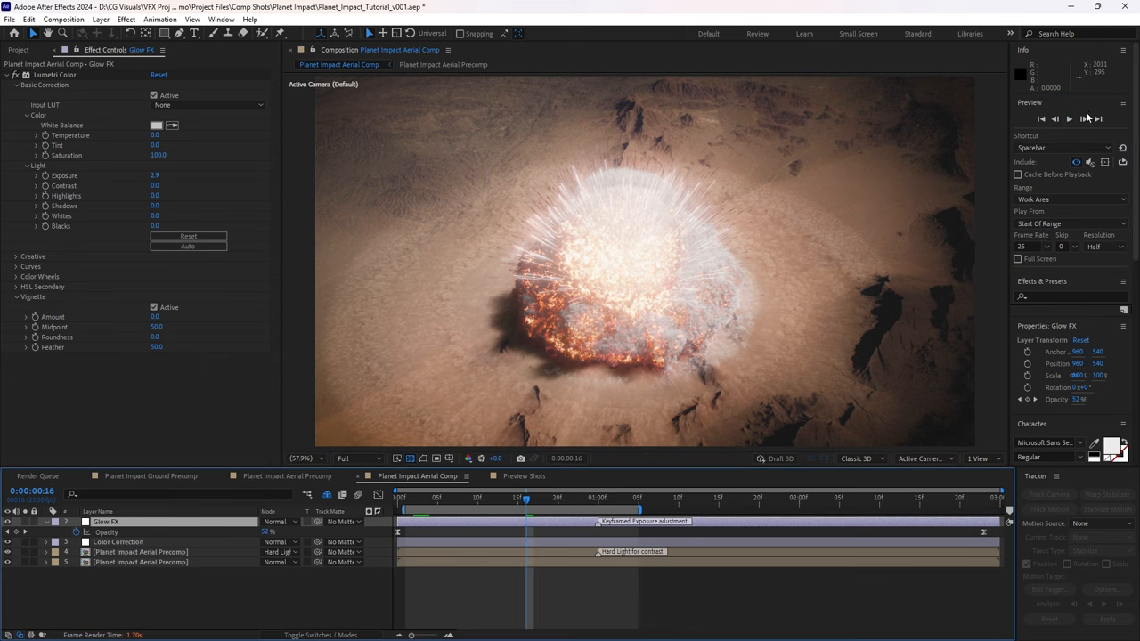
Step: Play back the aerial shot, then open Preview Shots with full-screen resolution options
left_click(1069, 119)
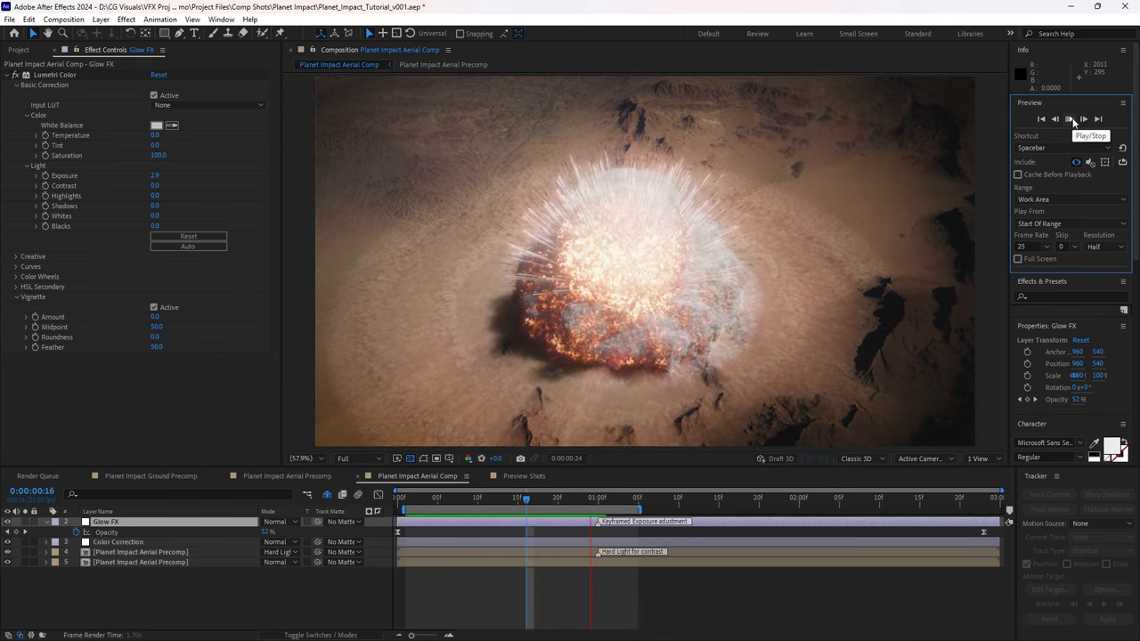
left_click(1069, 118)
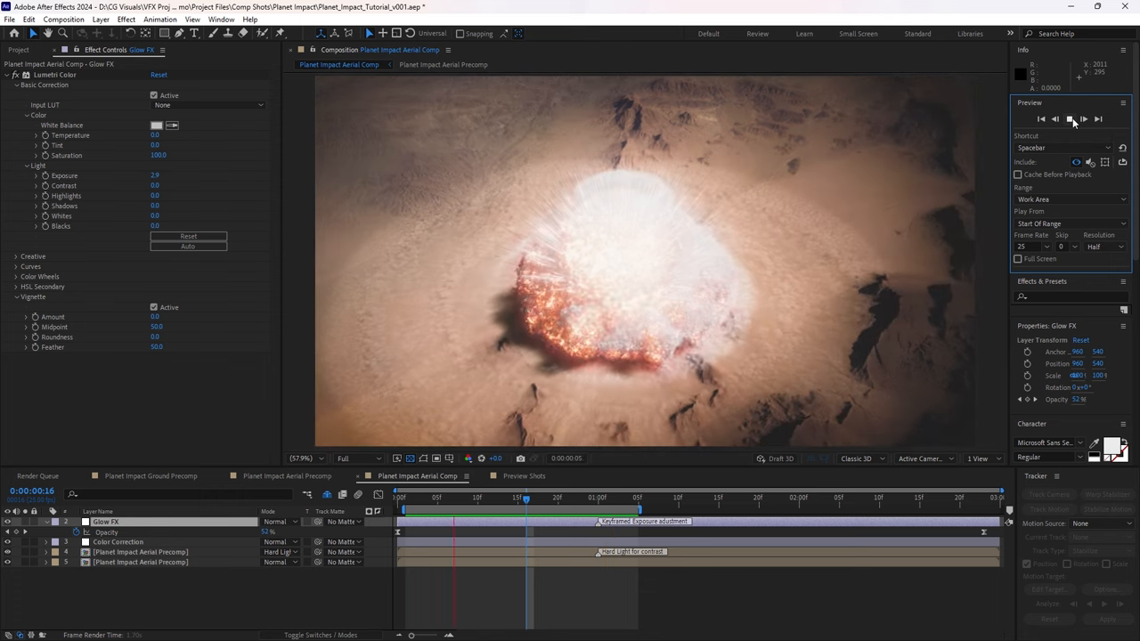
left_click(1068, 118)
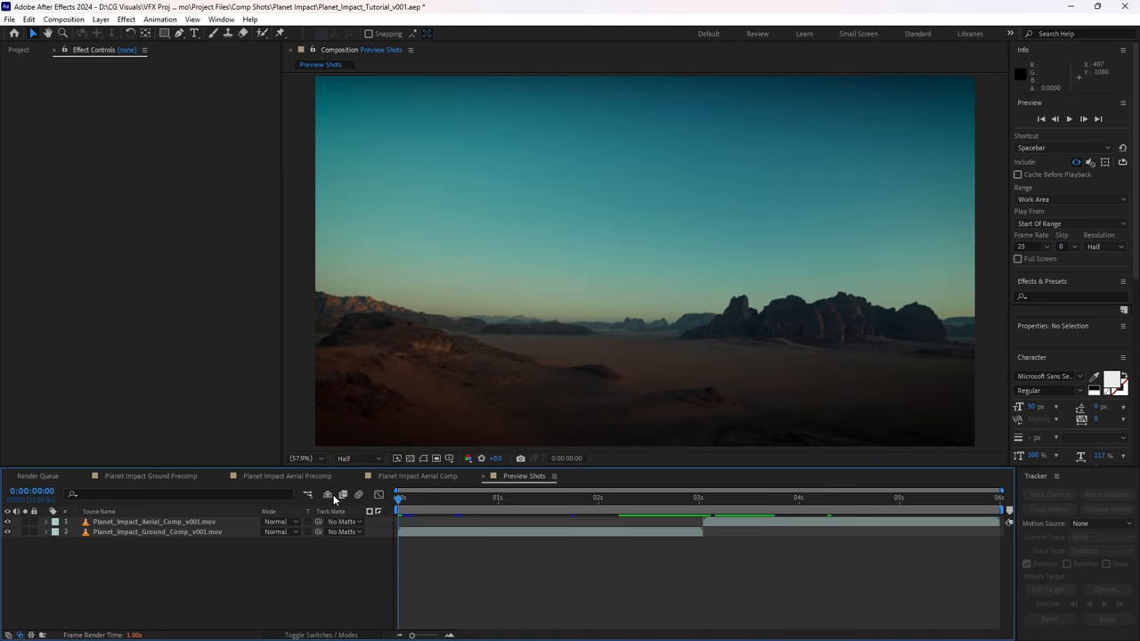
left_click(355, 458)
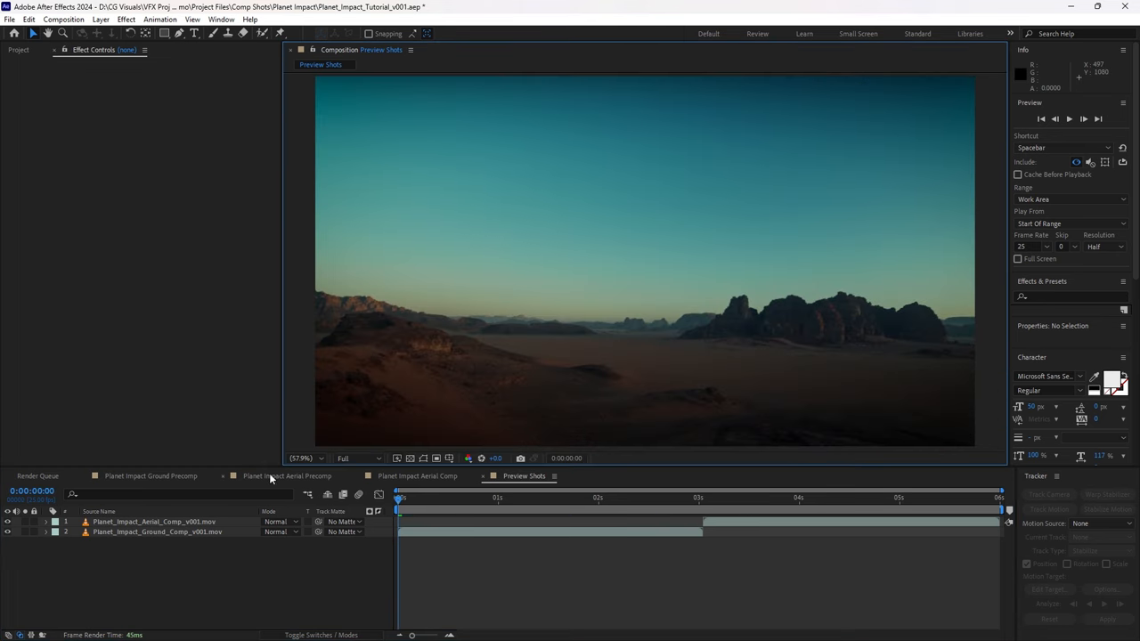
left_click(1106, 247)
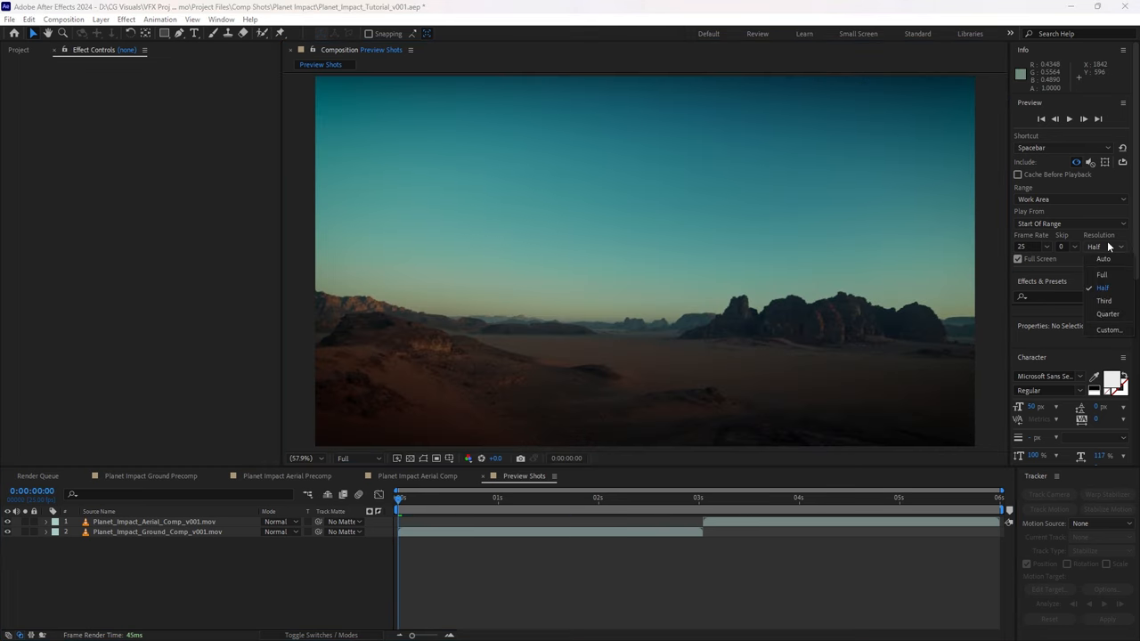